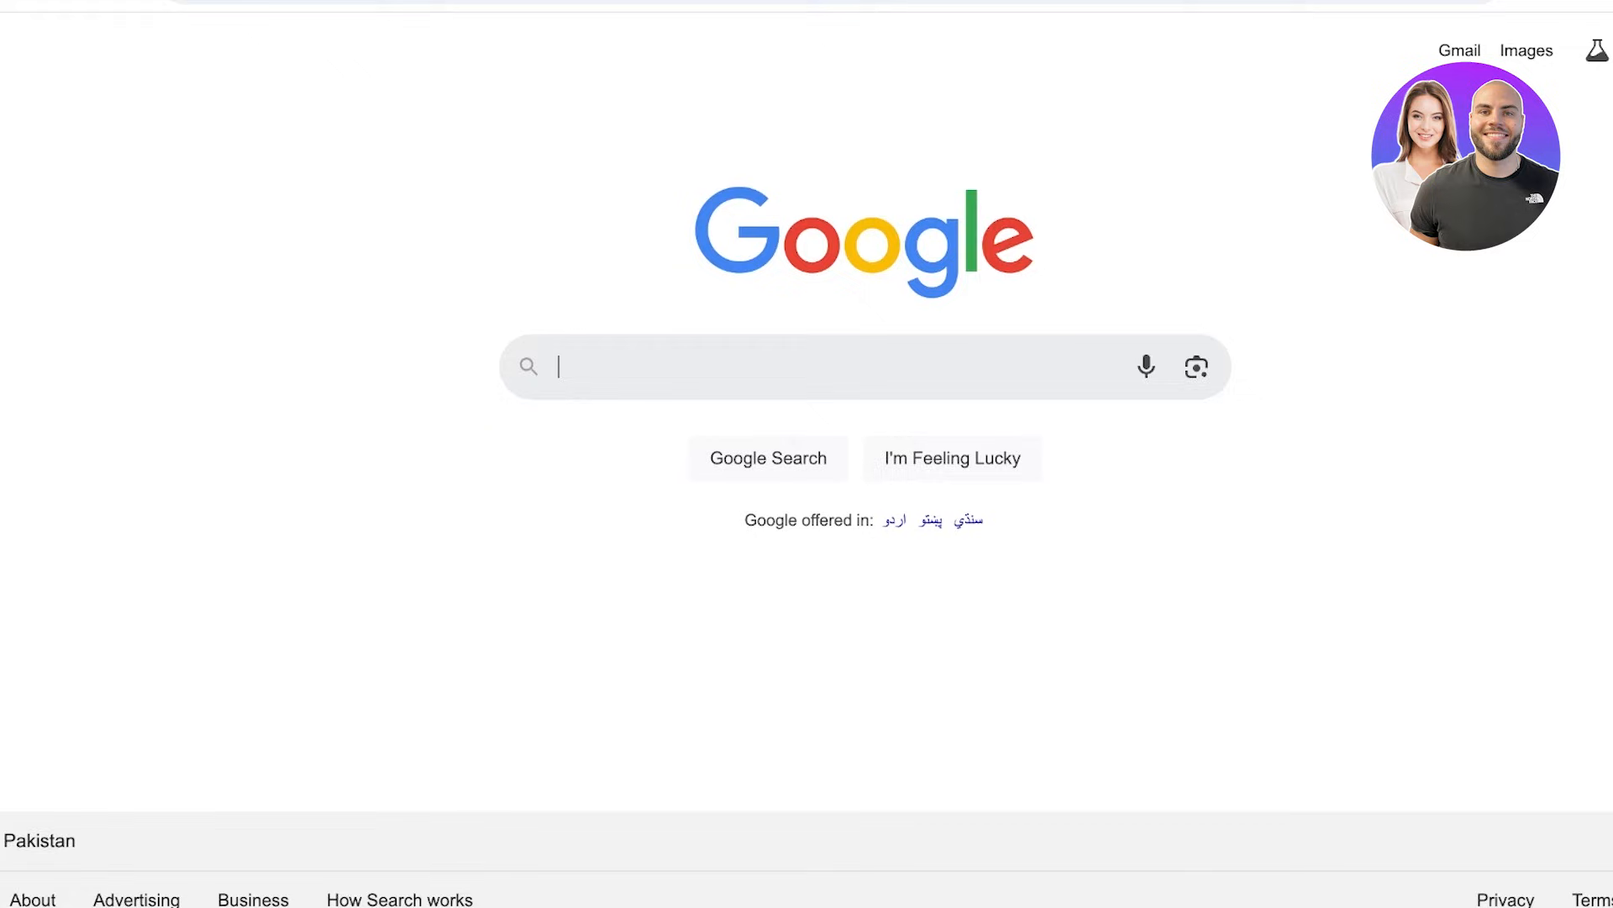
Open Google Meet from the Google apps grid on Google Search
left_click(1514, 49)
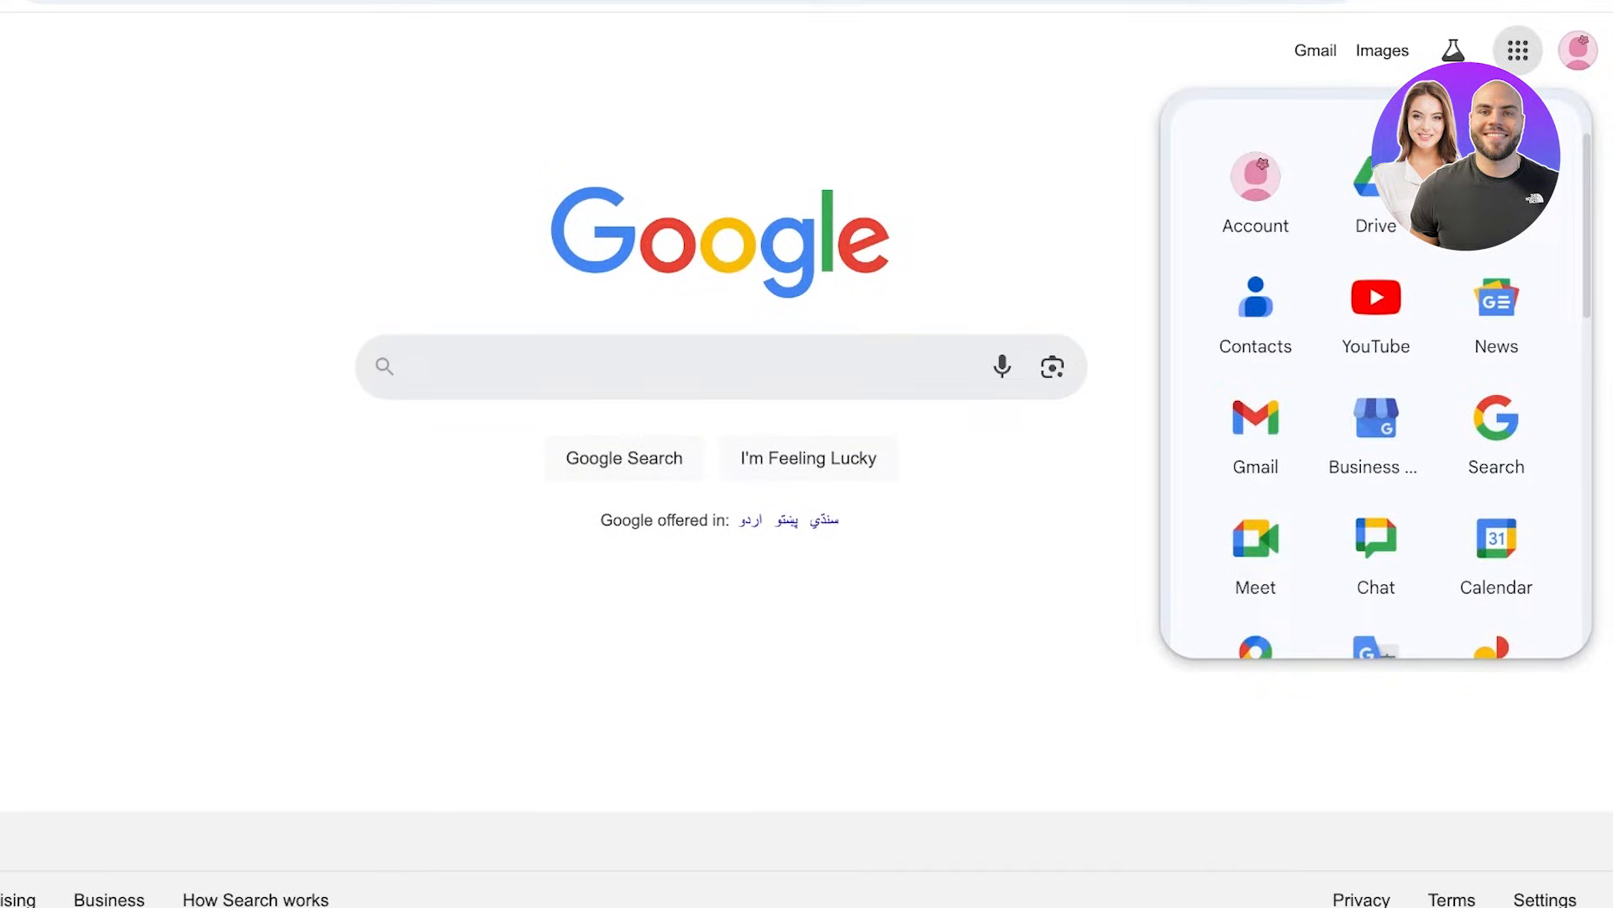
mouse_move(1255, 550)
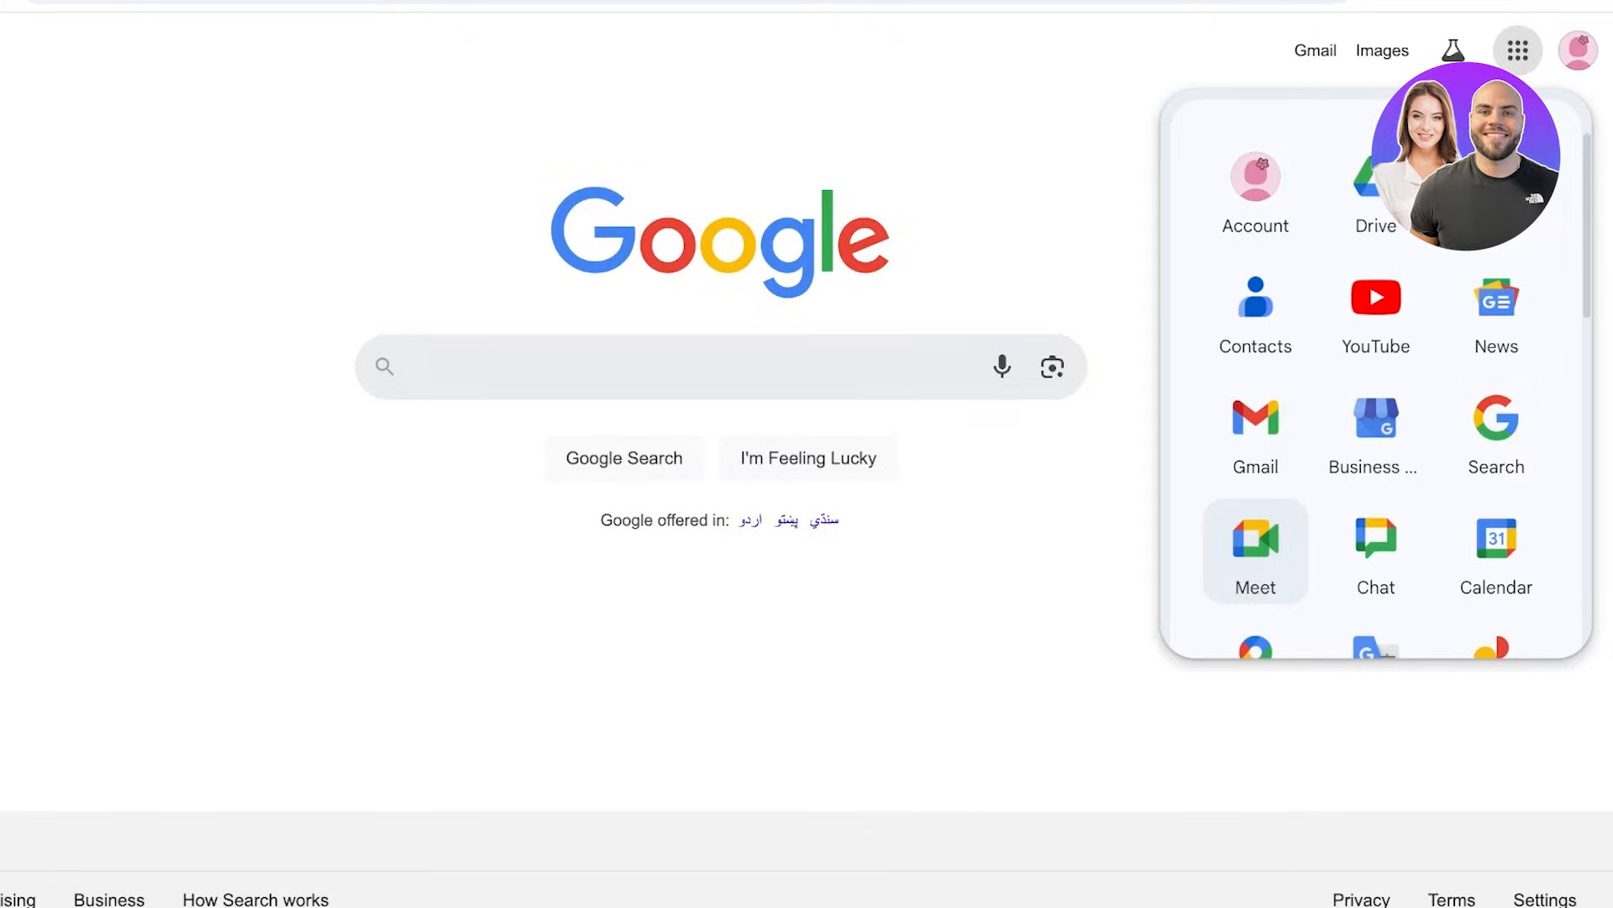
left_click(1256, 546)
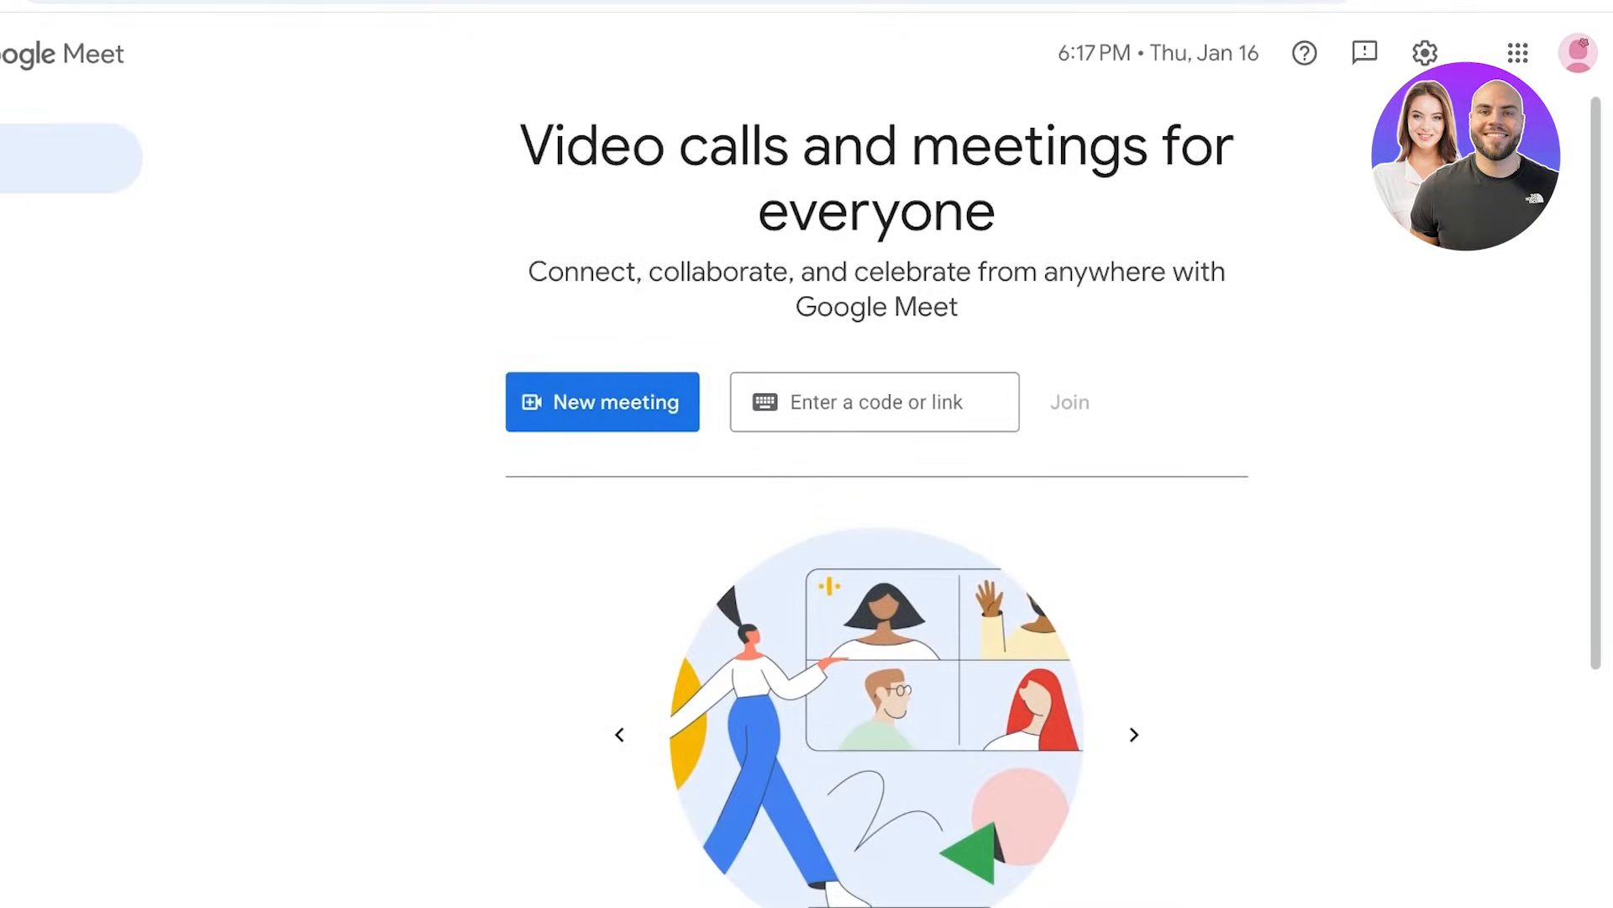
left_click(30, 52)
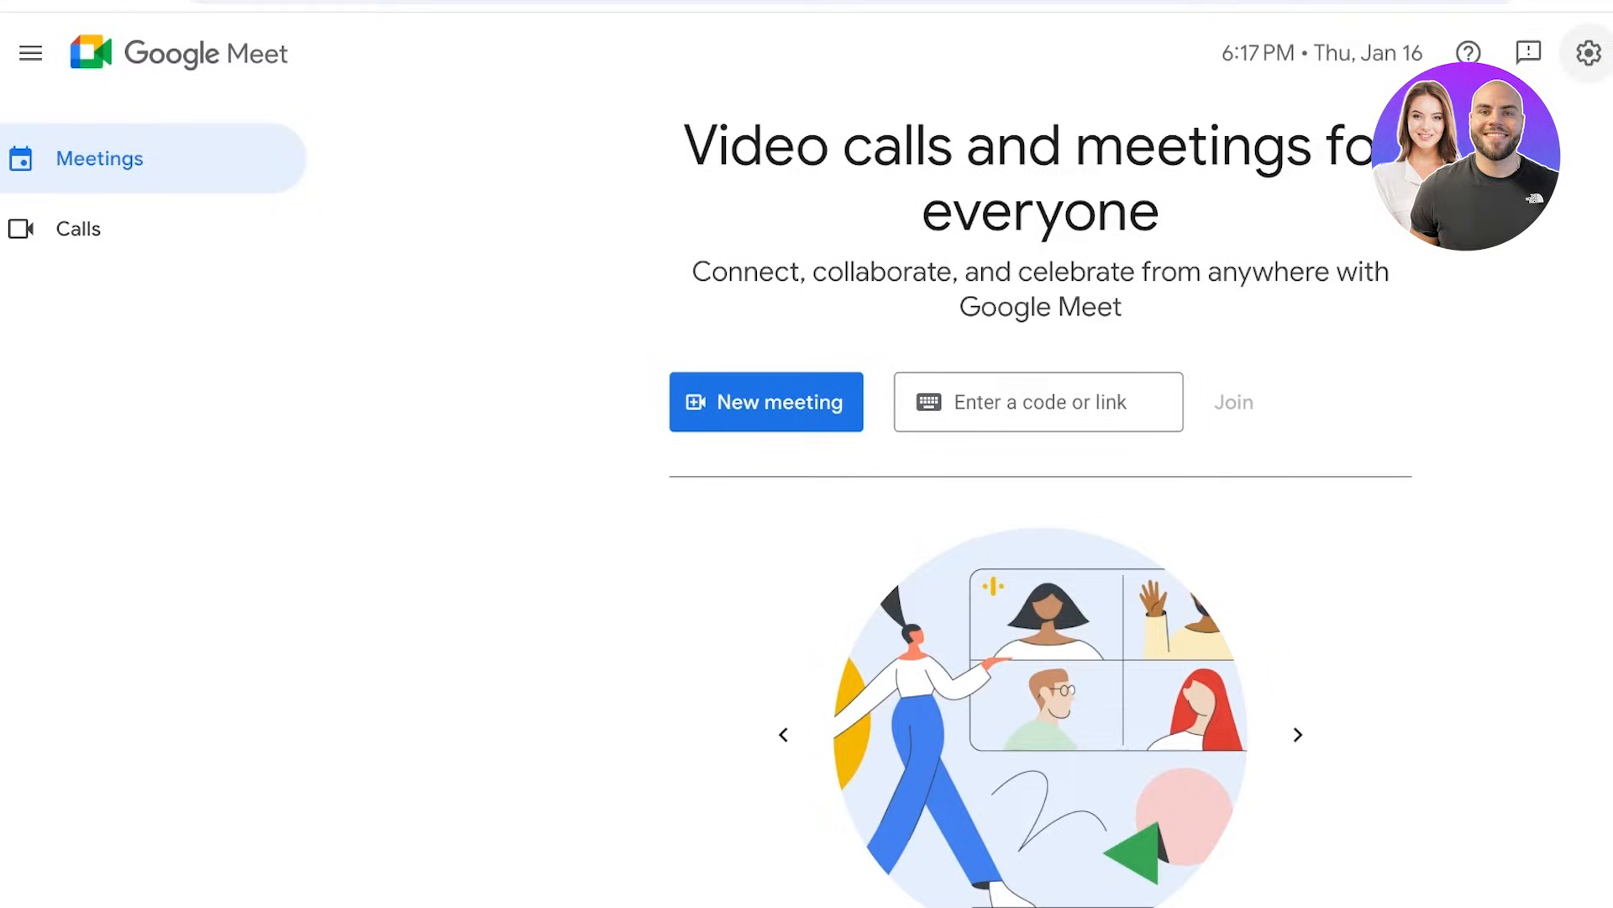
left_click(766, 401)
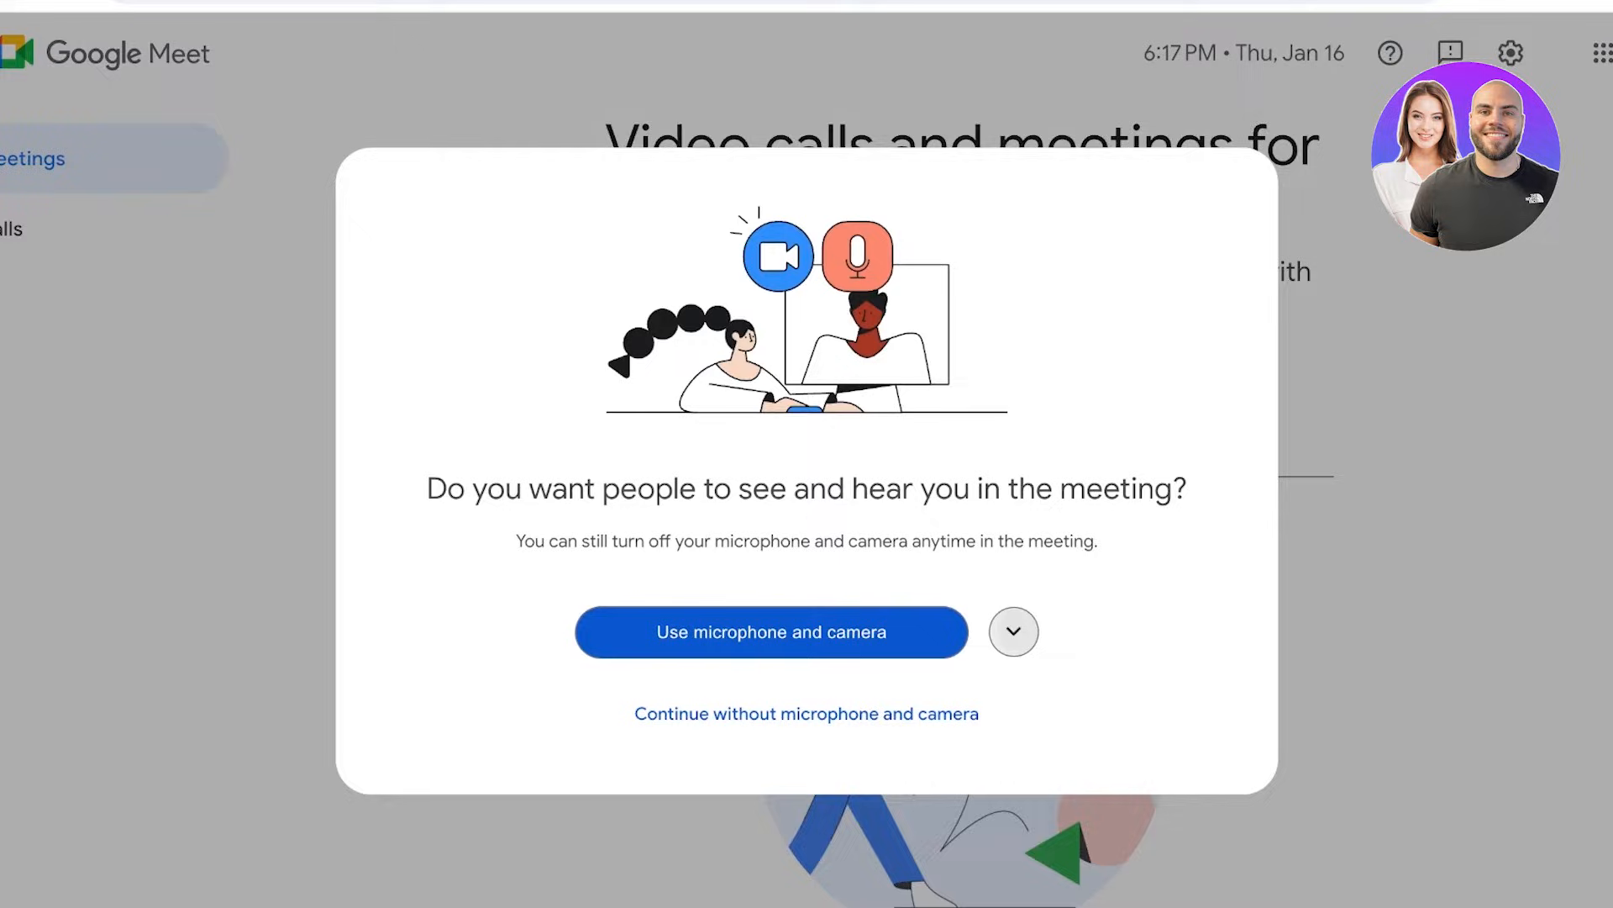
left_click(1013, 630)
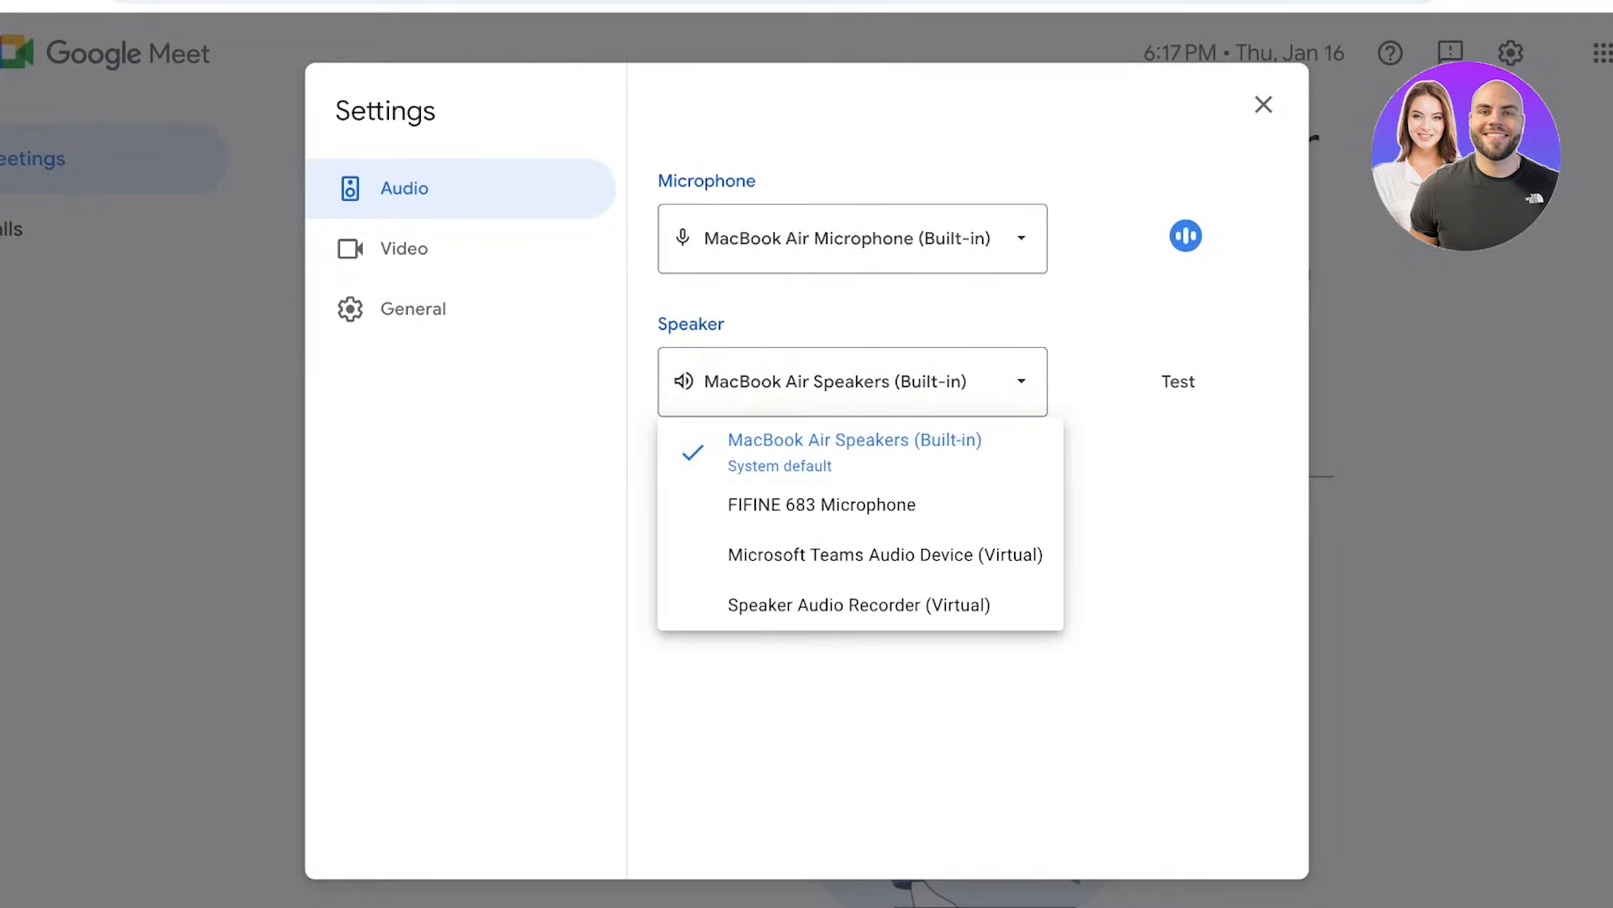
left_click(856, 439)
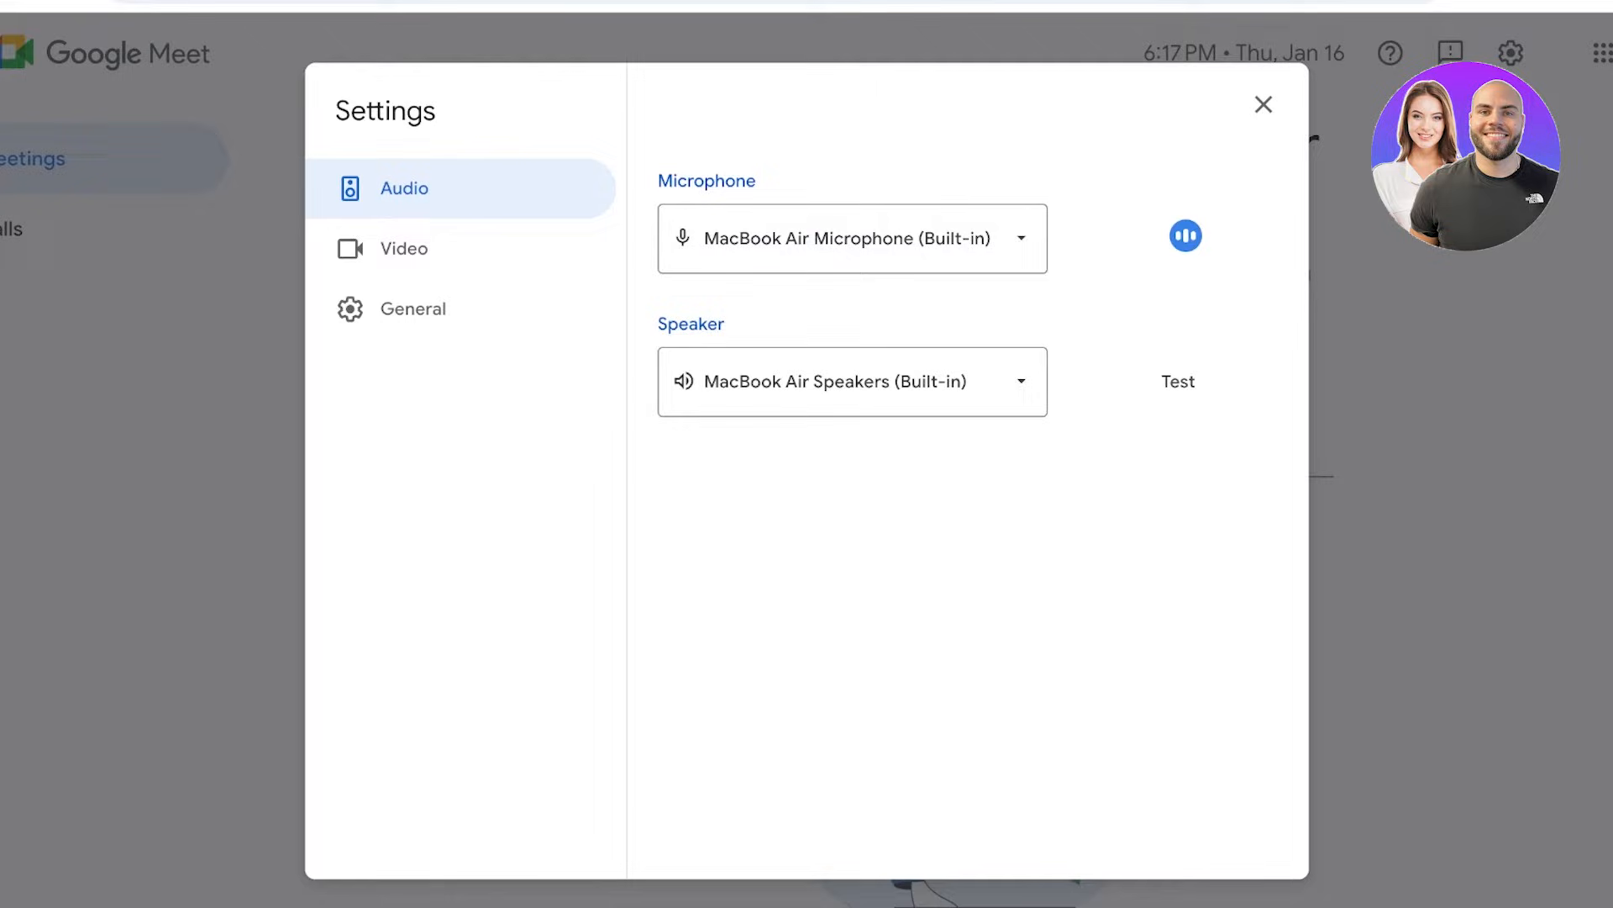
left_click(403, 248)
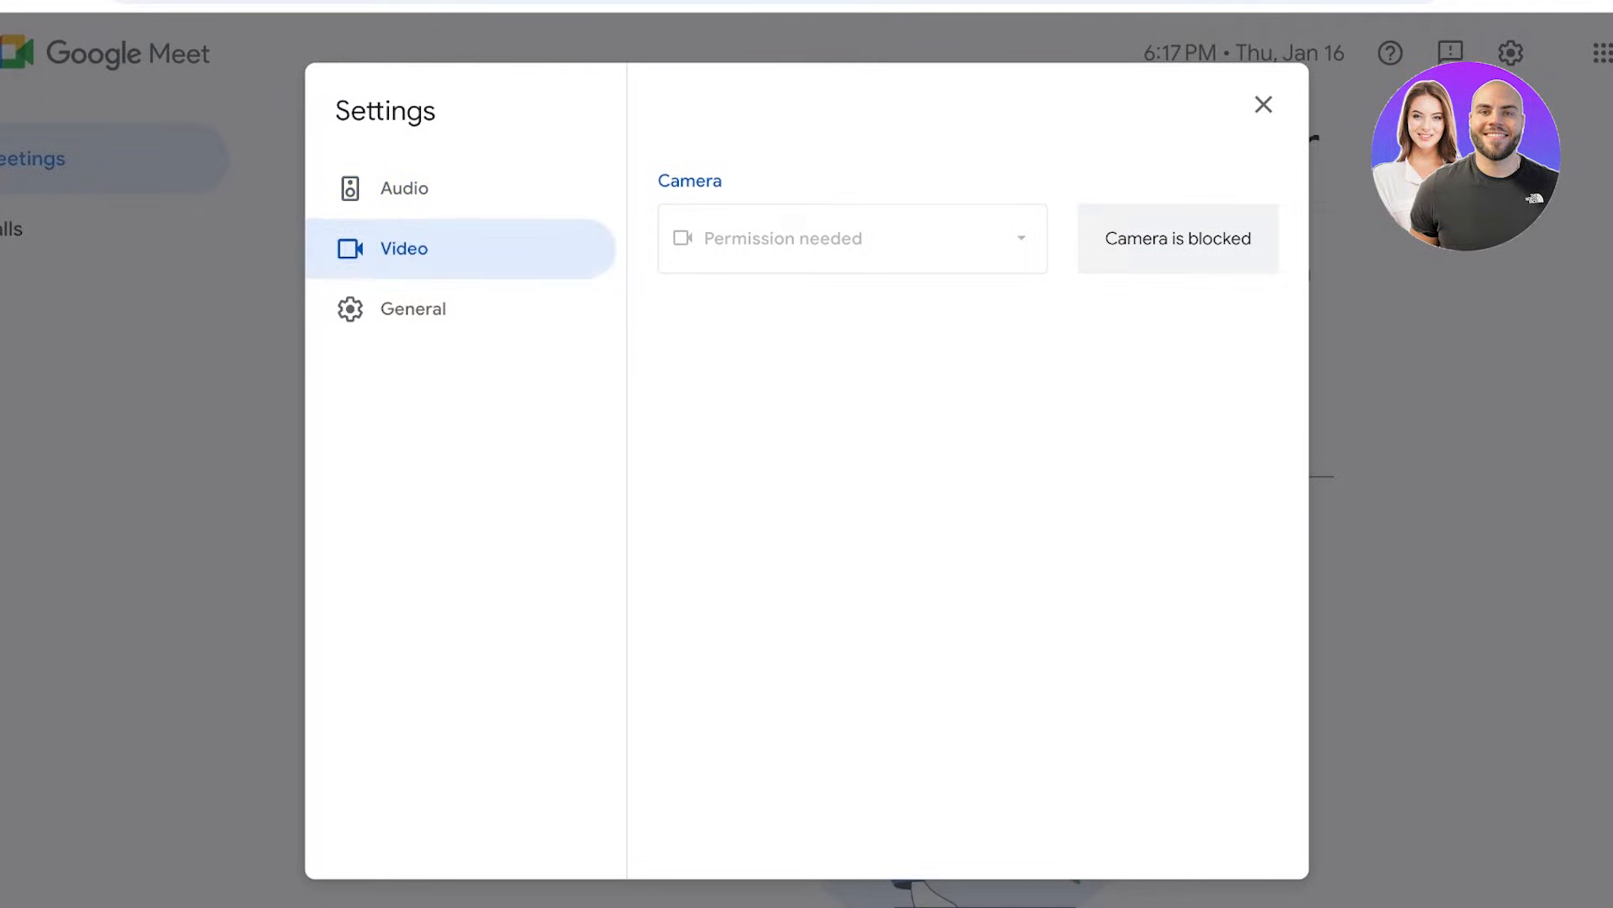
left_click(412, 309)
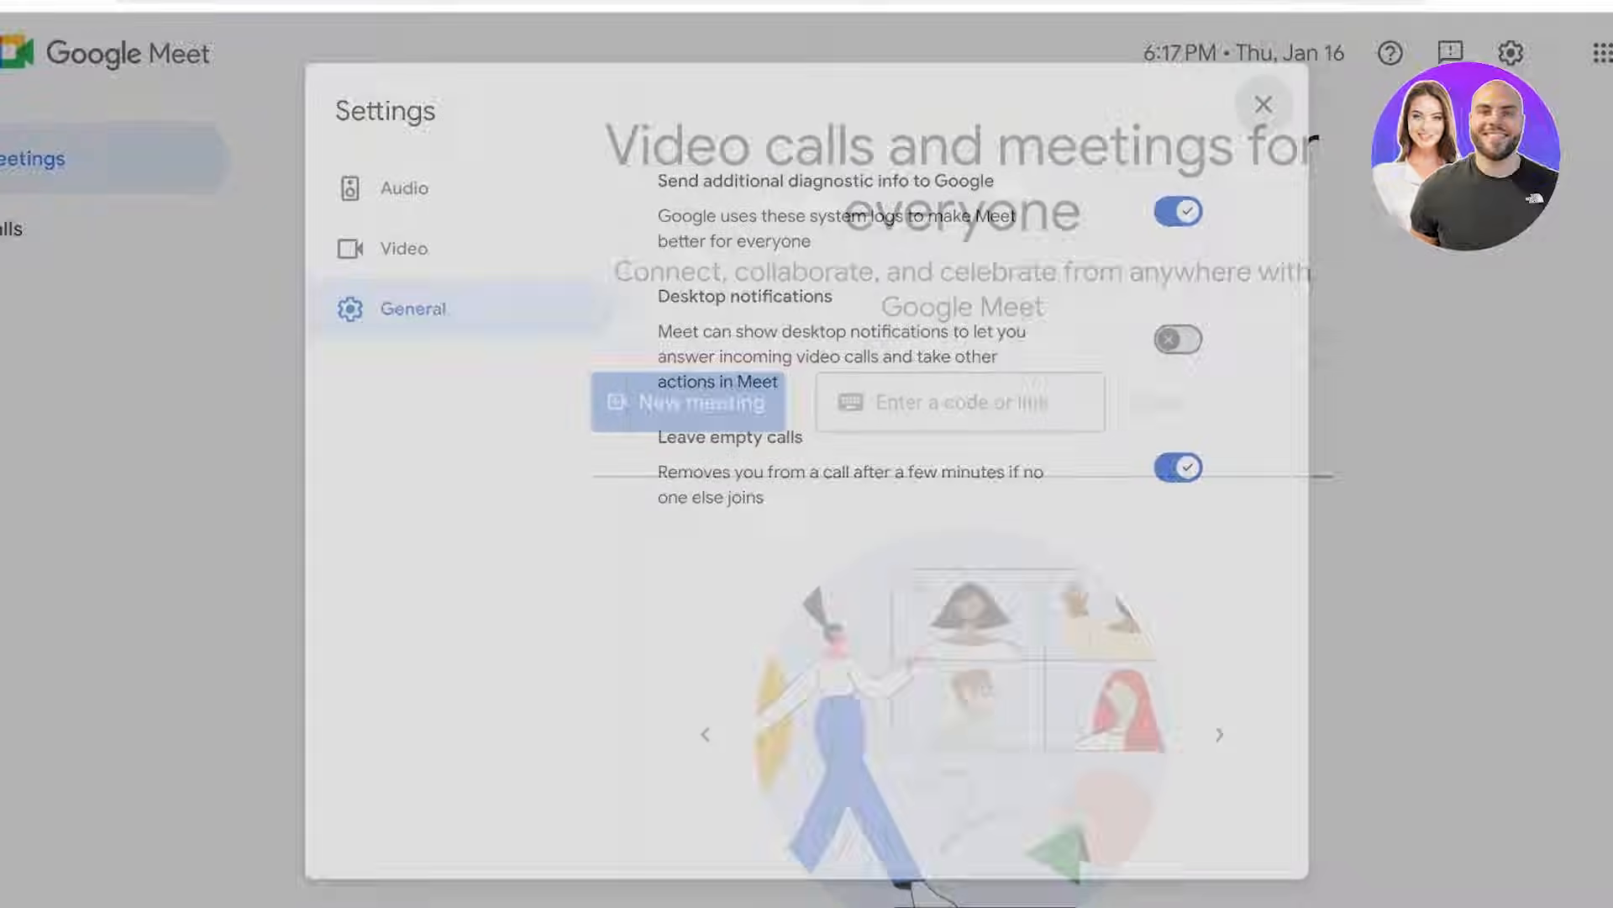
left_click(1262, 104)
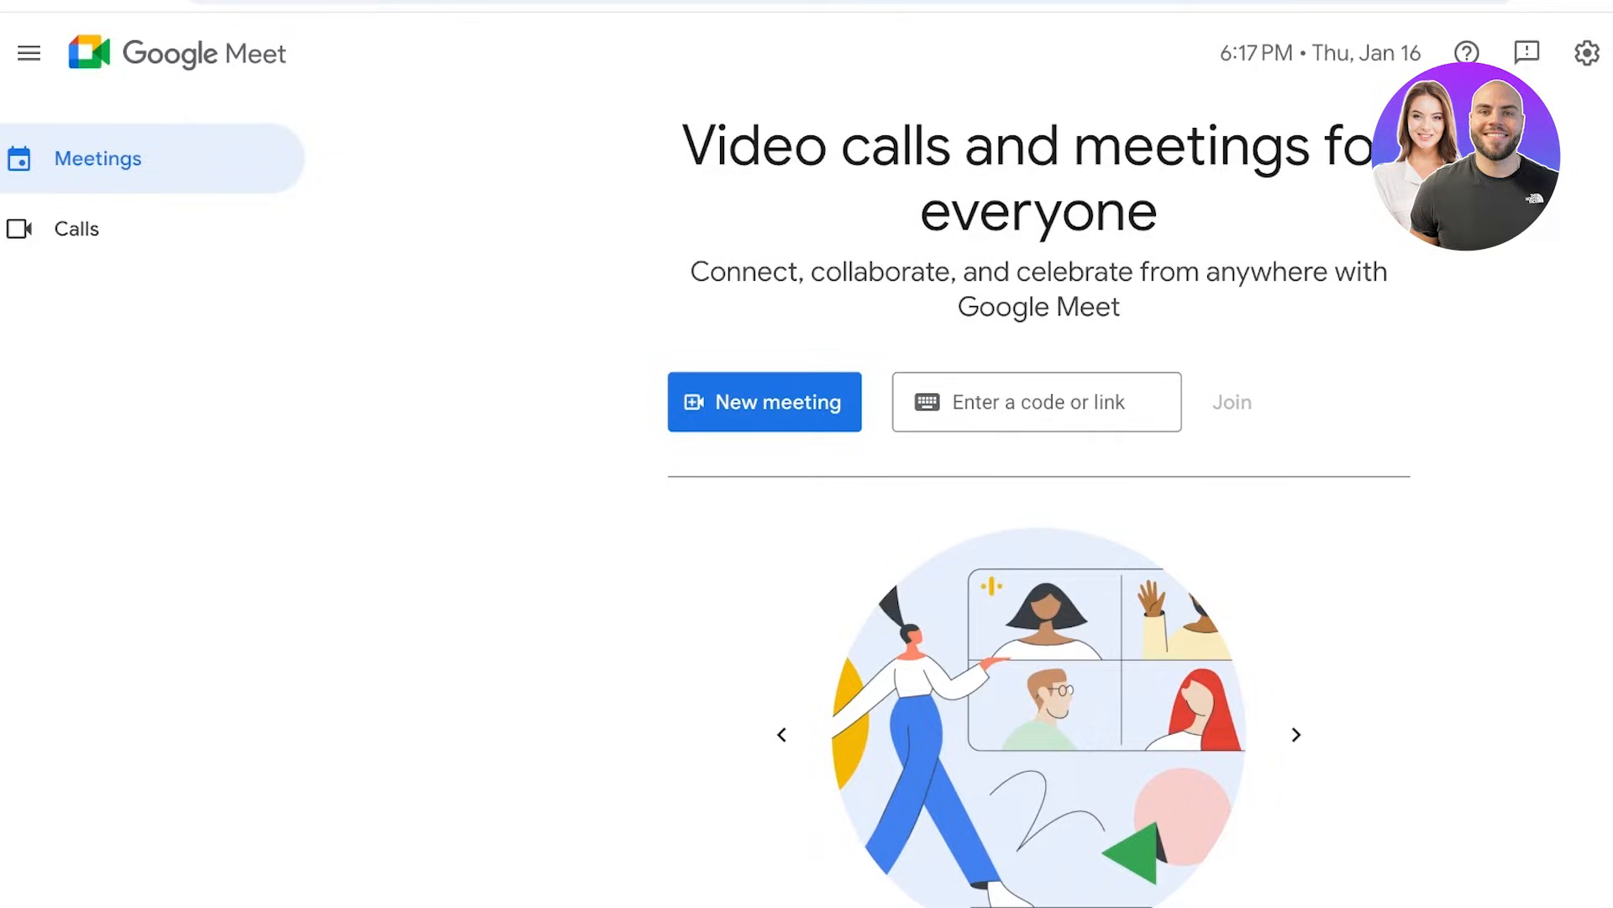
left_click(76, 228)
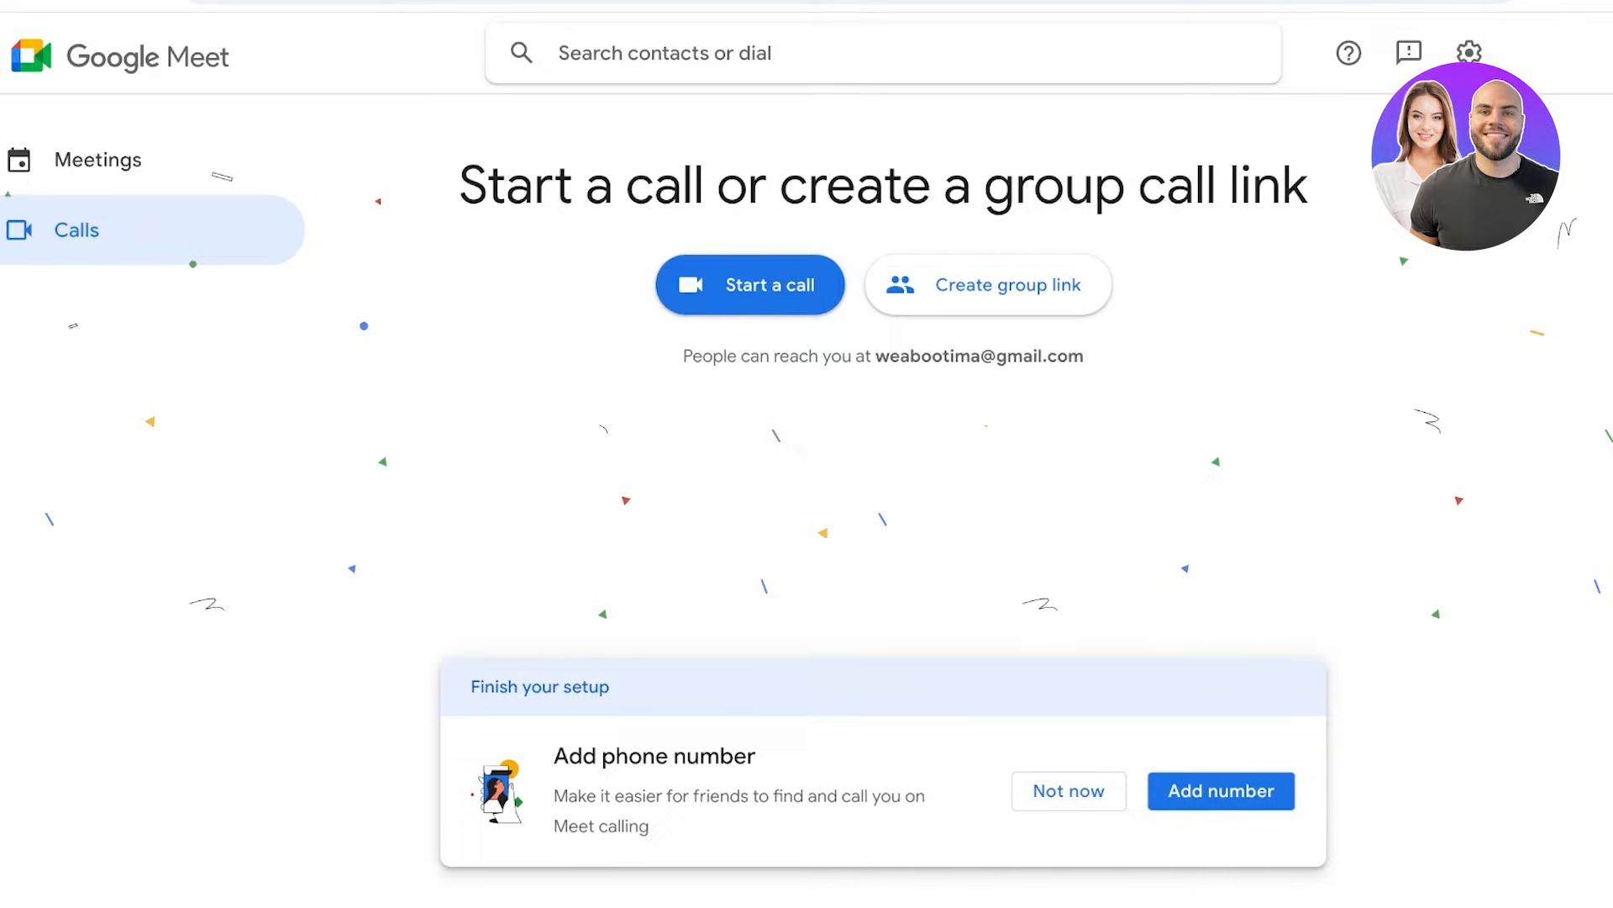
left_click(750, 284)
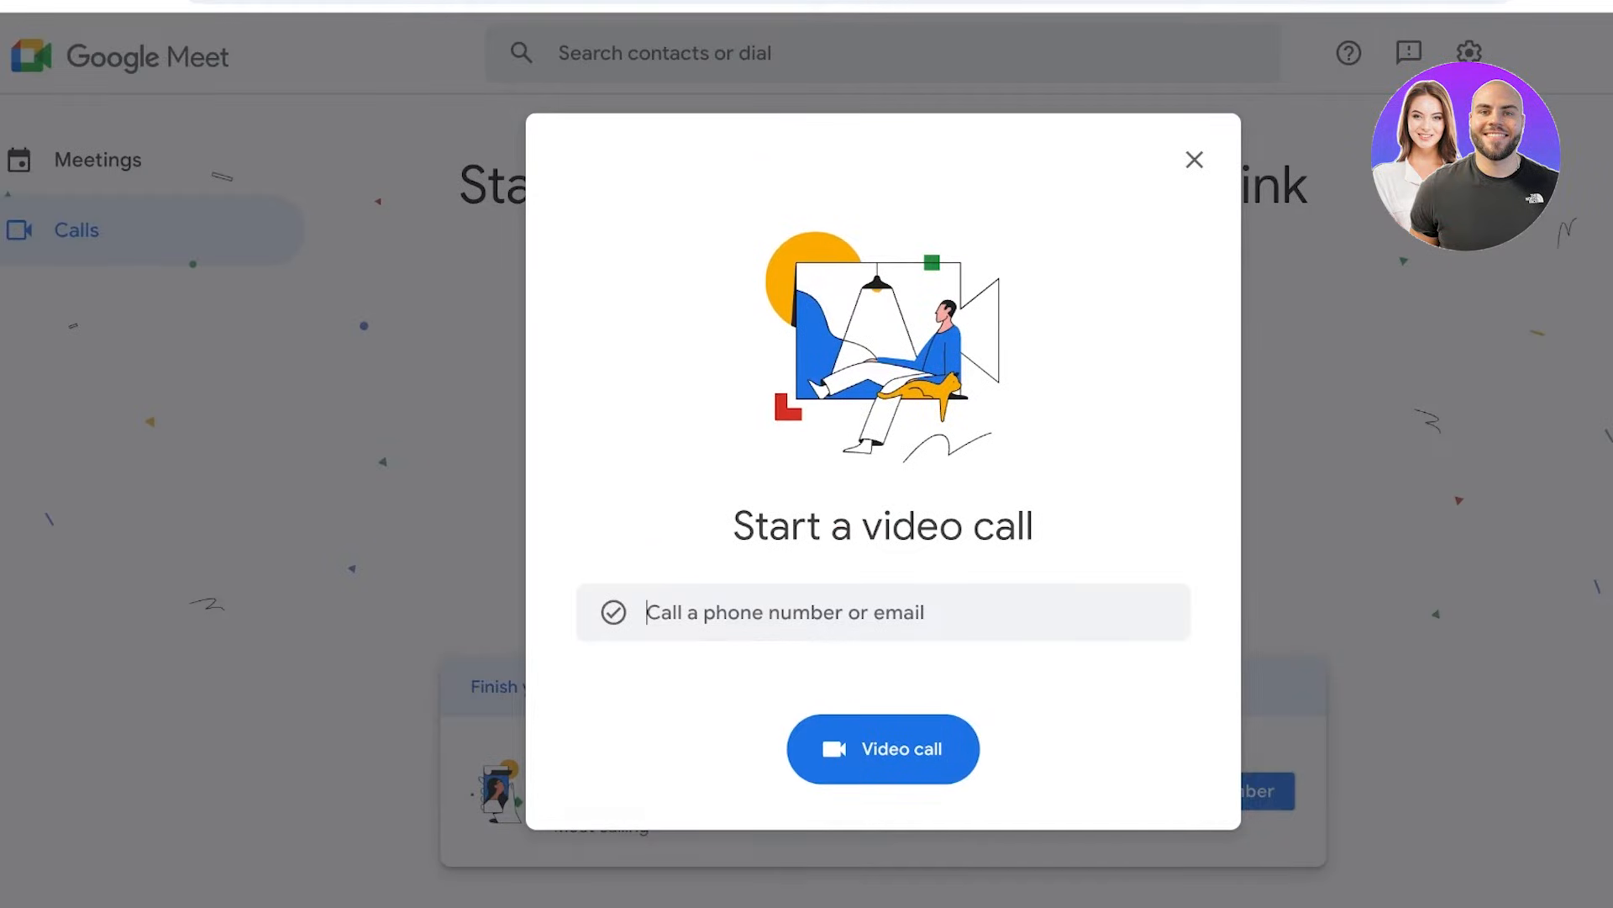
left_click(1194, 159)
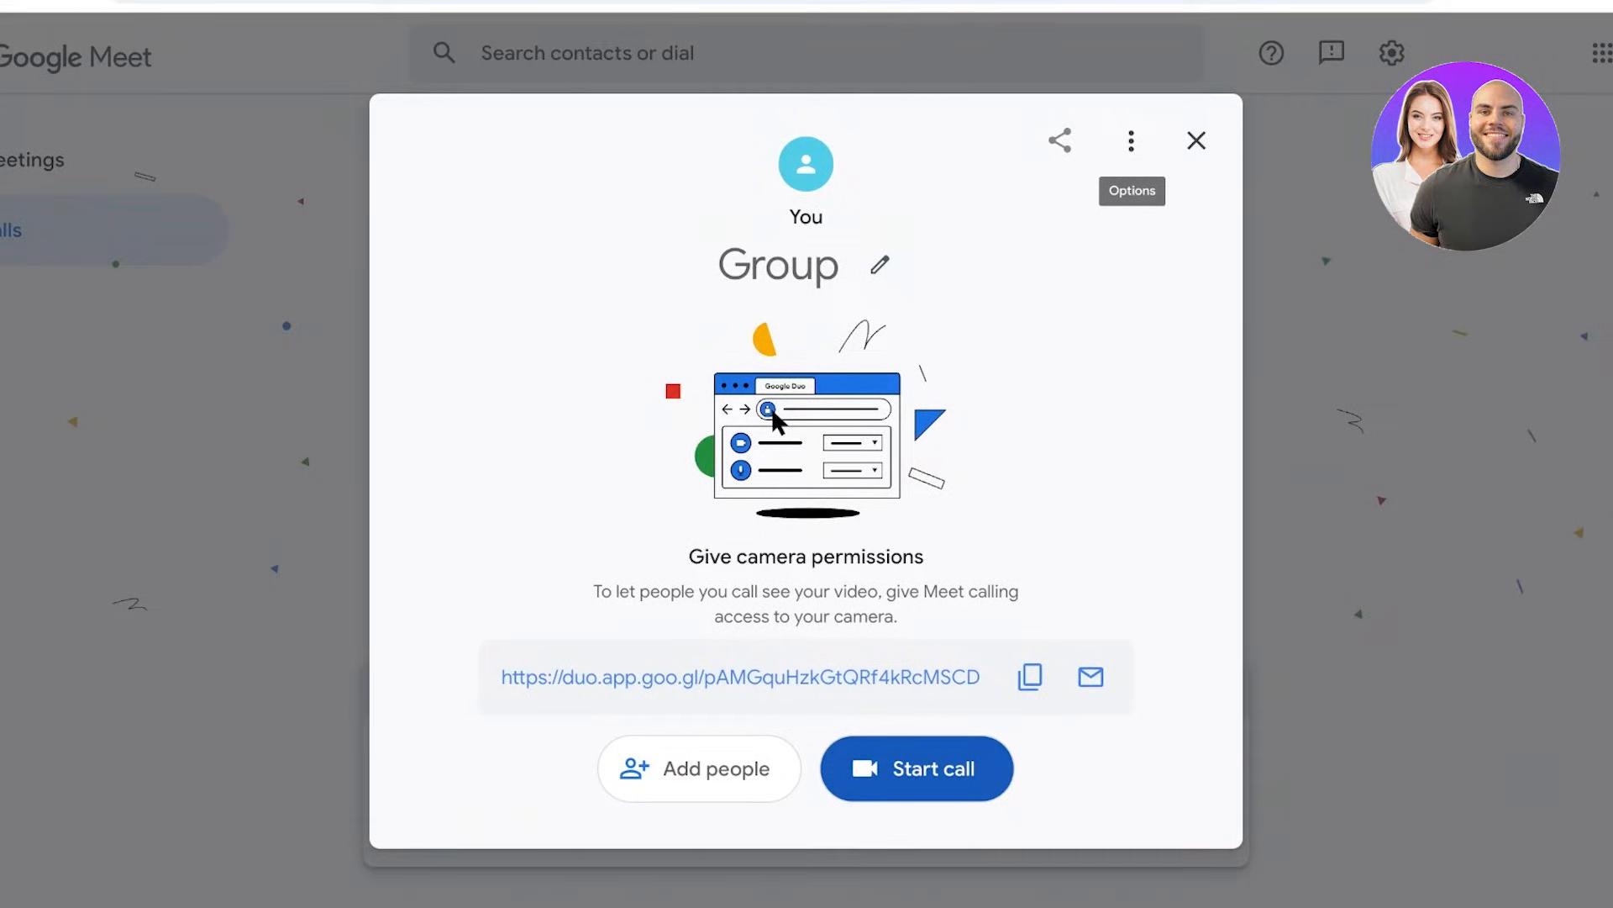
left_click(1197, 140)
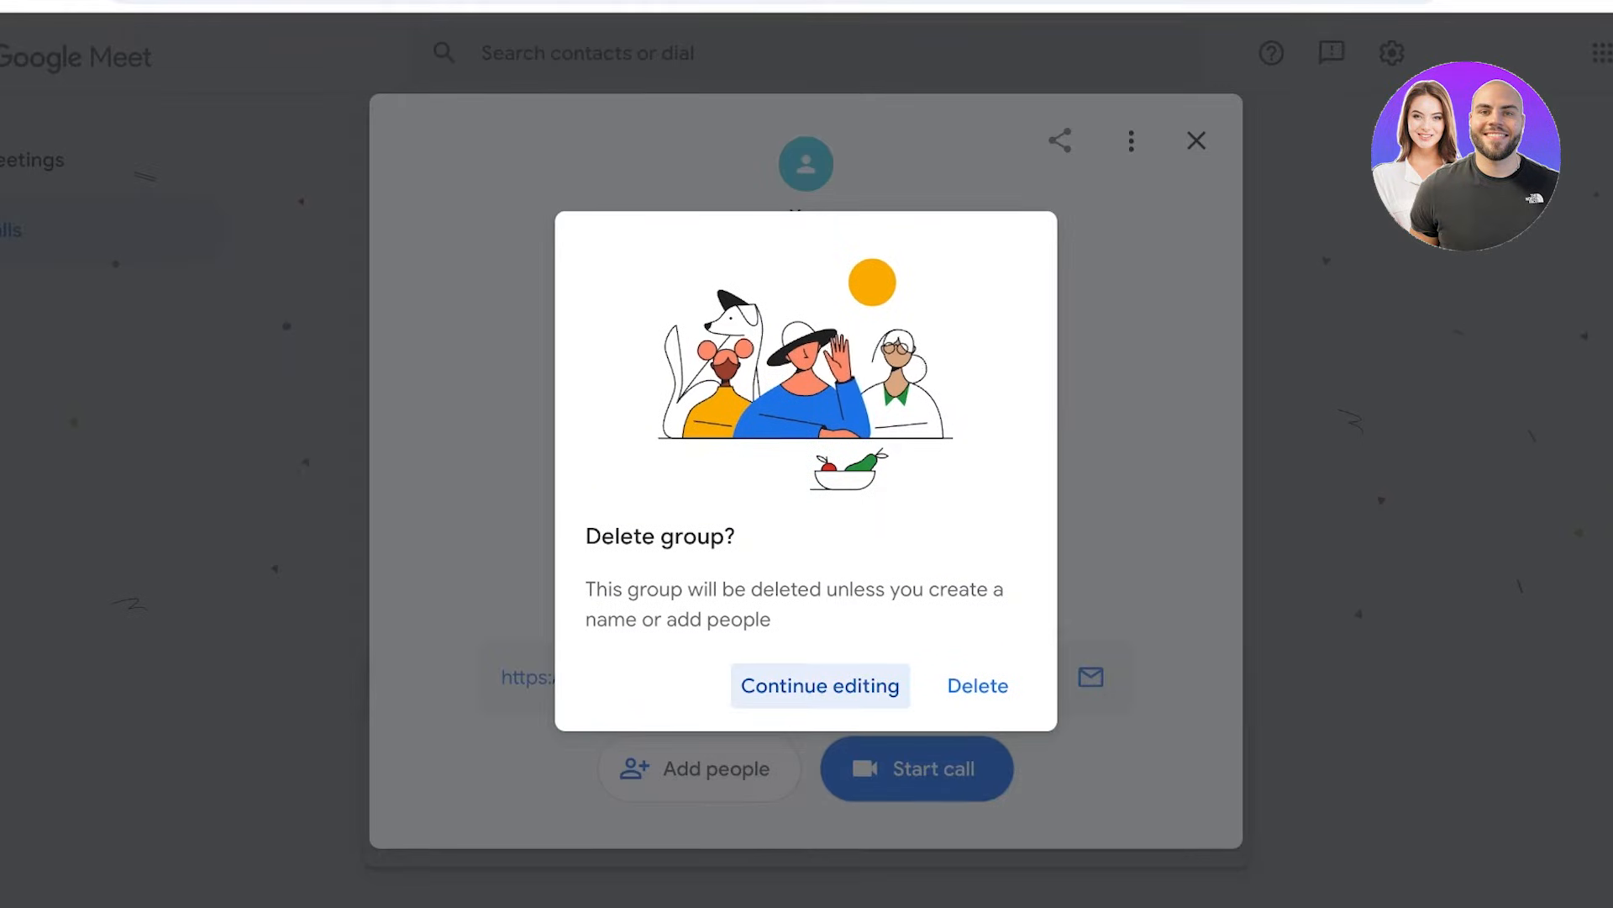
left_click(819, 686)
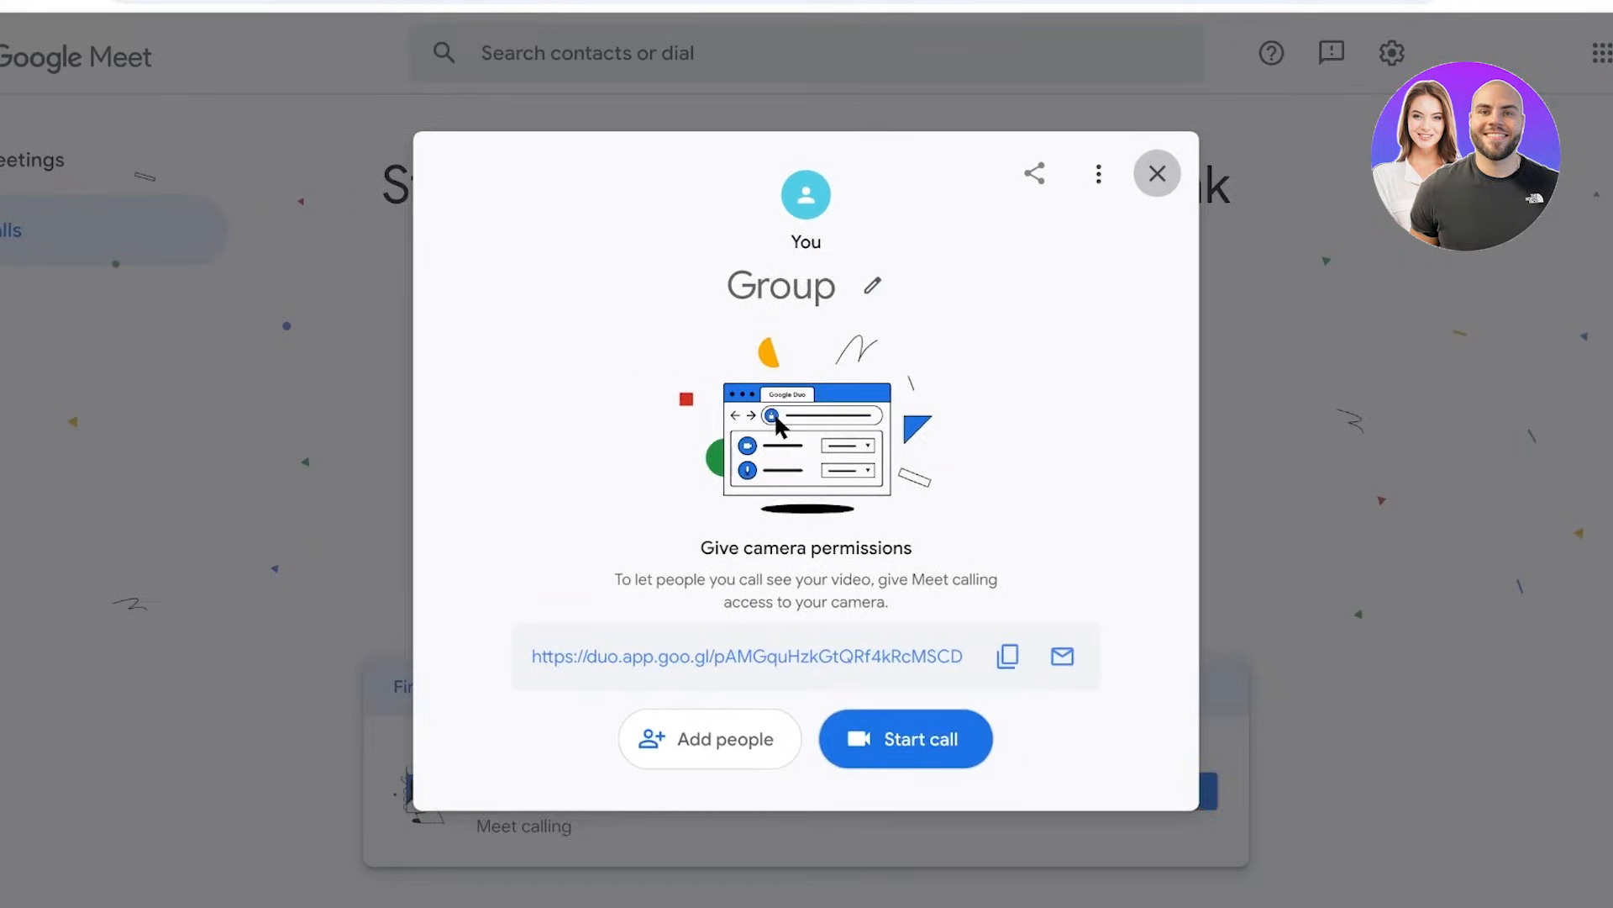
left_click(1157, 173)
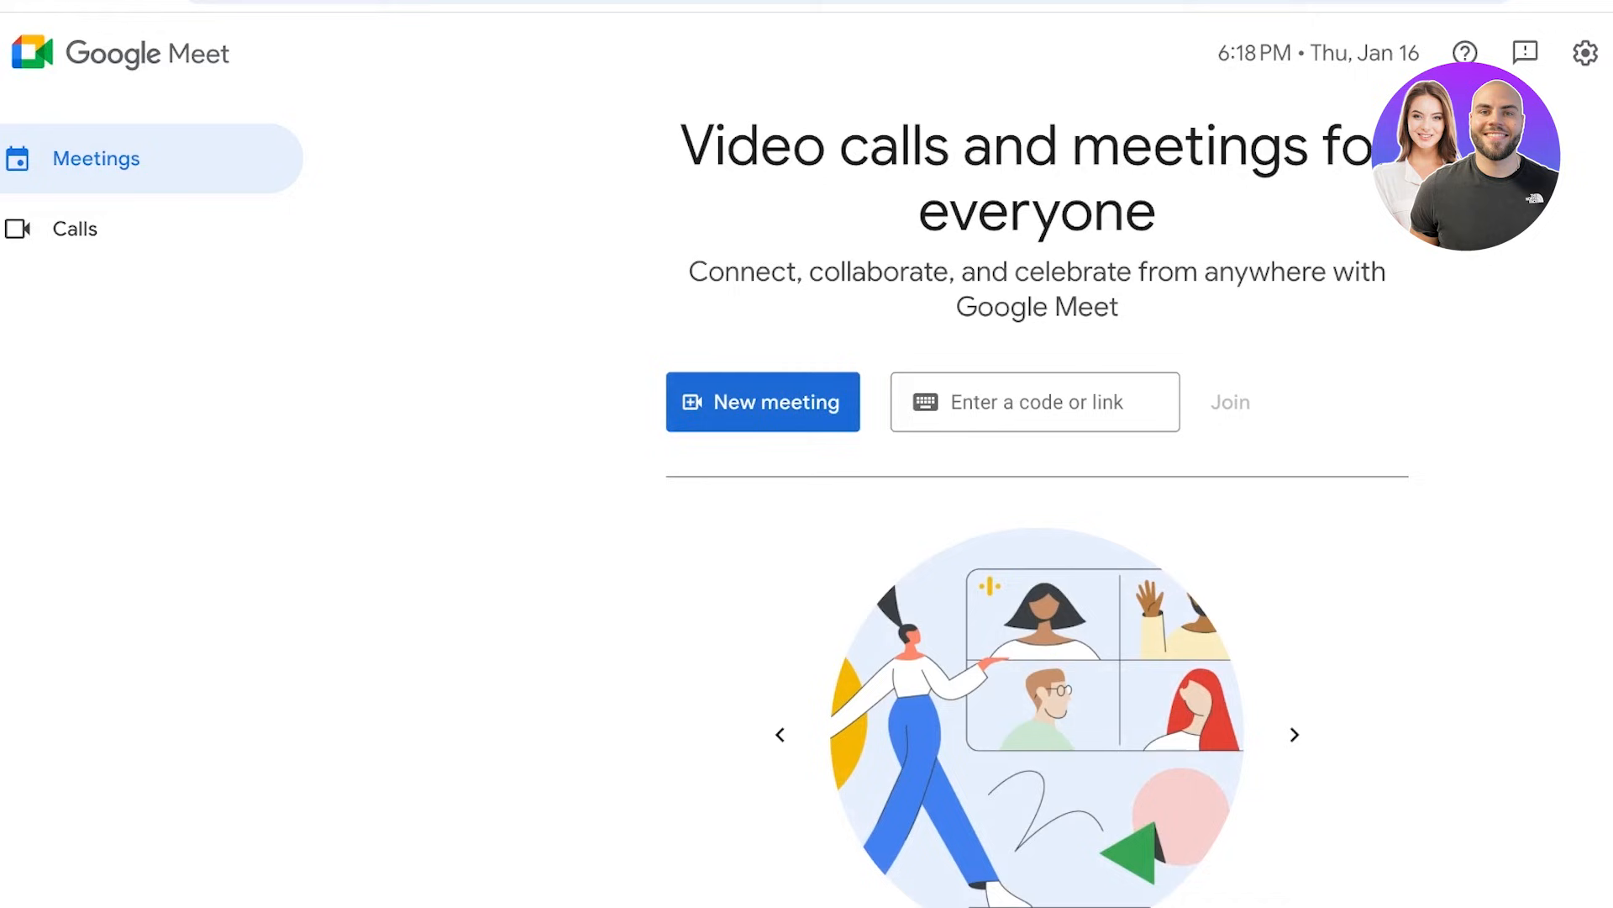
Start instant meeting vji-eign-bvg from the New meeting menu
left_click(1035, 402)
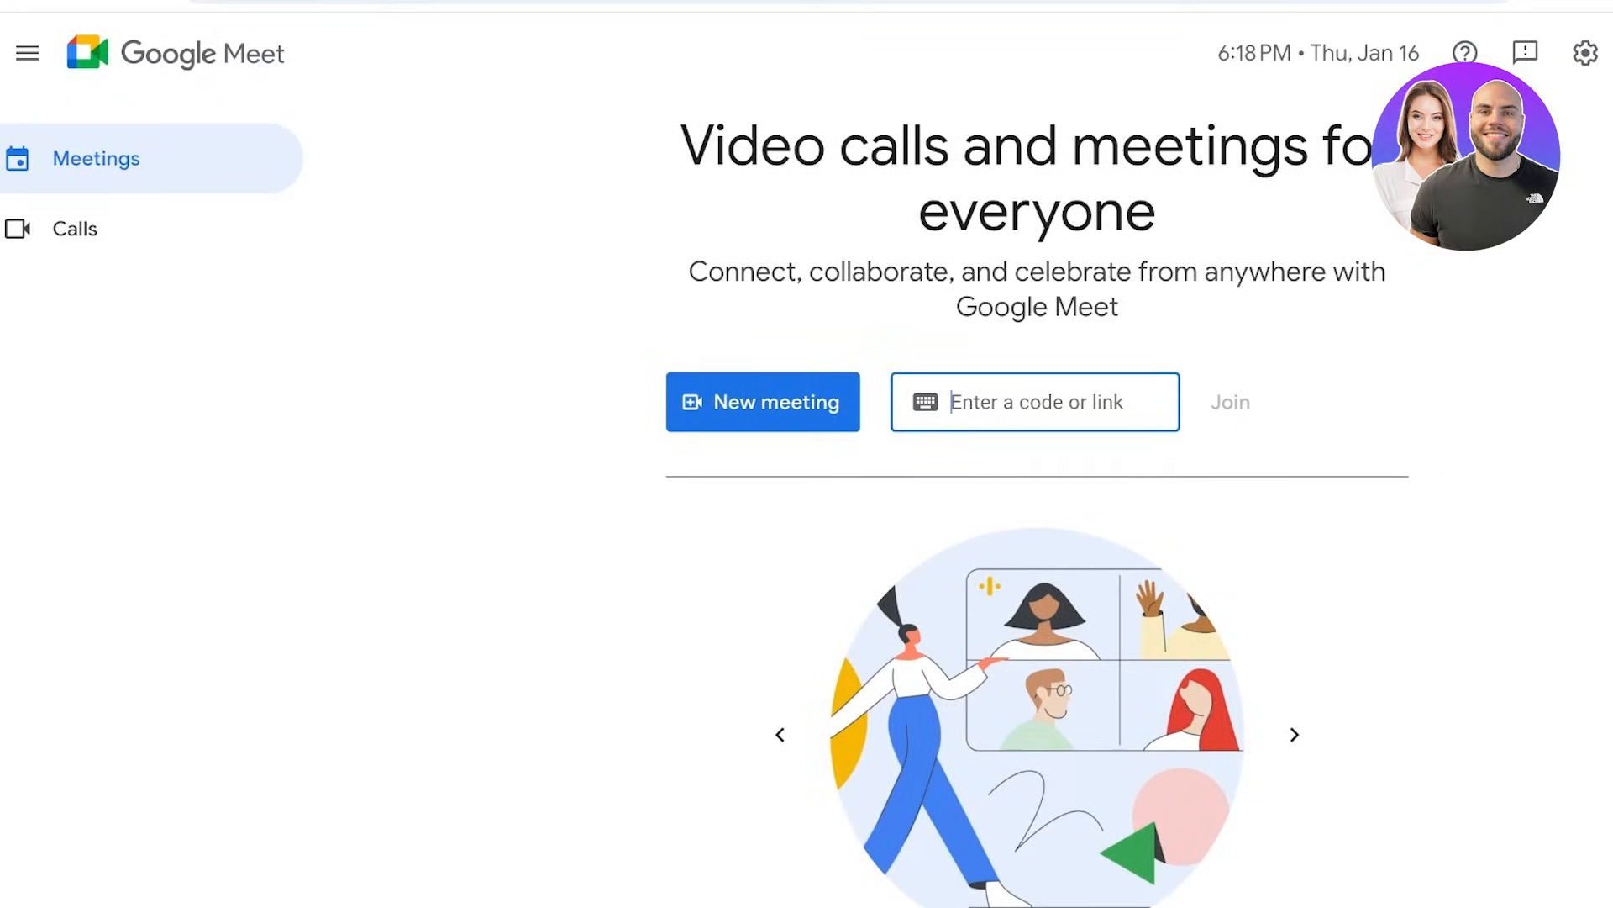
type("5")
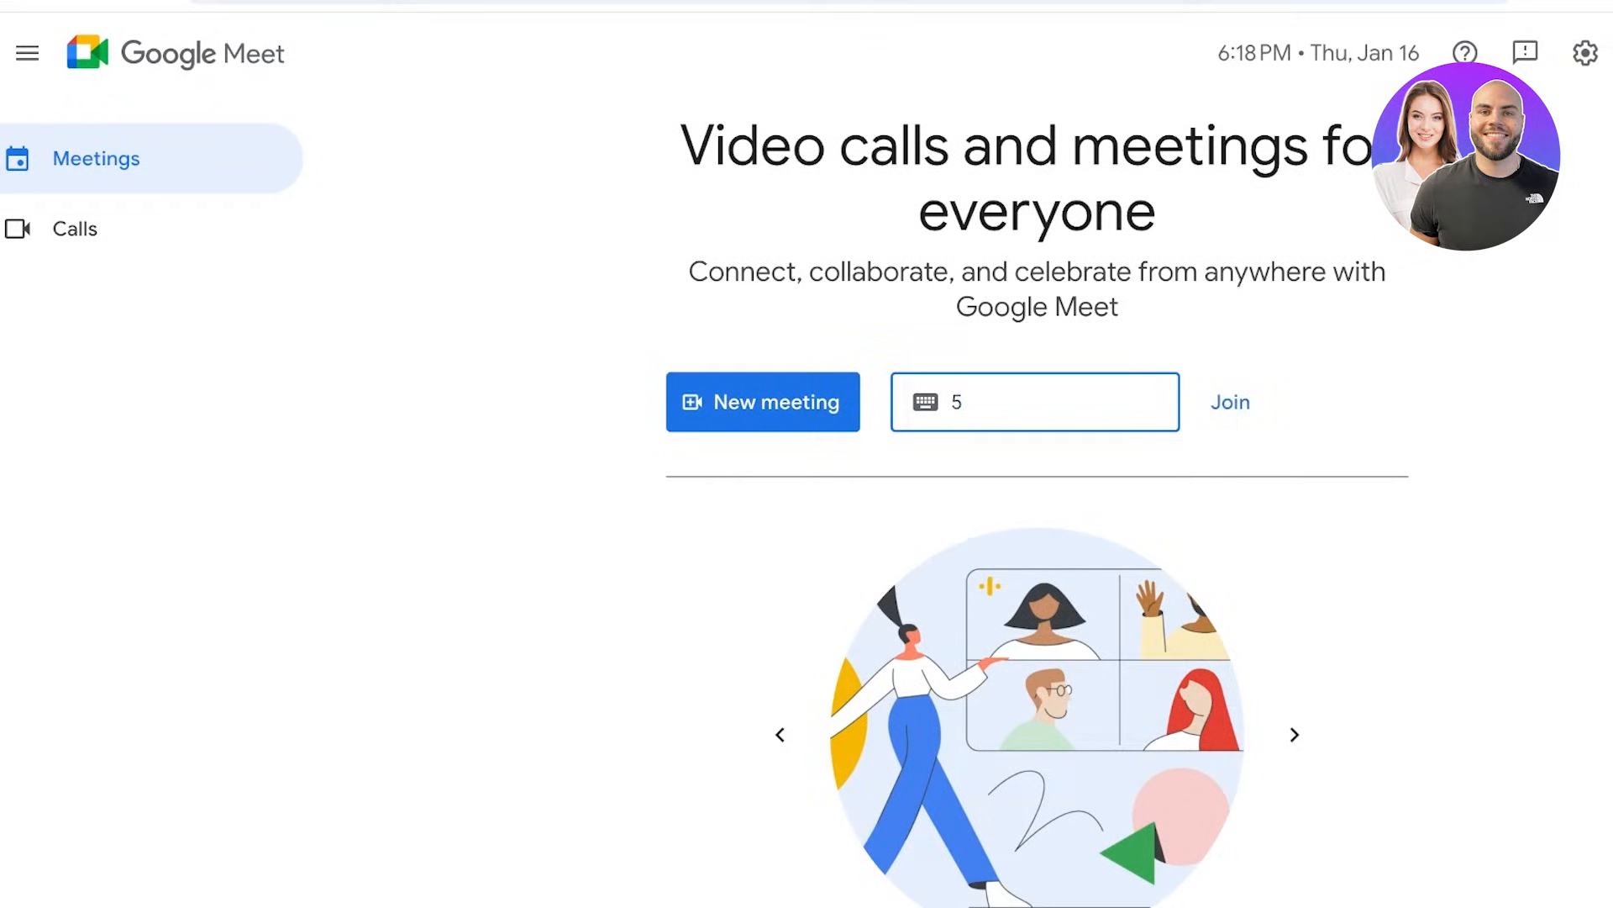
left_click(762, 401)
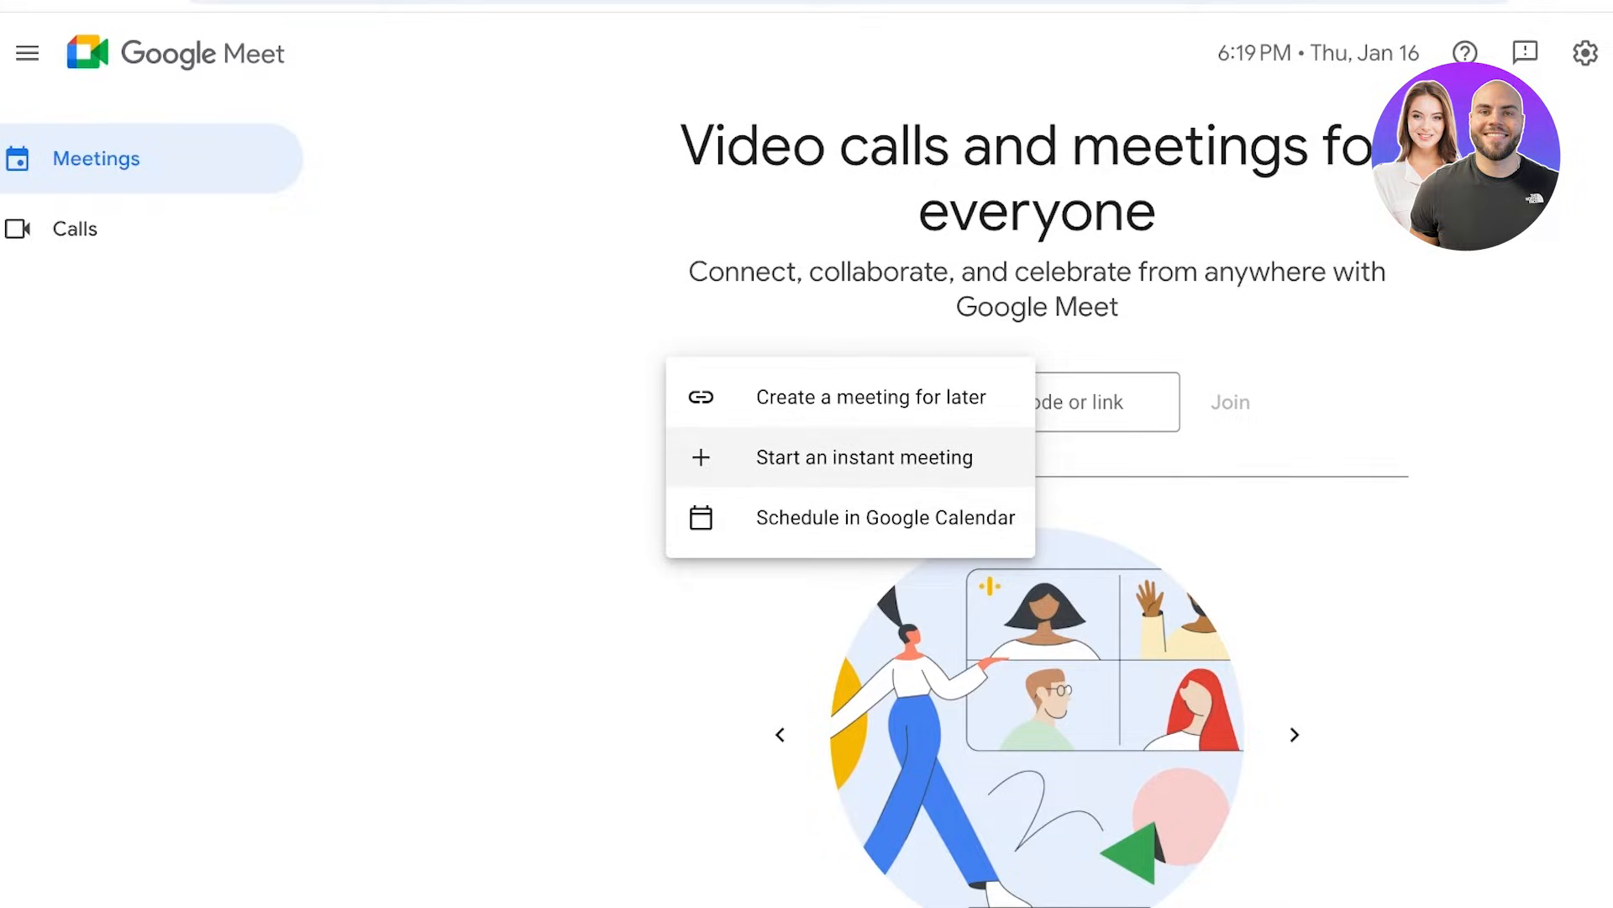
left_click(863, 457)
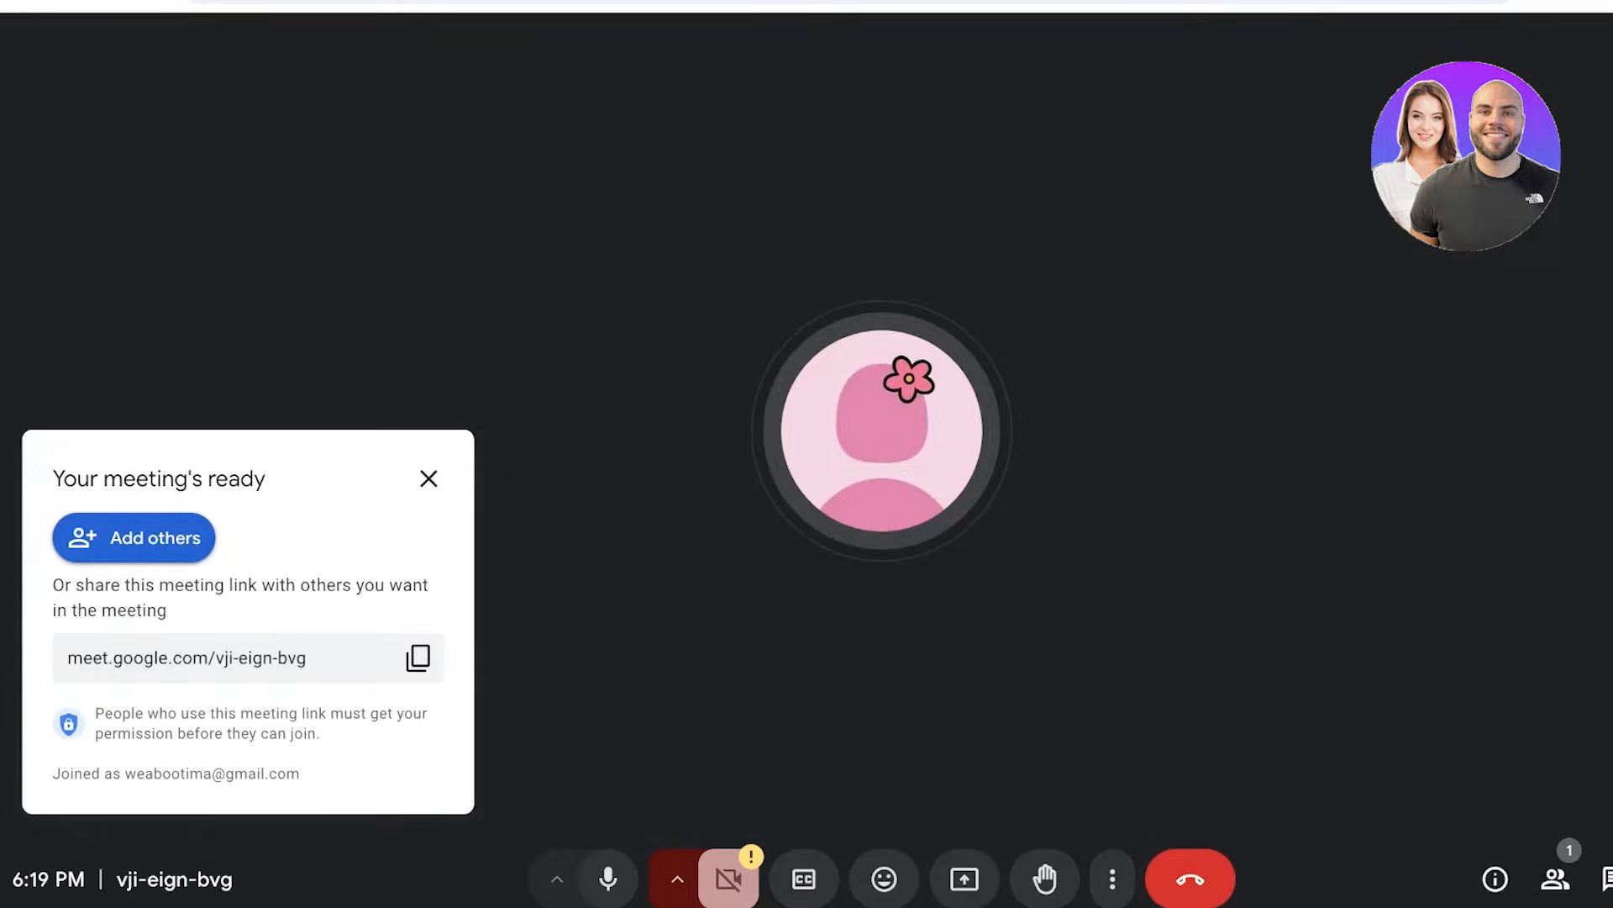
Dismiss the meeting-ready card, raise a hand, and show More options
left_click(417, 658)
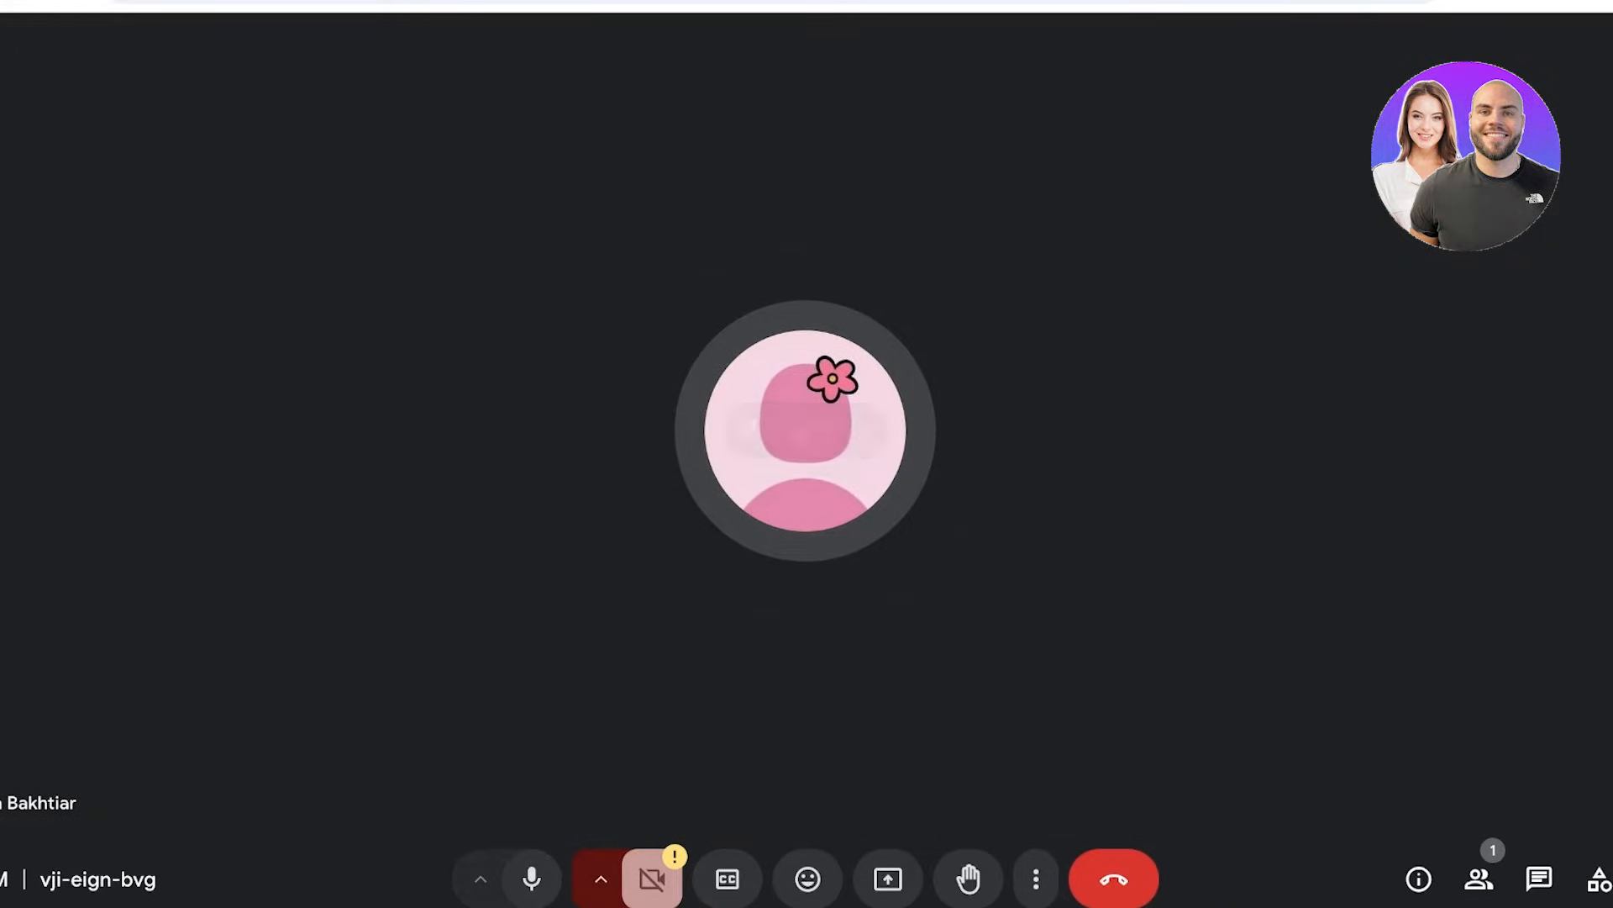
mouse_move(887, 901)
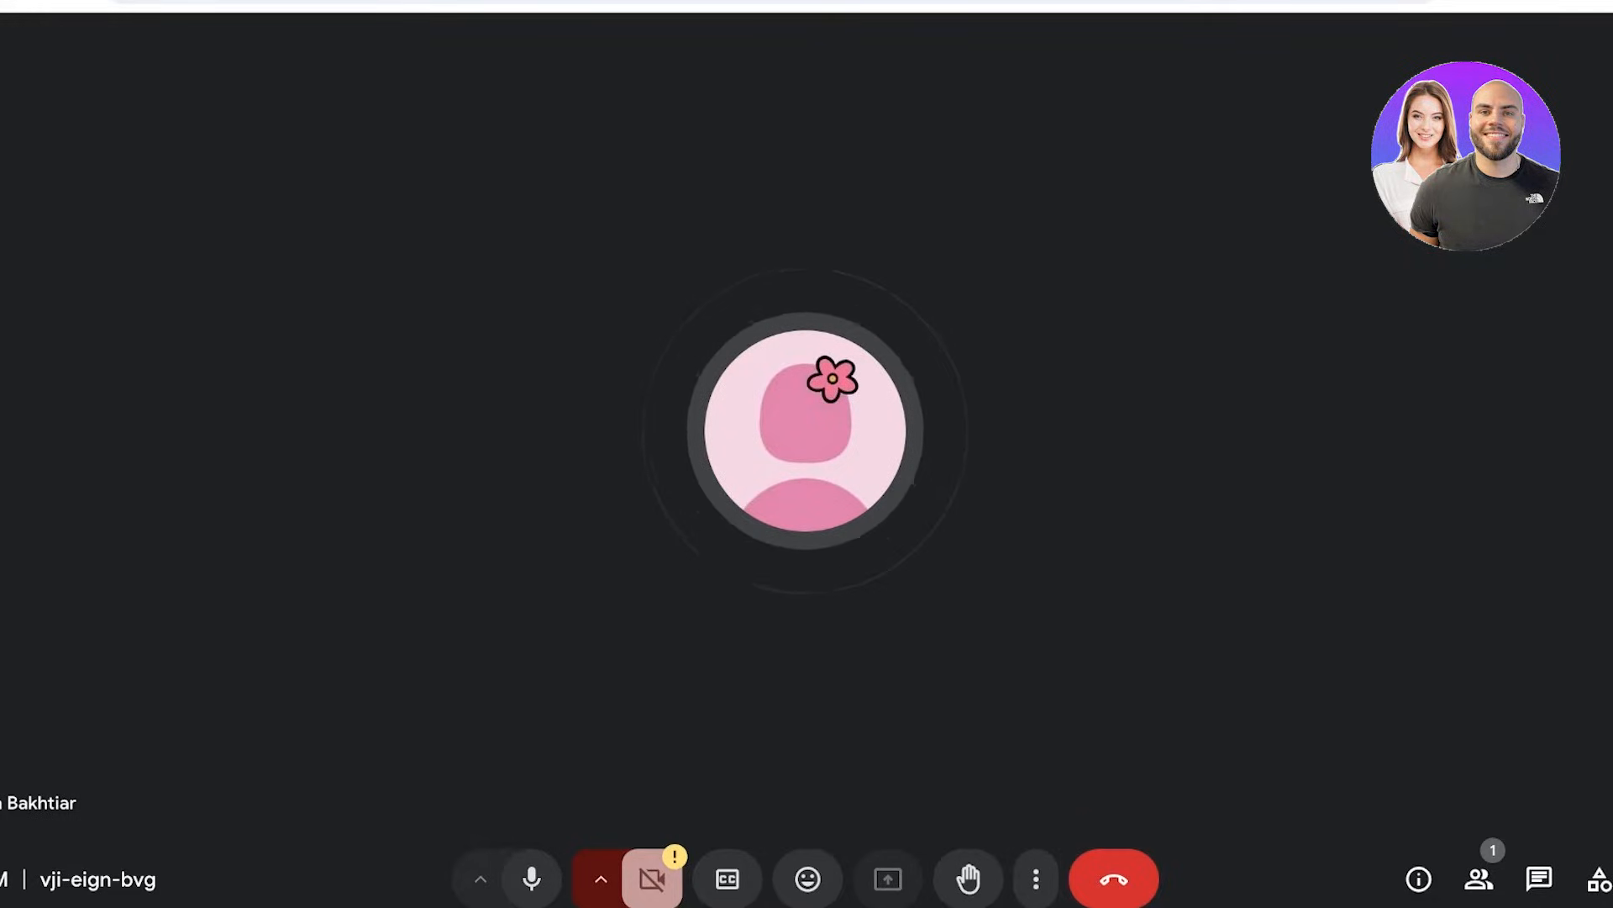
mouse_move(805, 431)
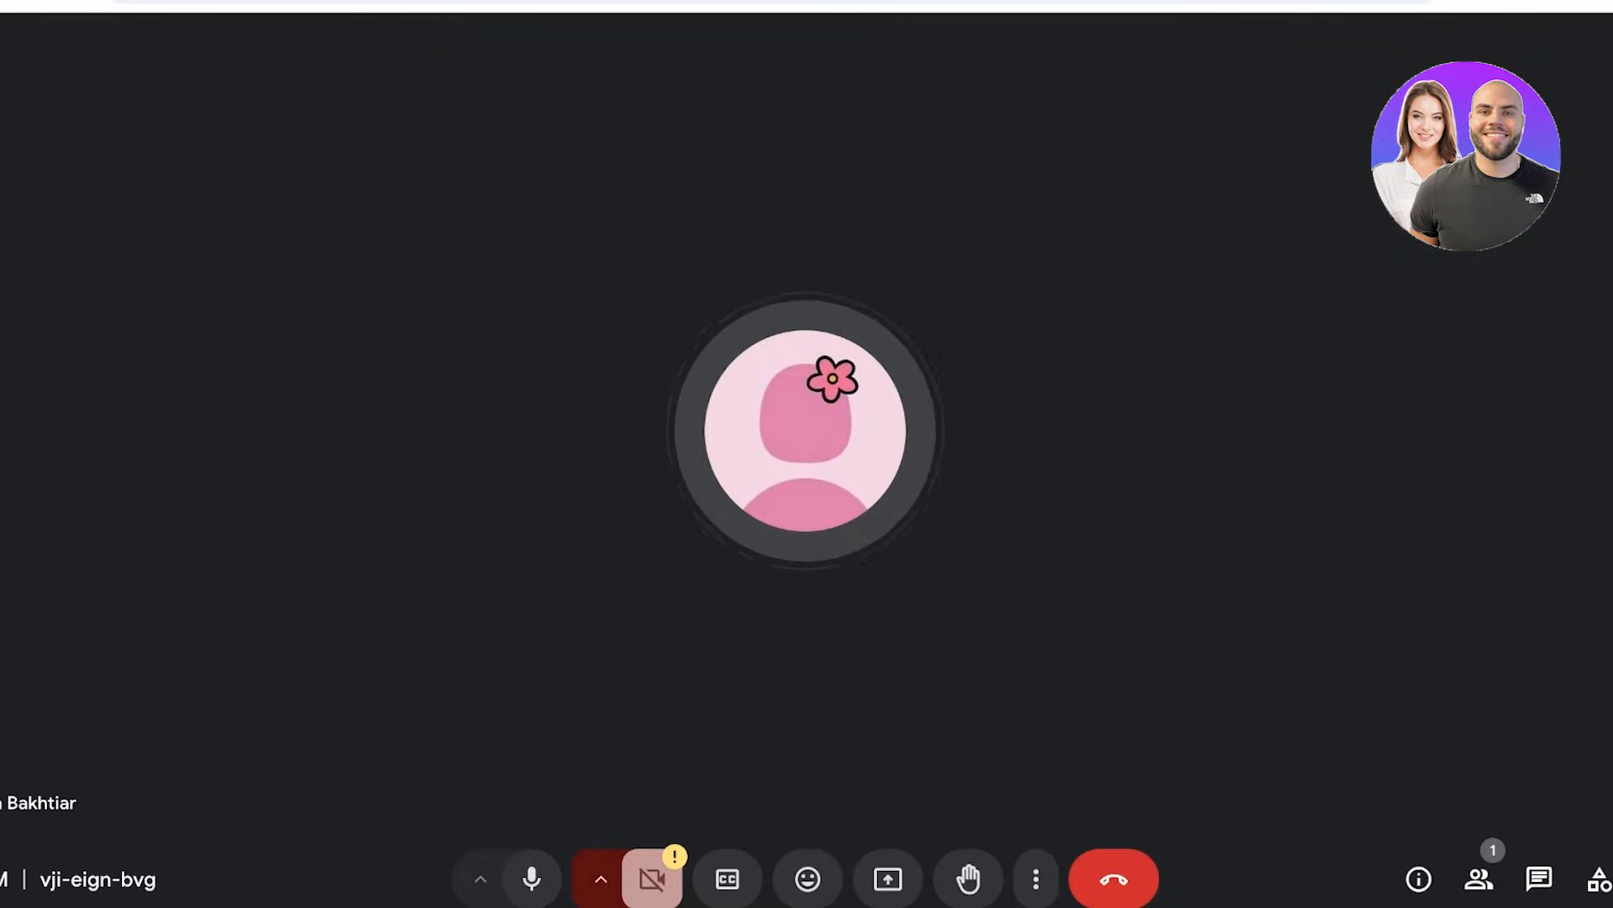
mouse_move(966, 879)
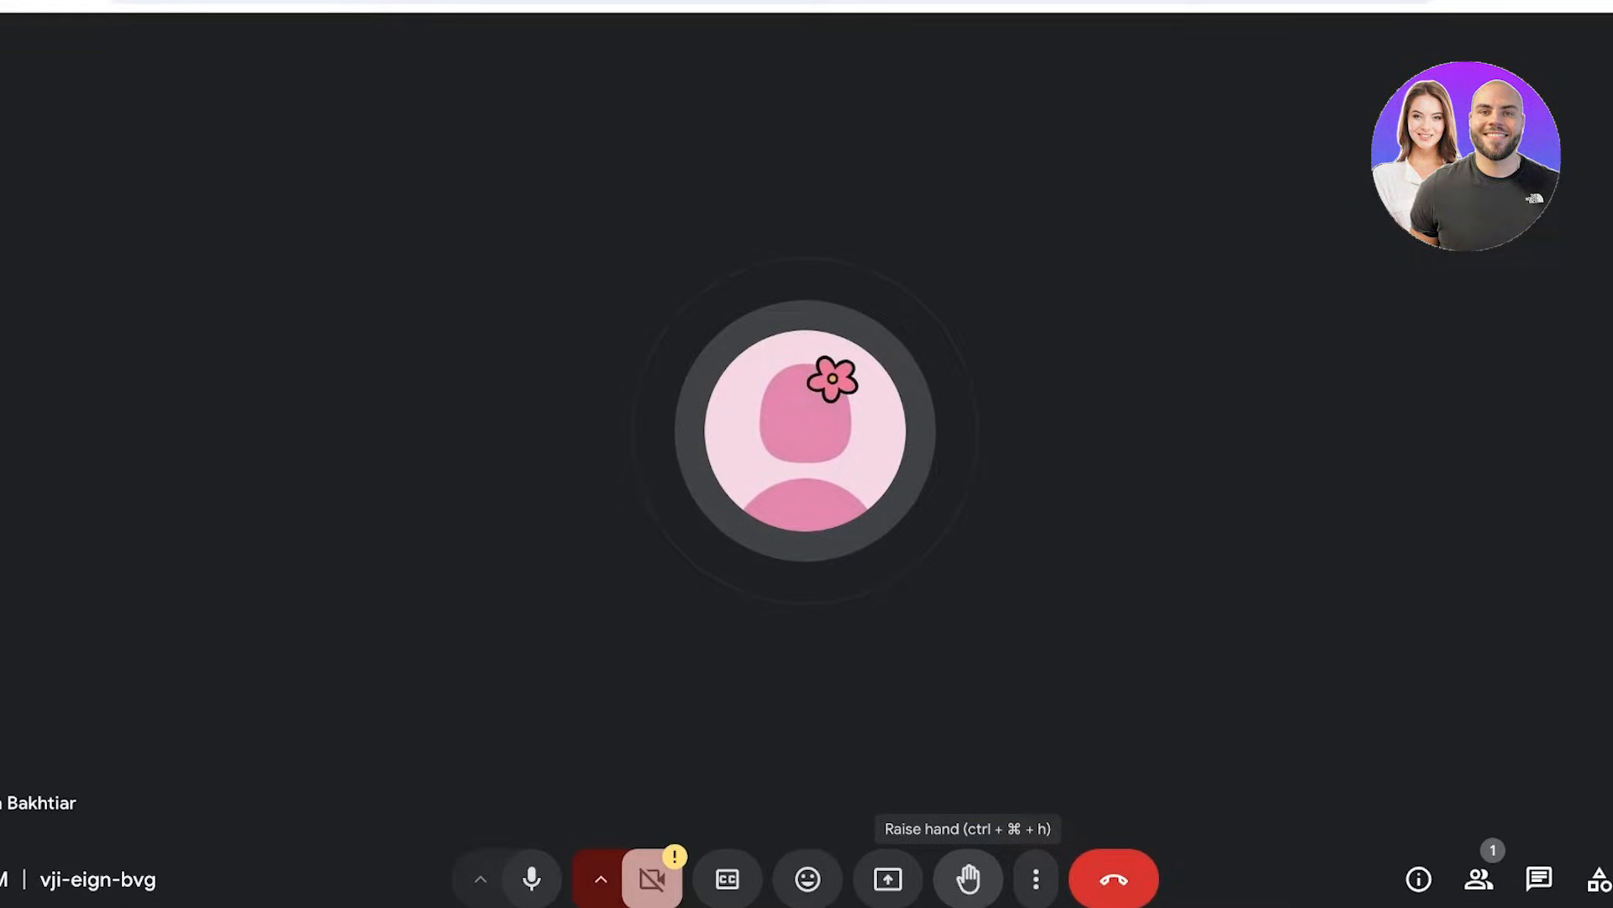
left_click(968, 879)
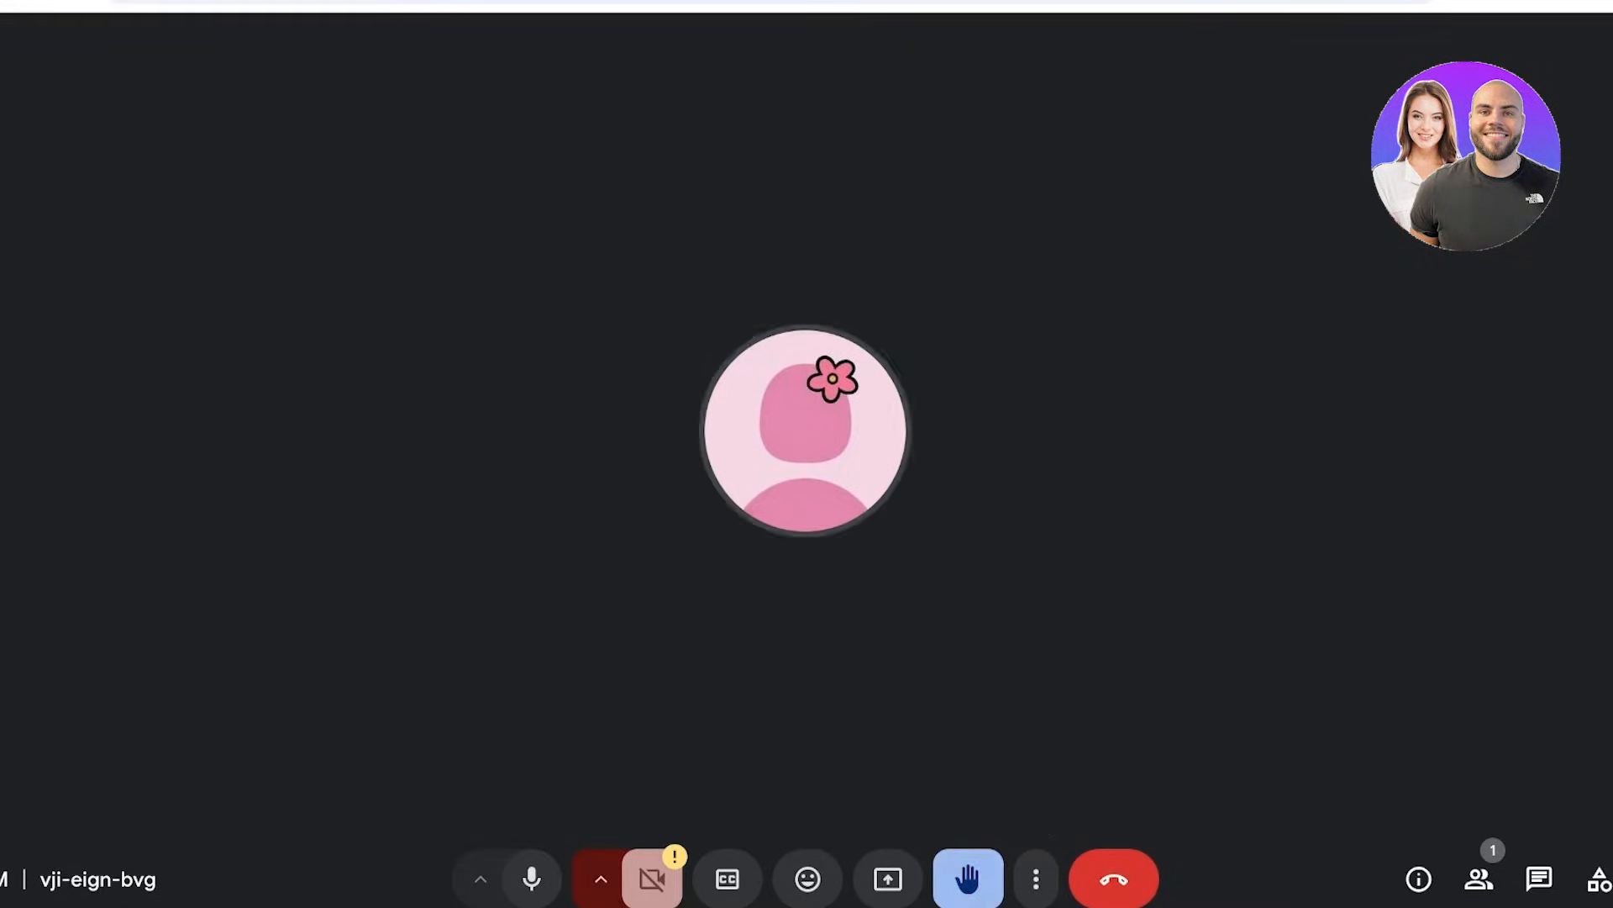
left_click(1033, 878)
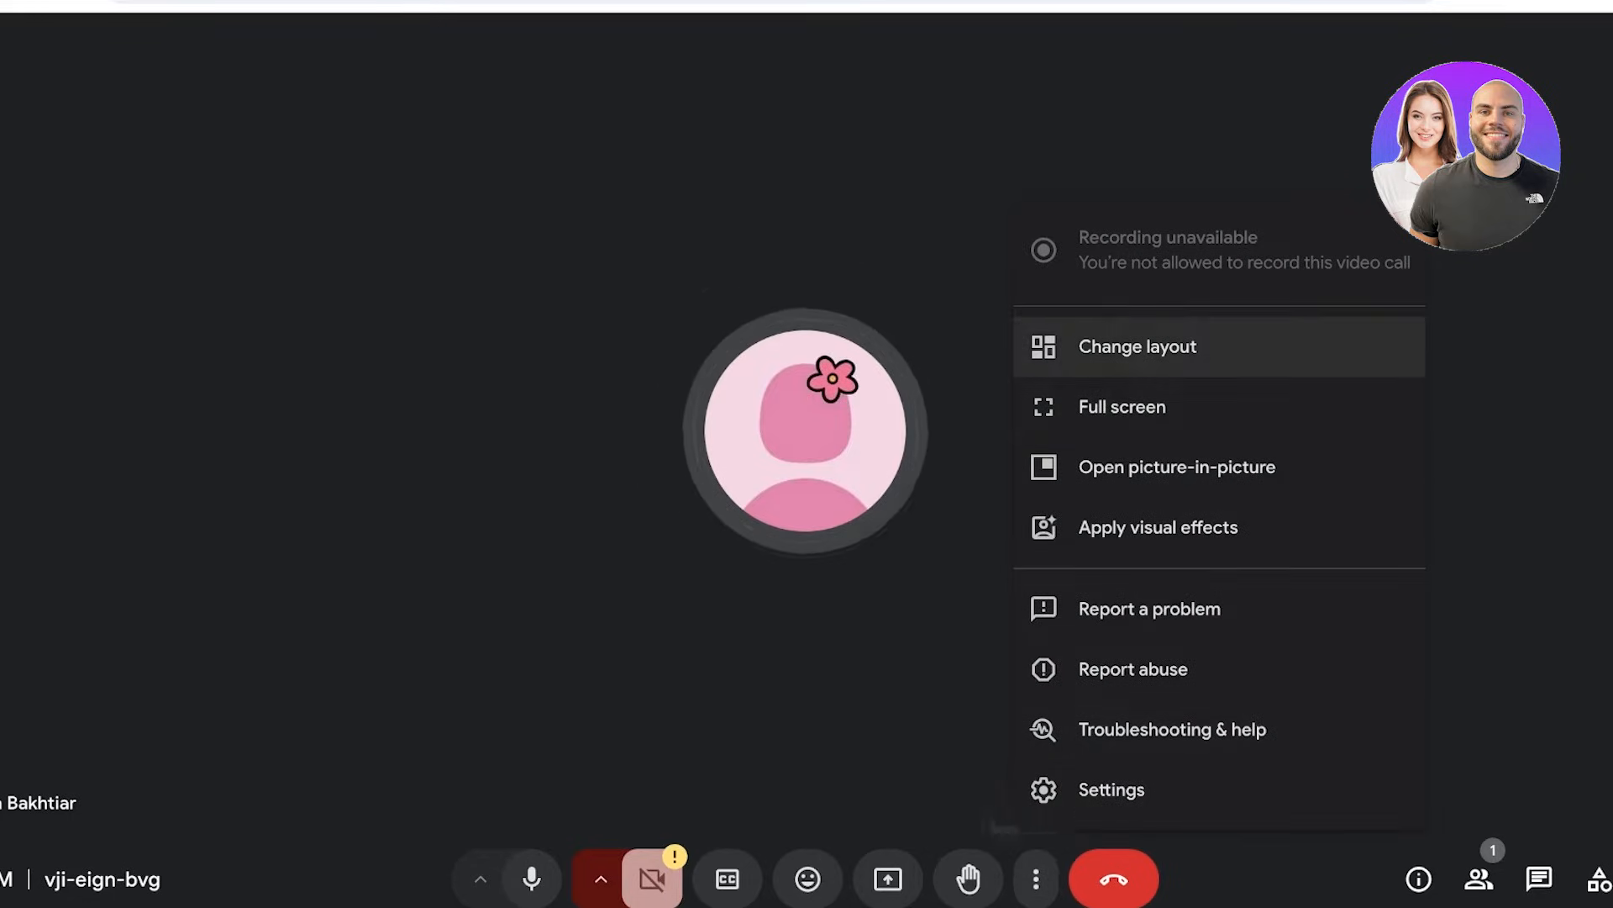
Switch to the Tiled layout with a 16-tile maximum and close the layout dialog
left_click(1136, 346)
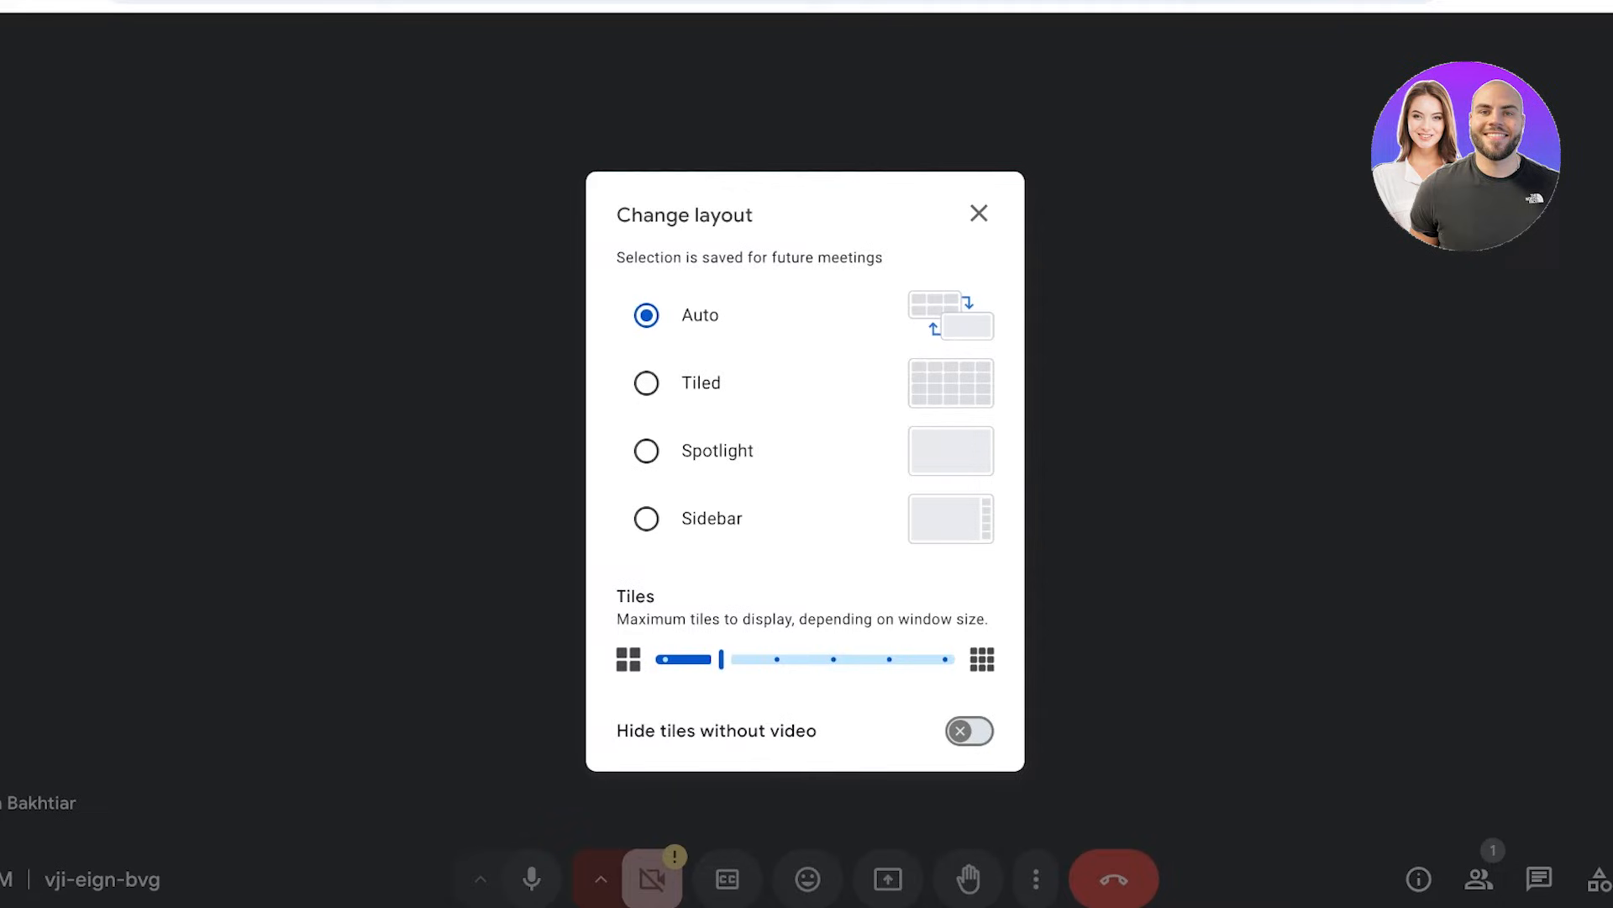
left_click(646, 383)
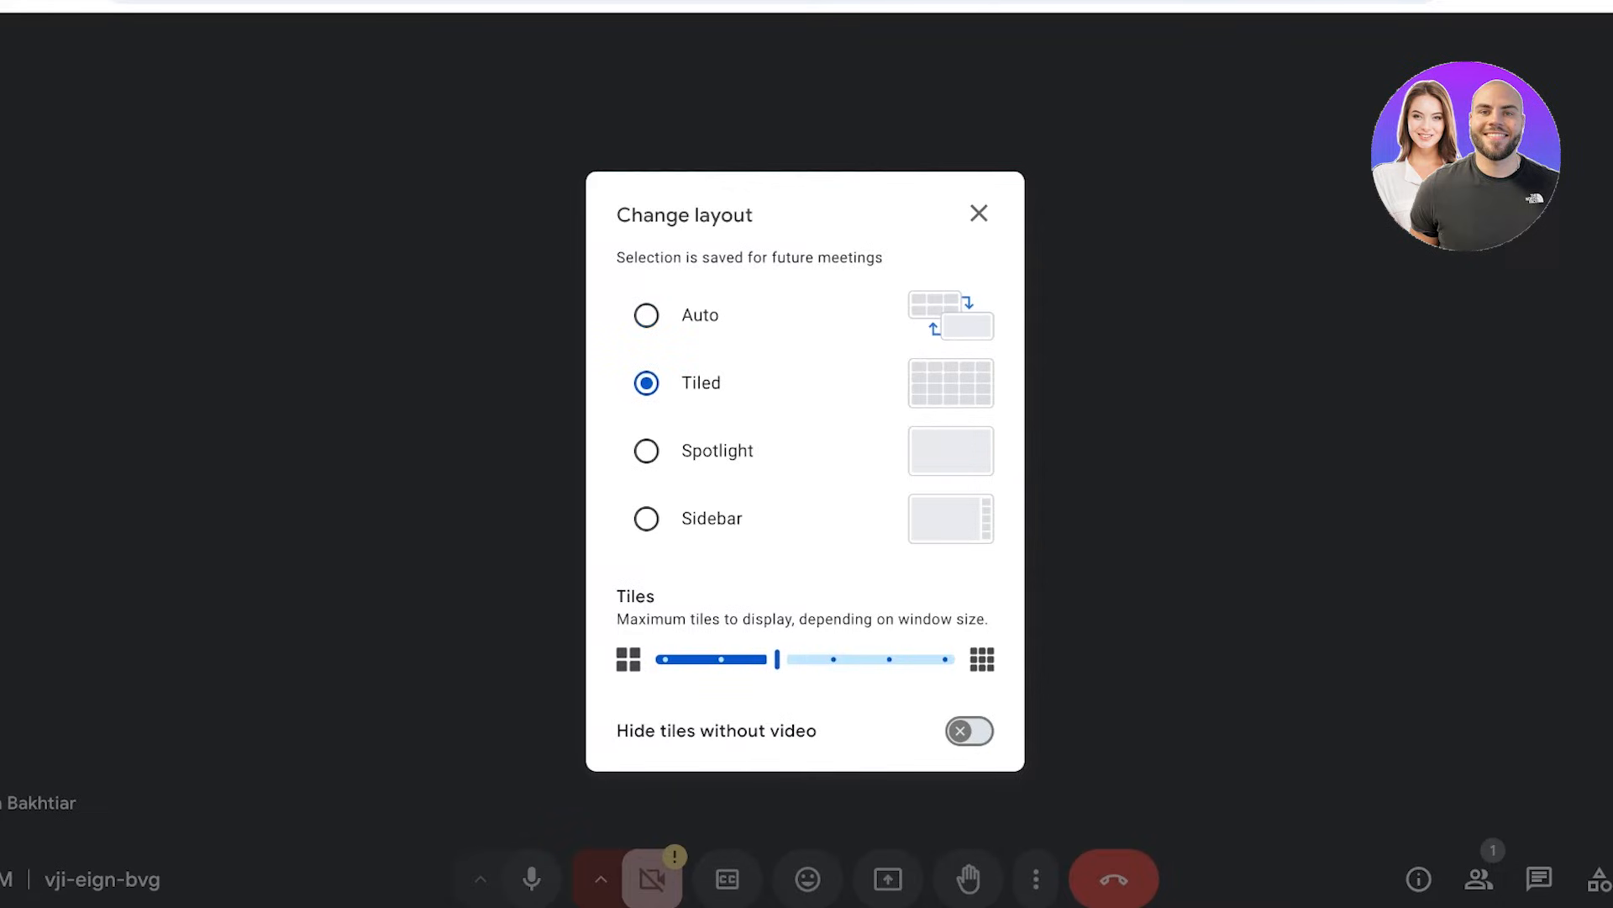
left_click(646, 450)
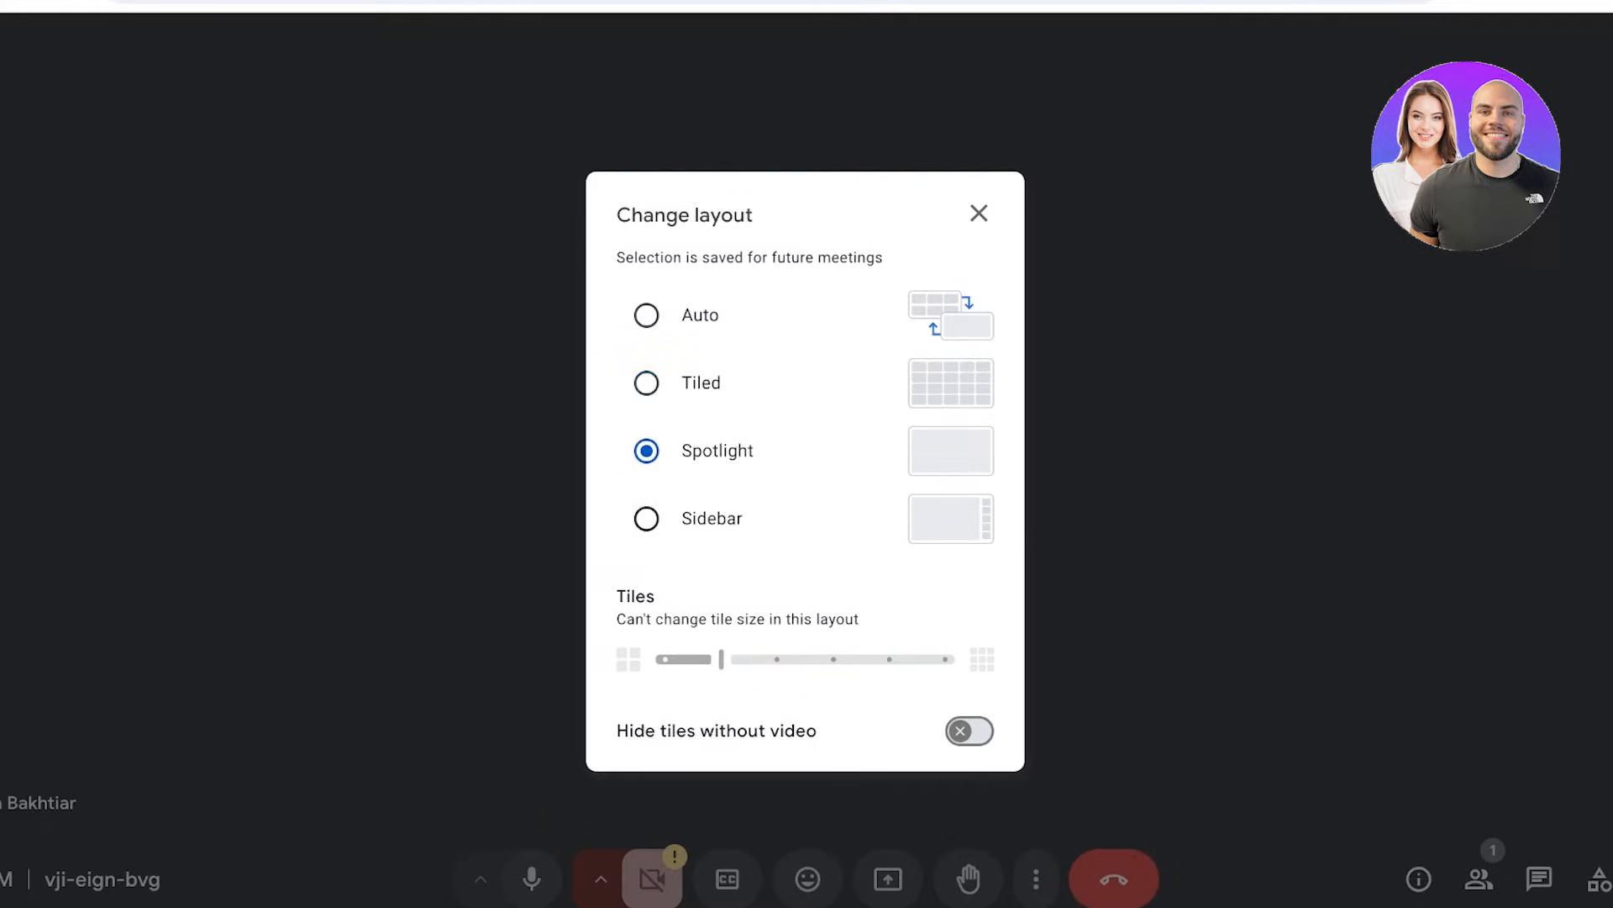
left_click(646, 316)
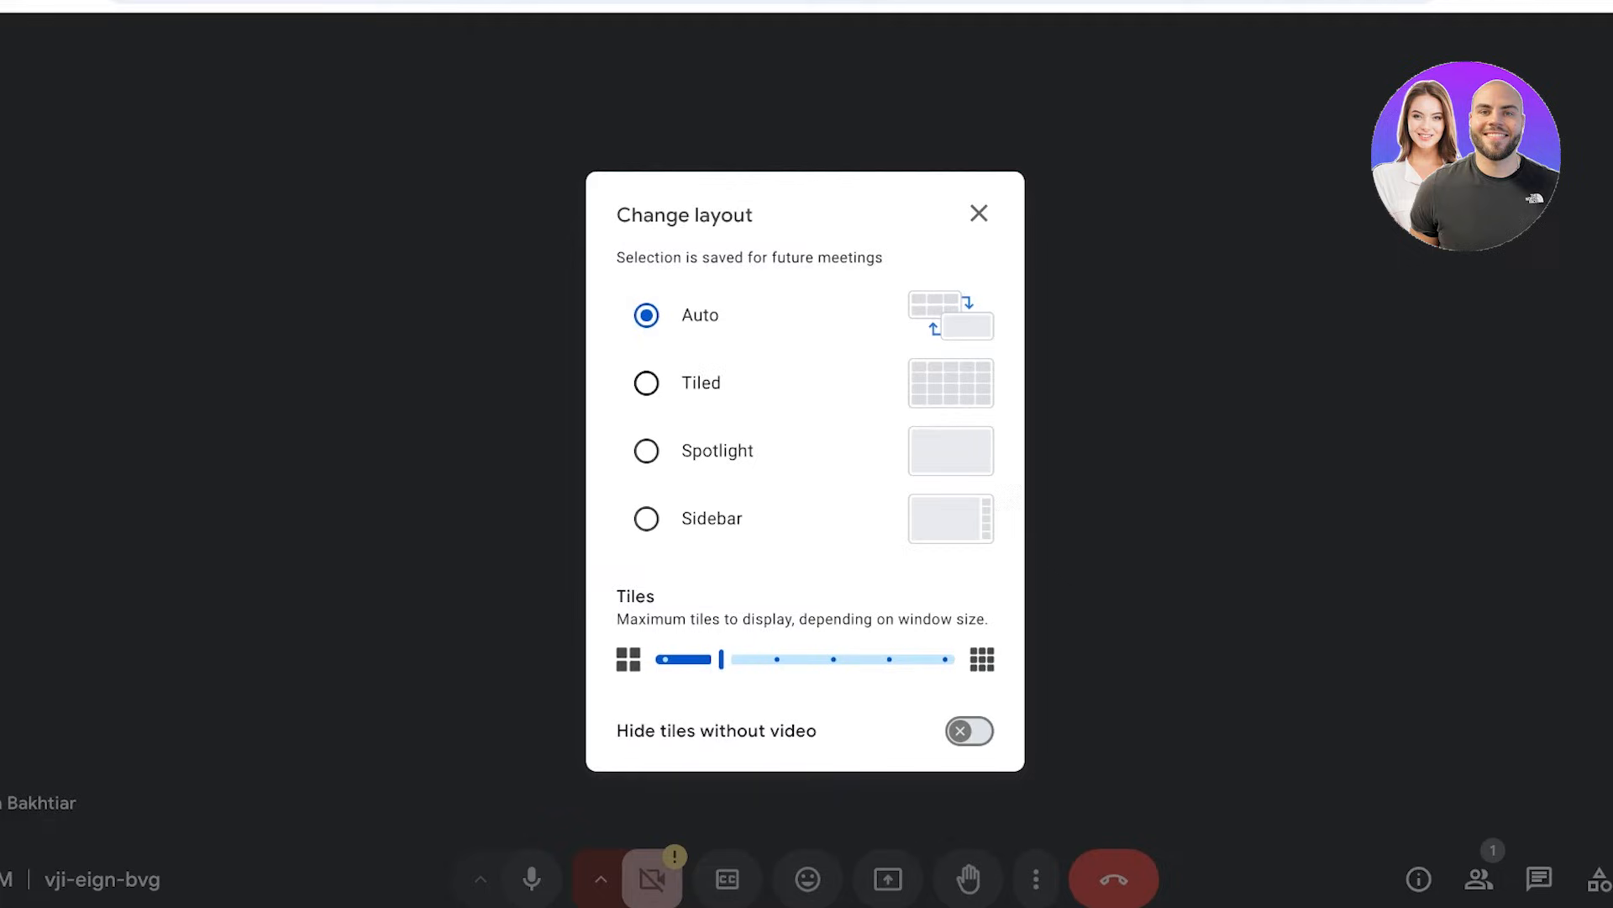
left_click_drag(720, 659, 758, 658)
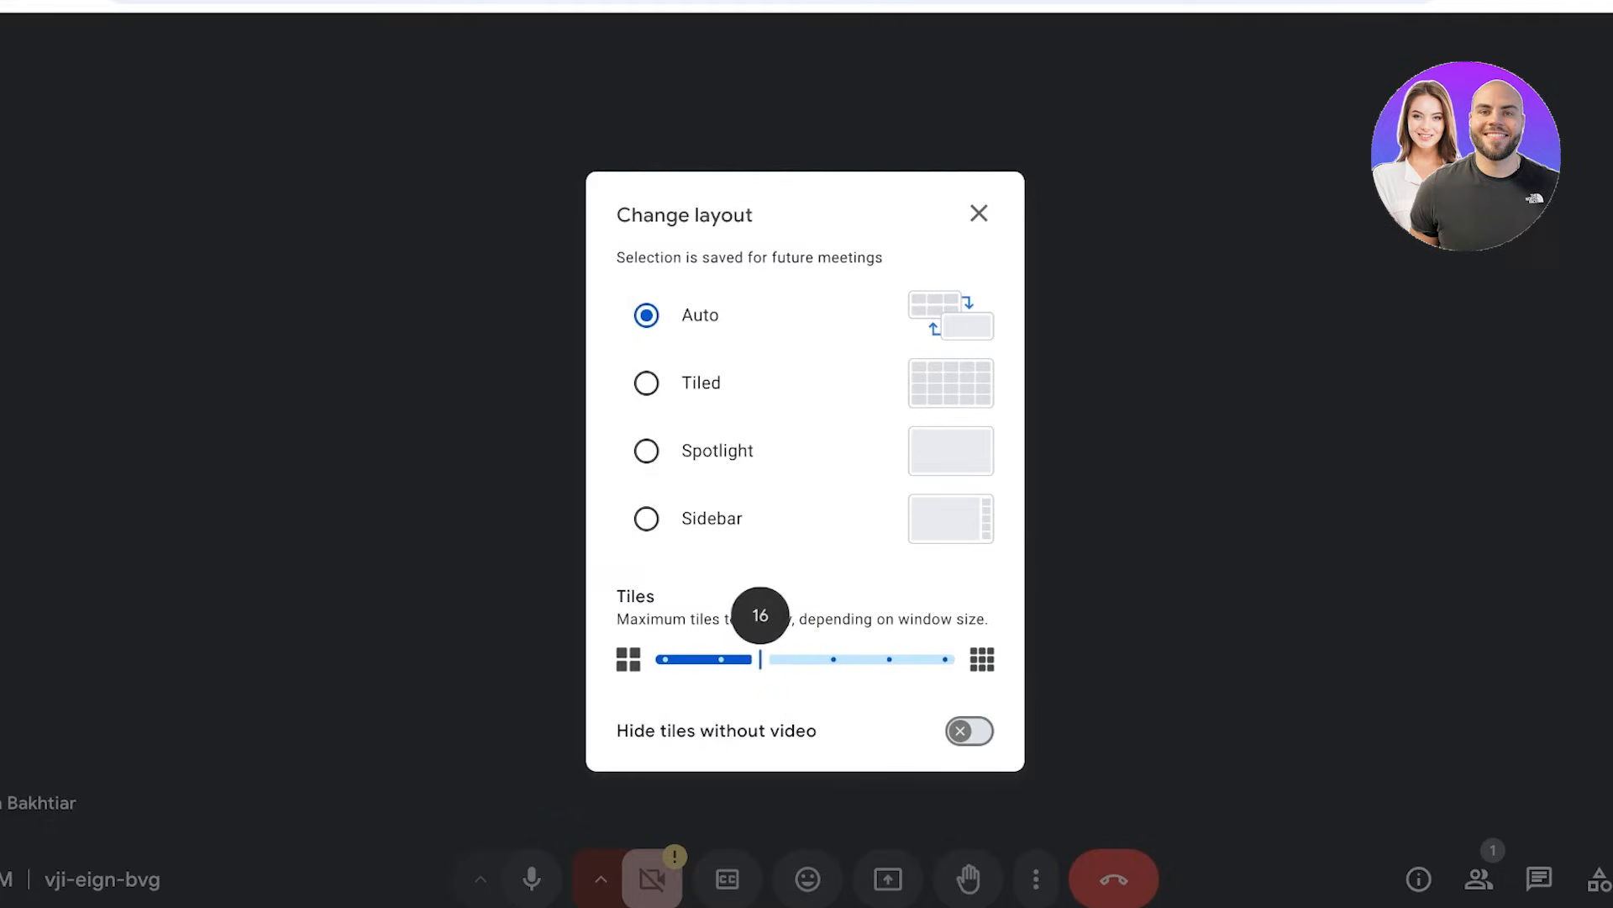
left_click_drag(741, 659, 717, 659)
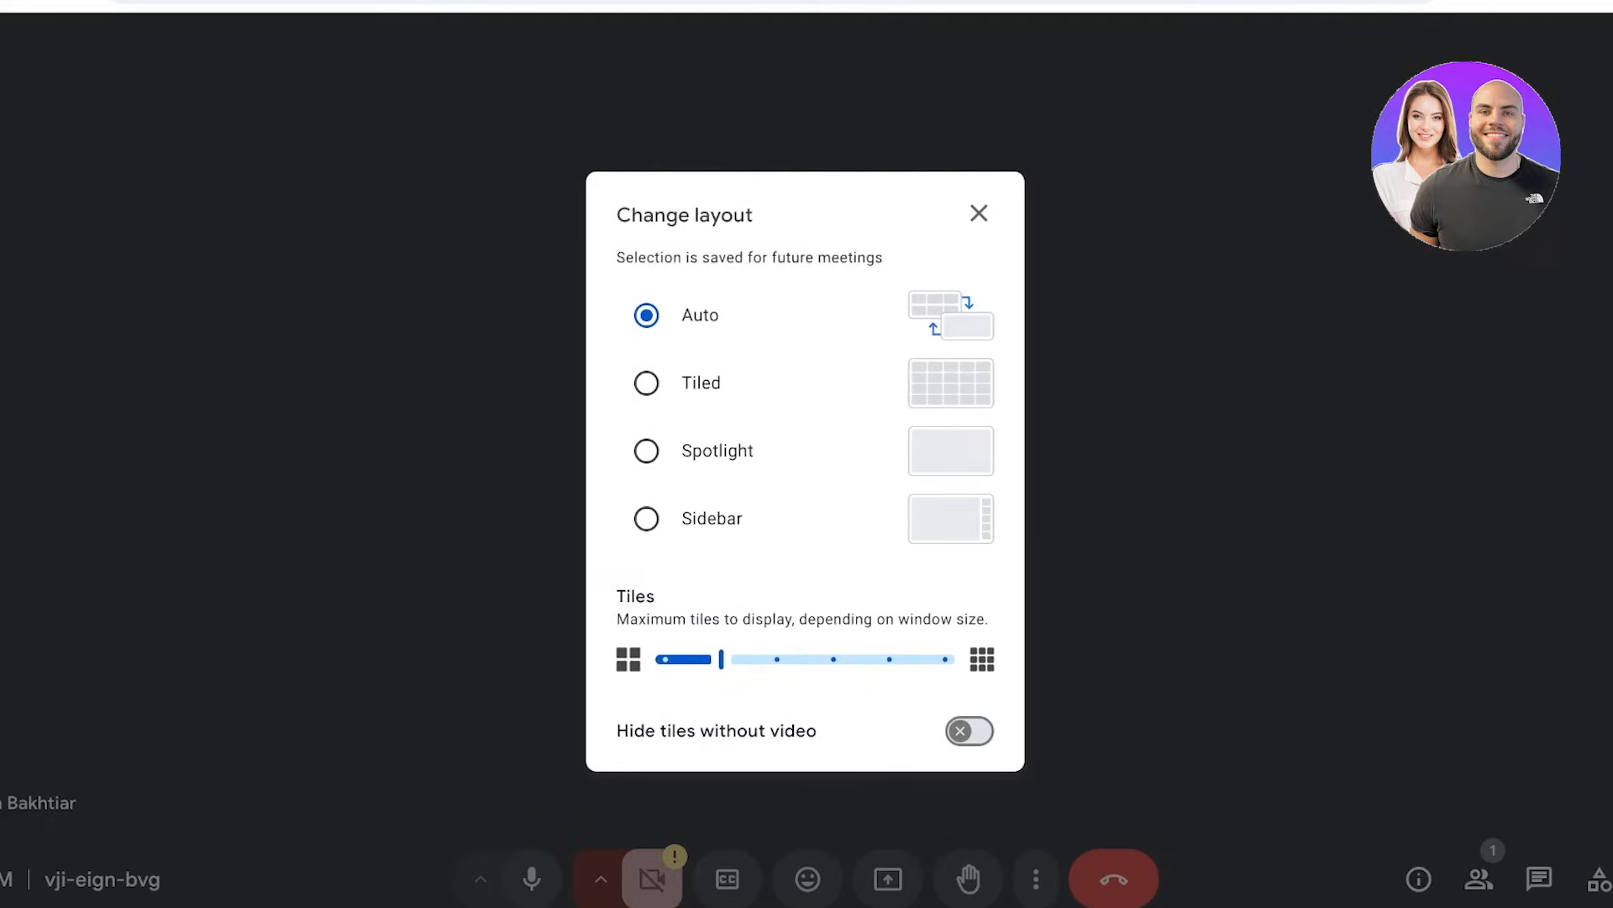
left_click(647, 383)
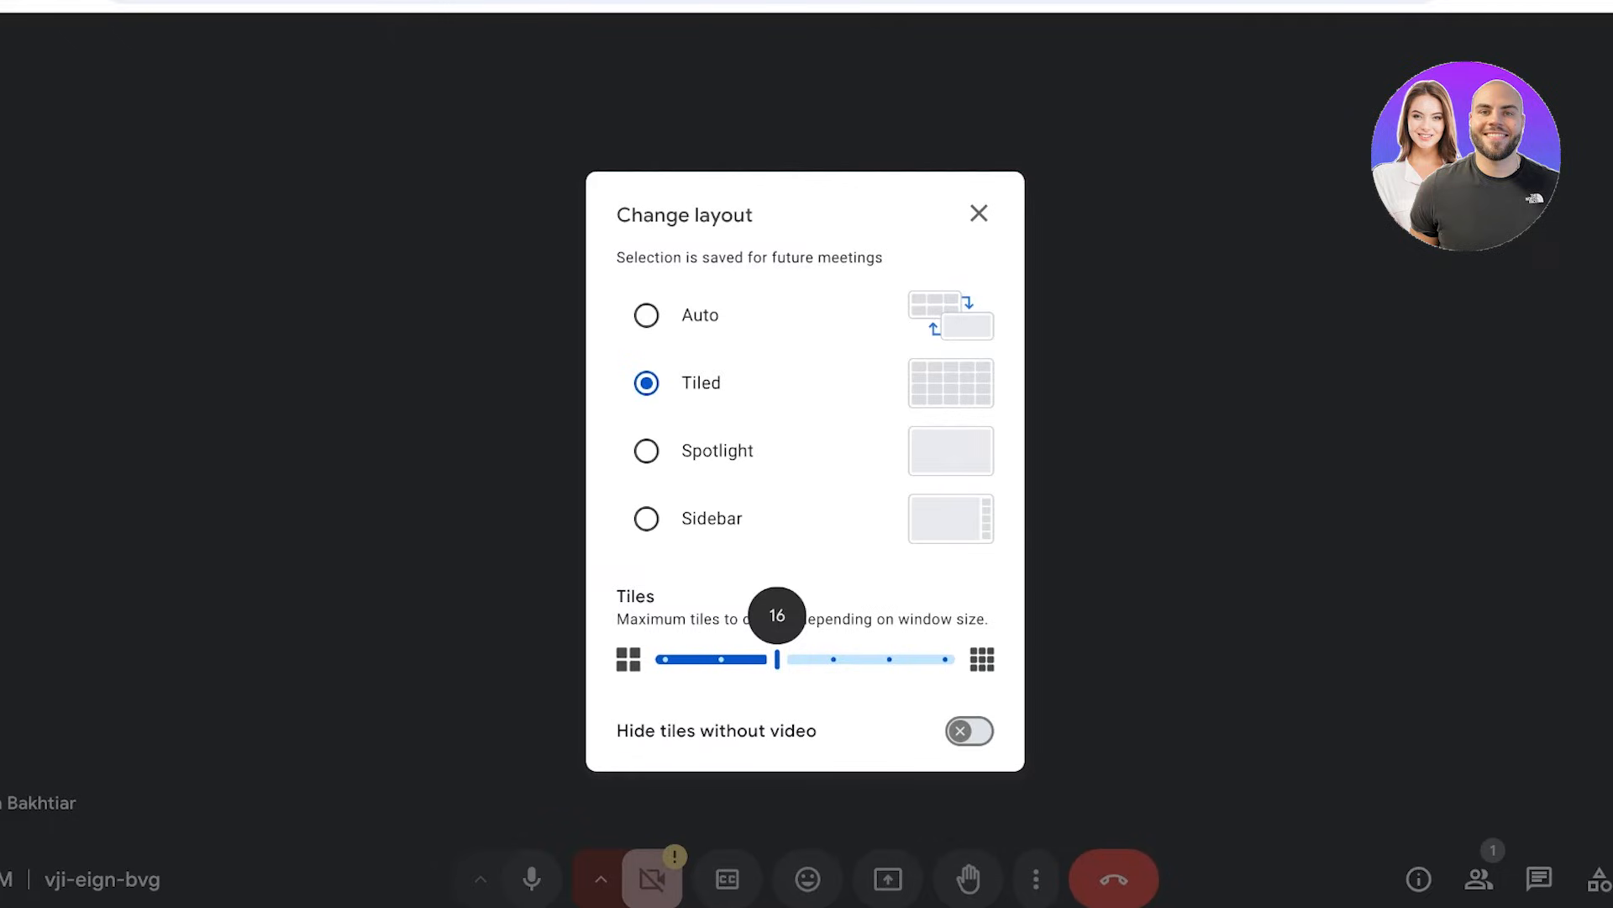
left_click(978, 213)
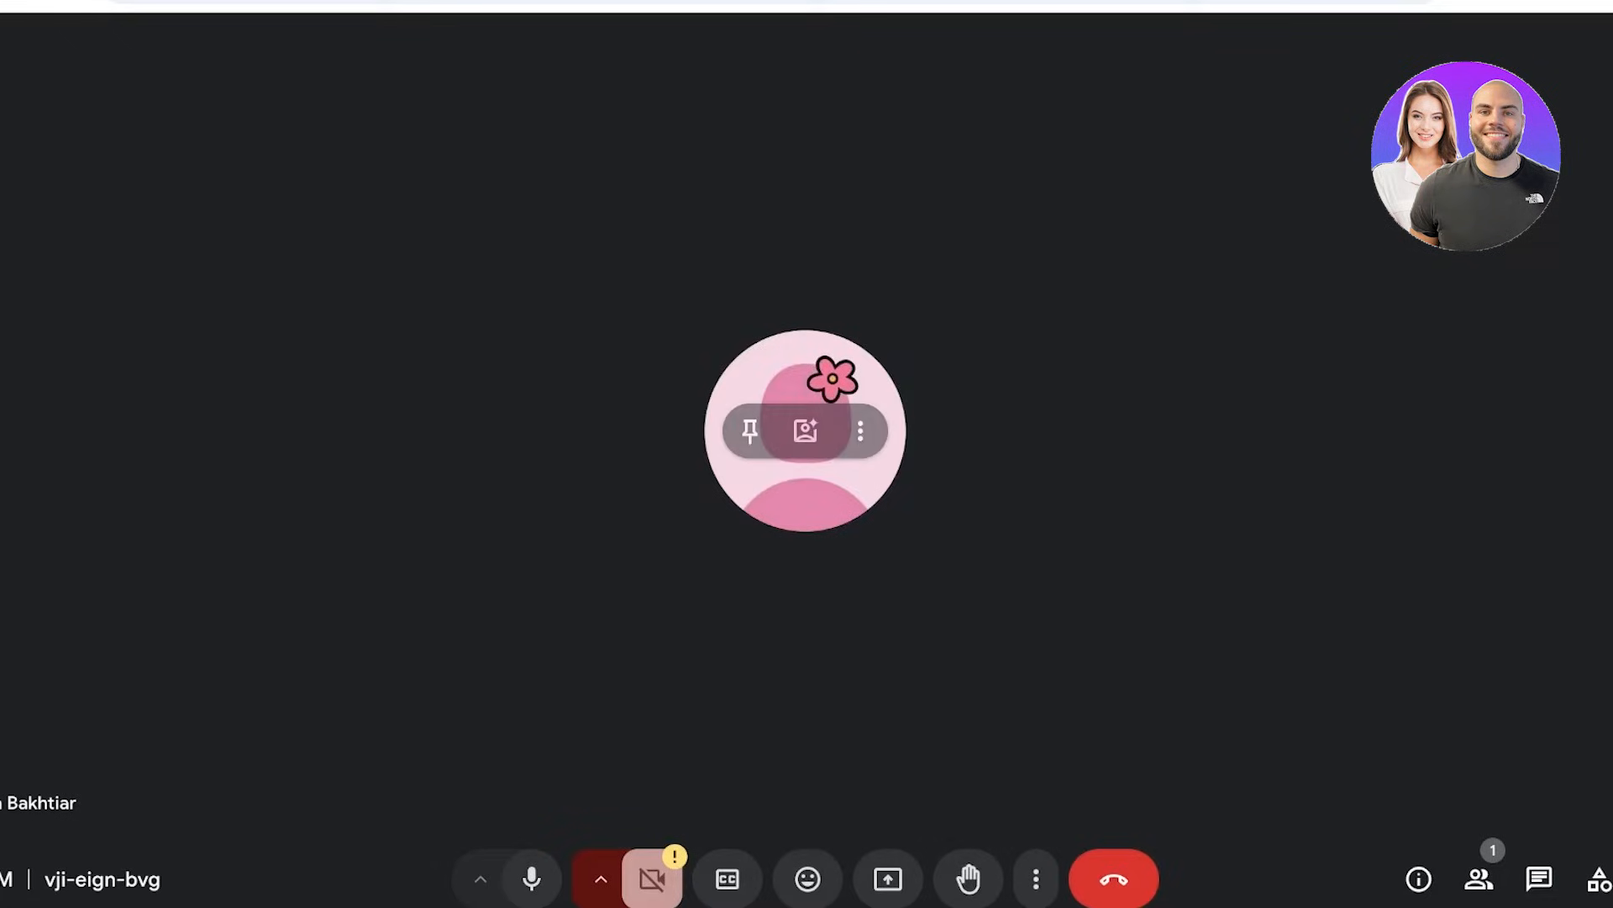
Open visual effects and browse the Backgrounds and Filters choices
left_click(1034, 878)
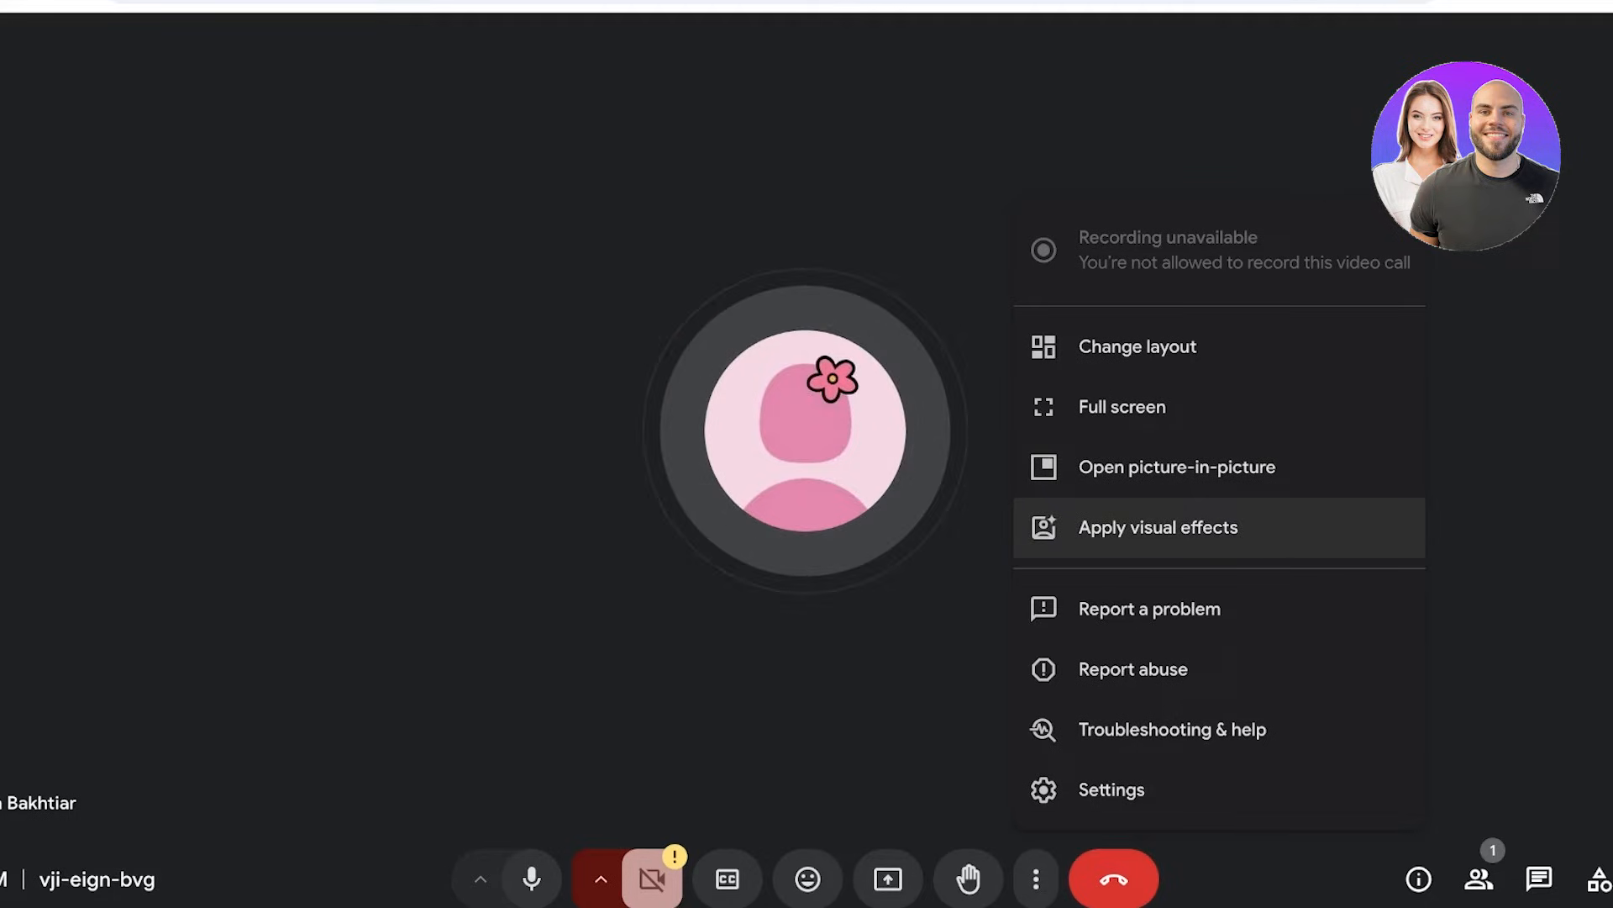
left_click(1158, 527)
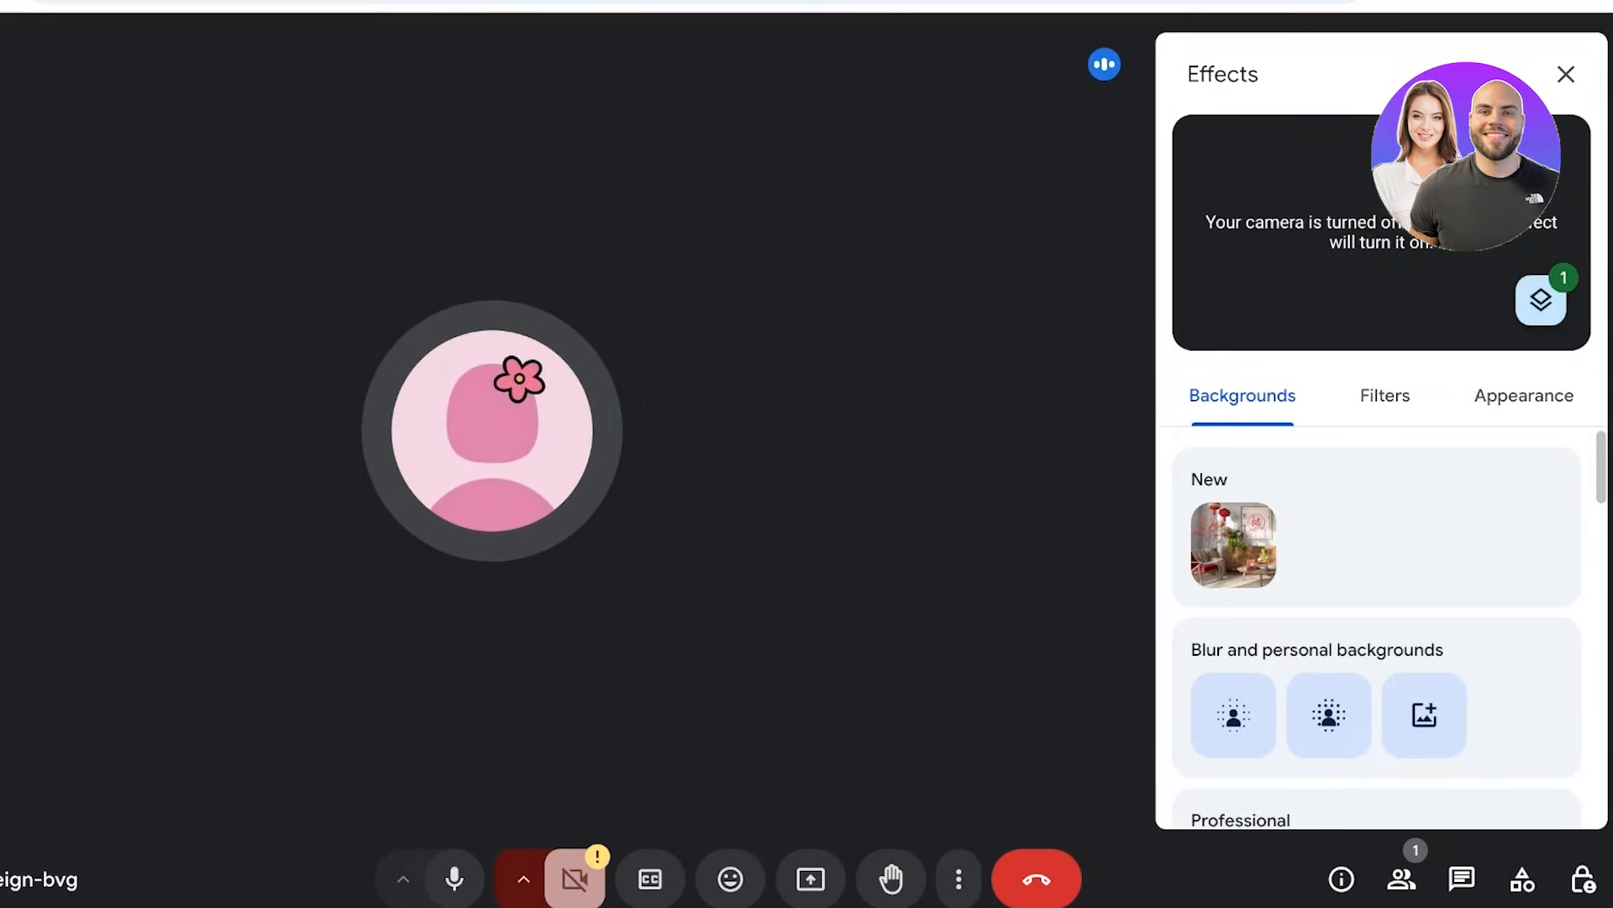
scroll("down", 3)
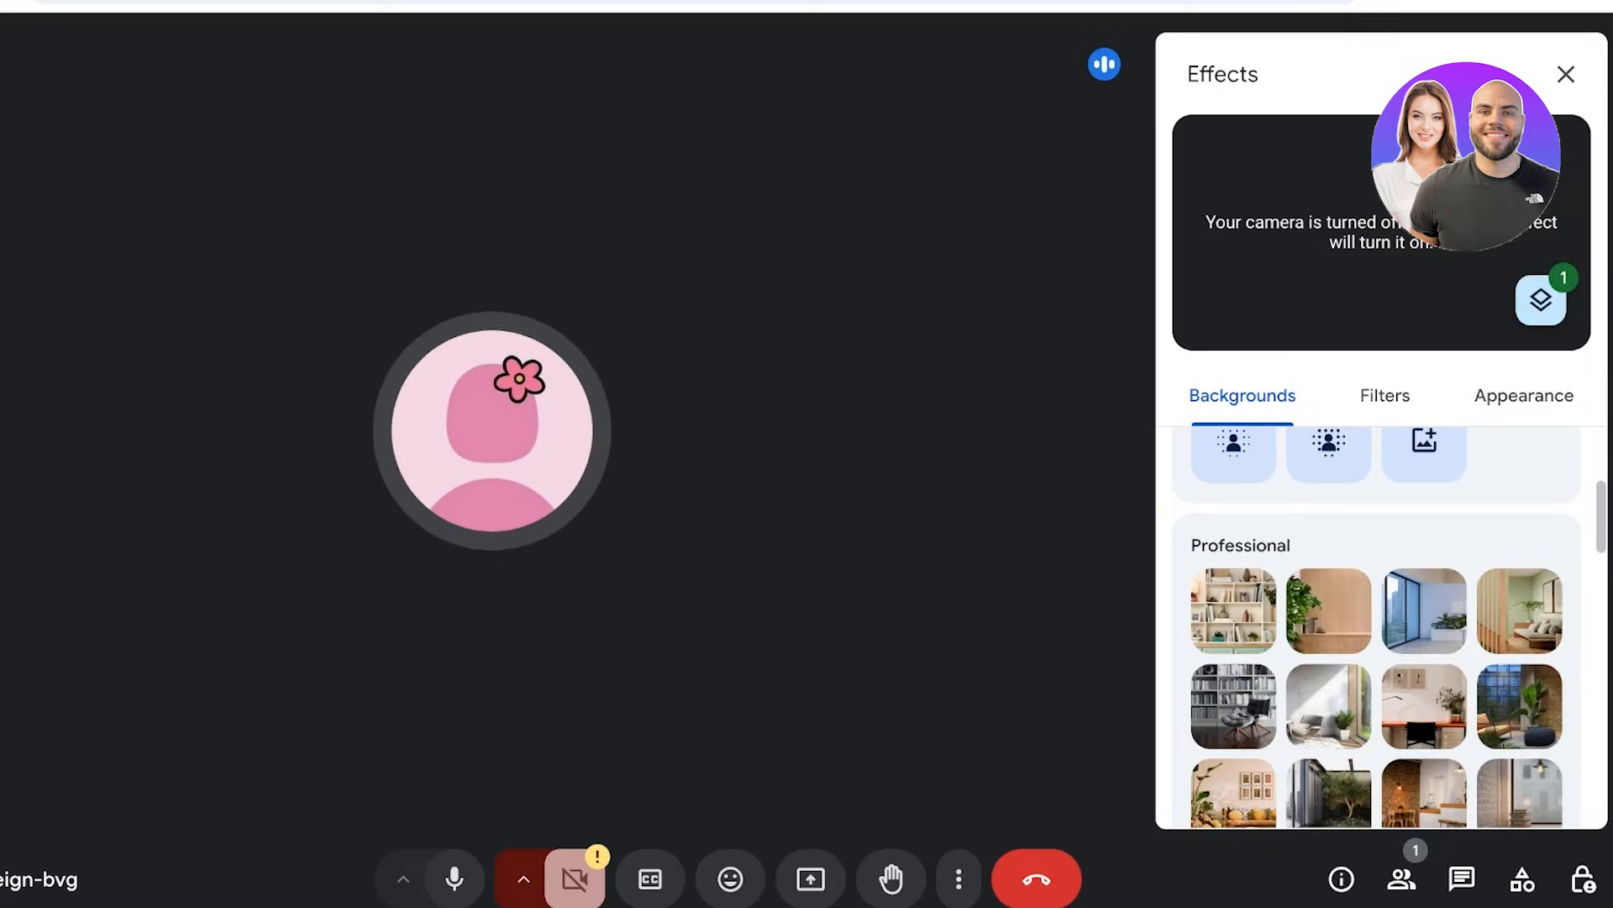
left_click(1385, 395)
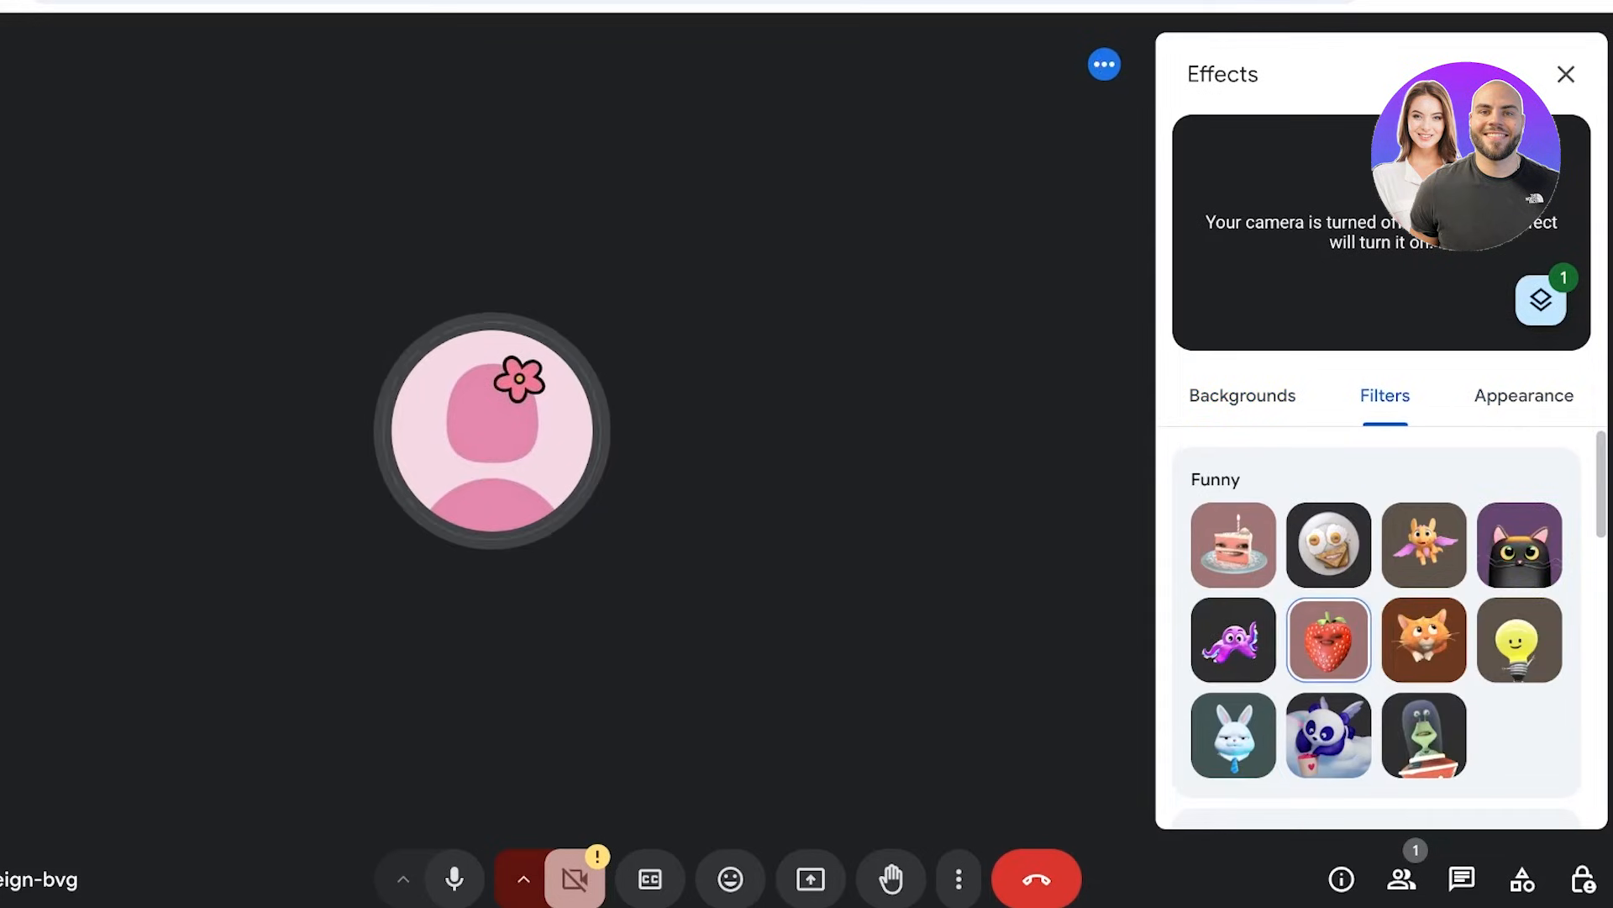
left_click(1242, 395)
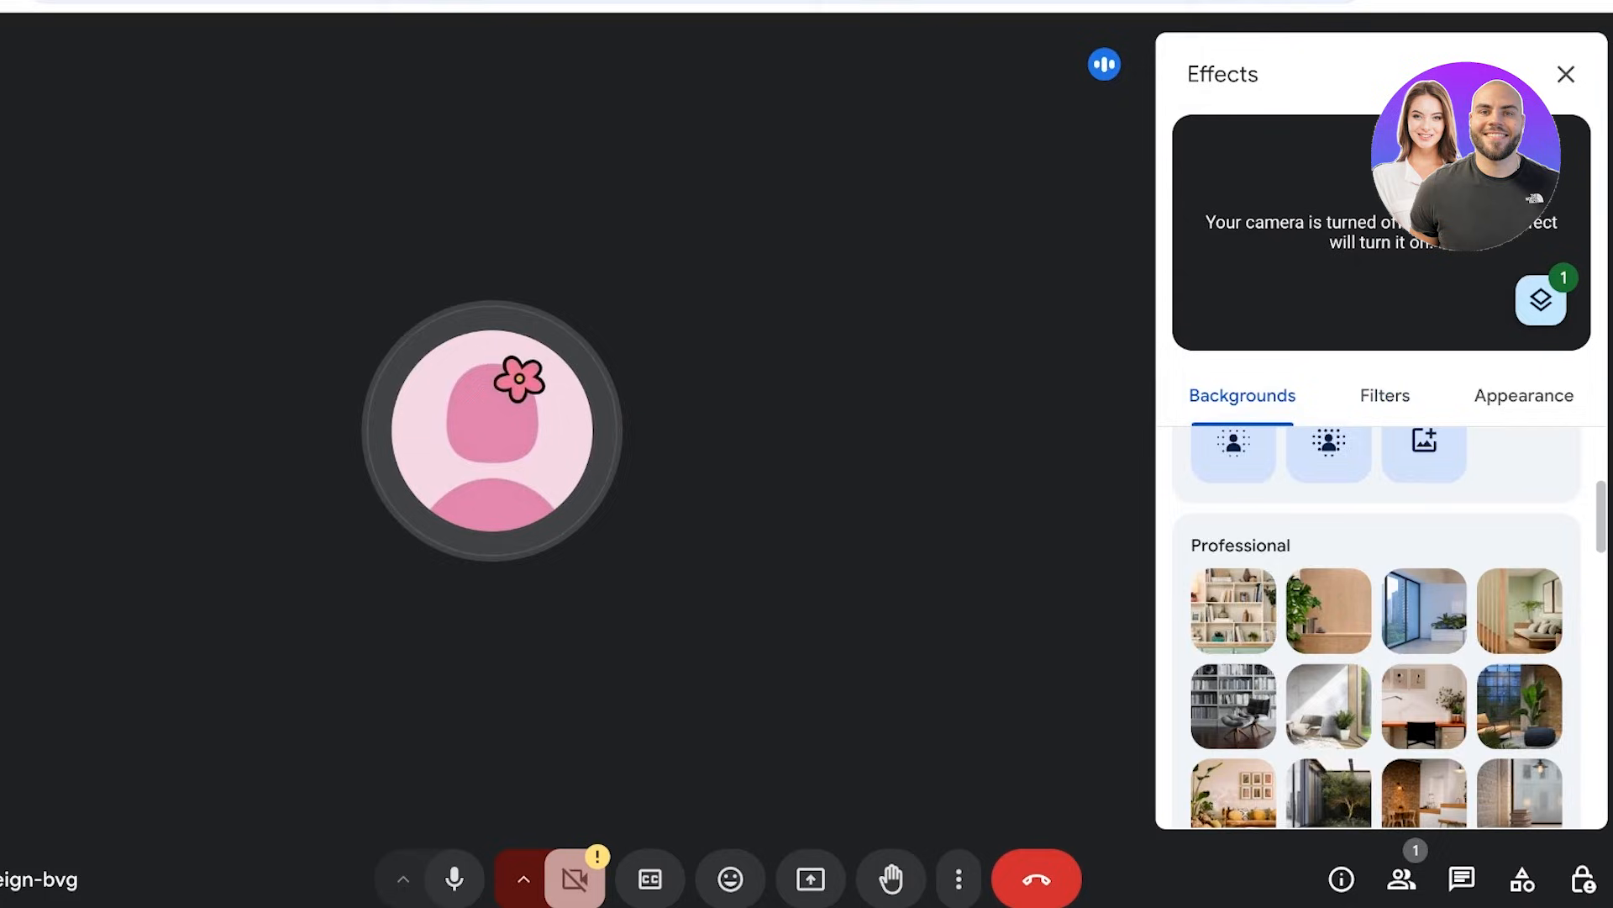
Review Filters and Appearance, close Effects, and show the People panel
scroll("down", 3)
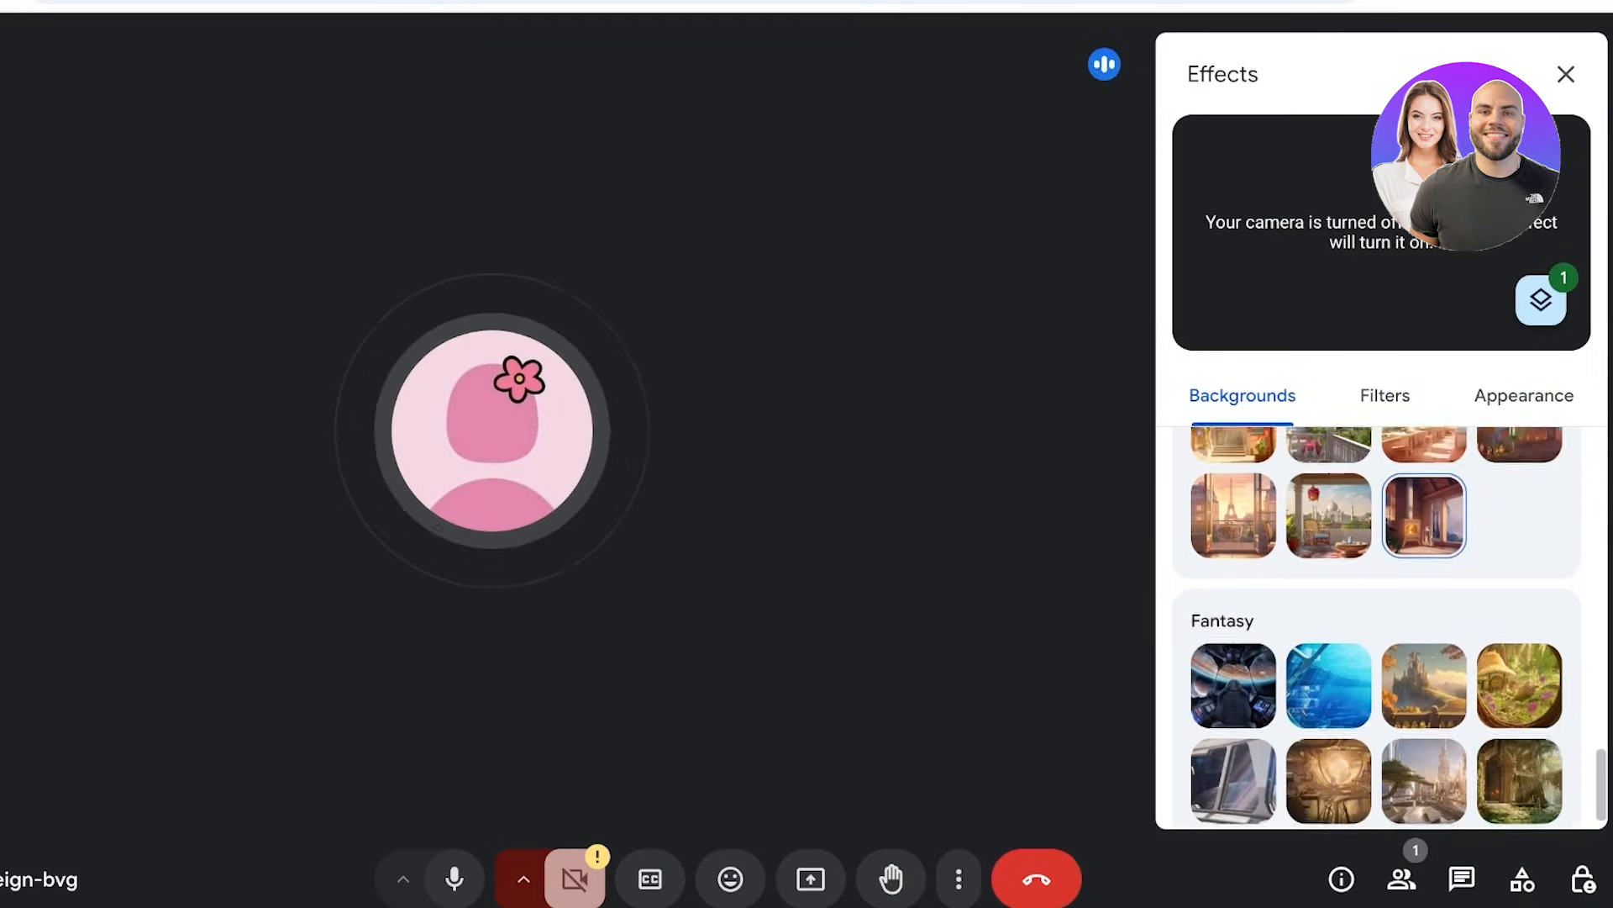
scroll("down", 3)
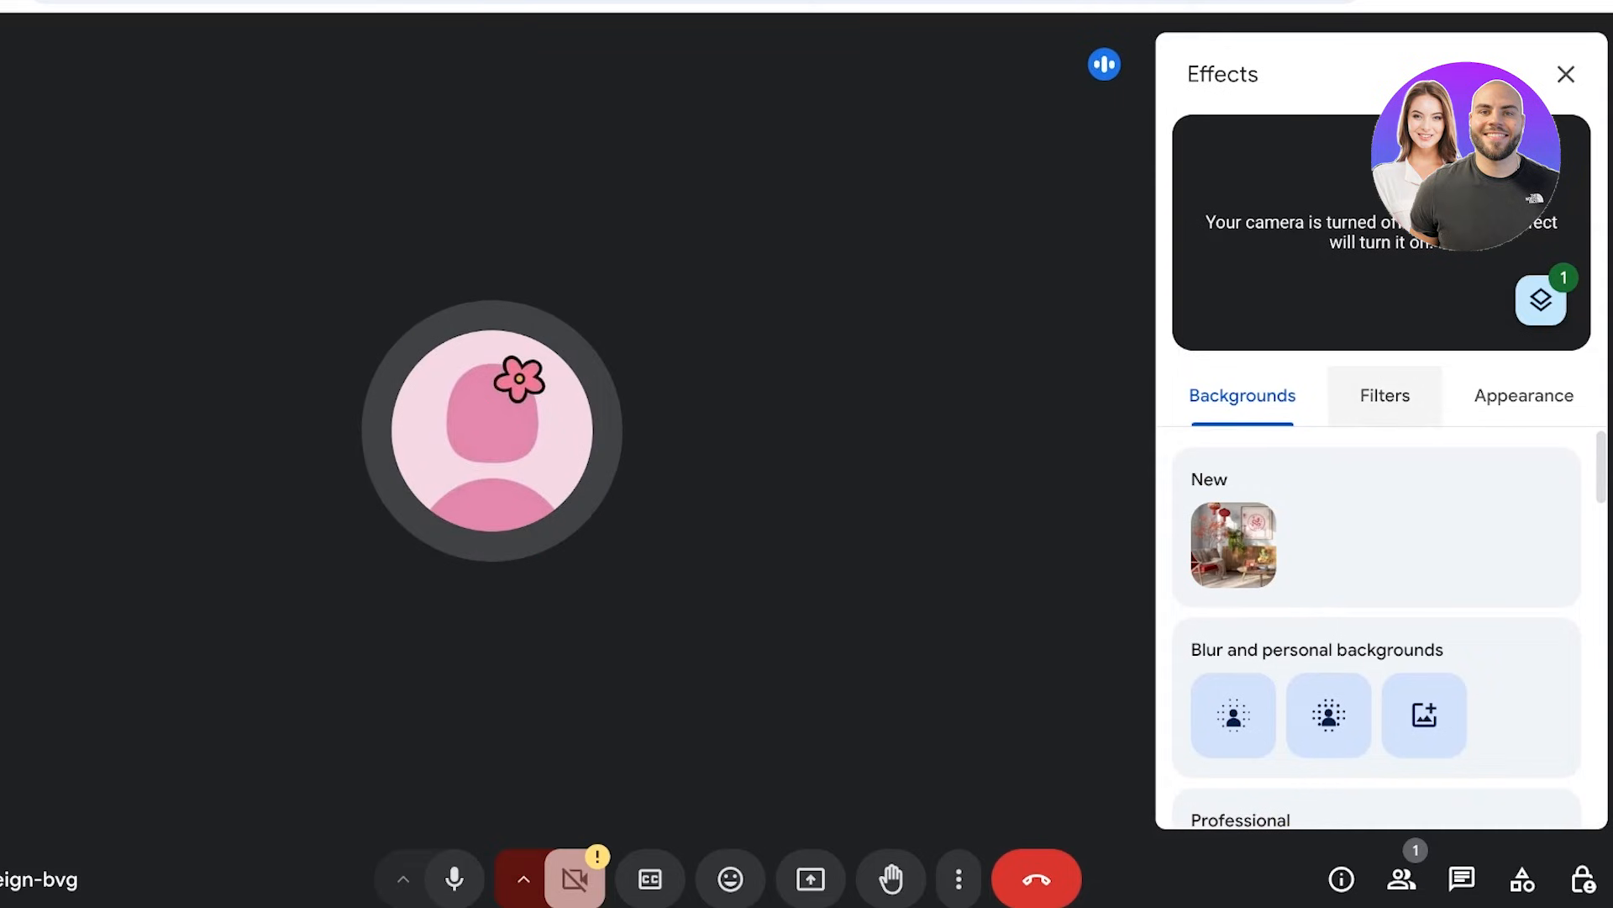
left_click(1385, 395)
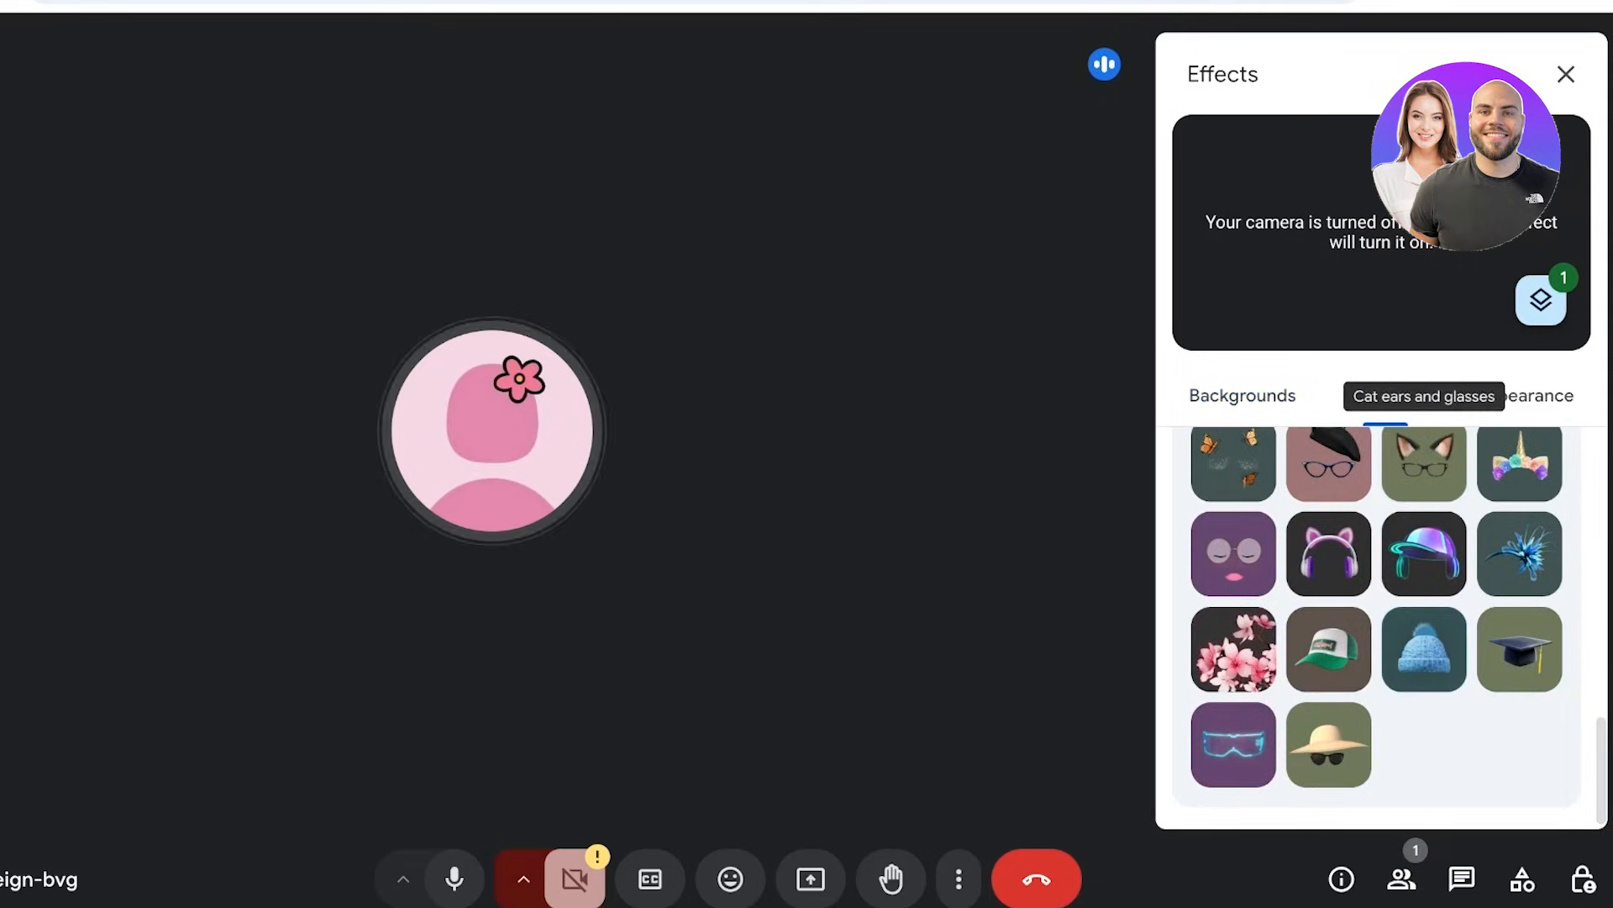
left_click(1548, 395)
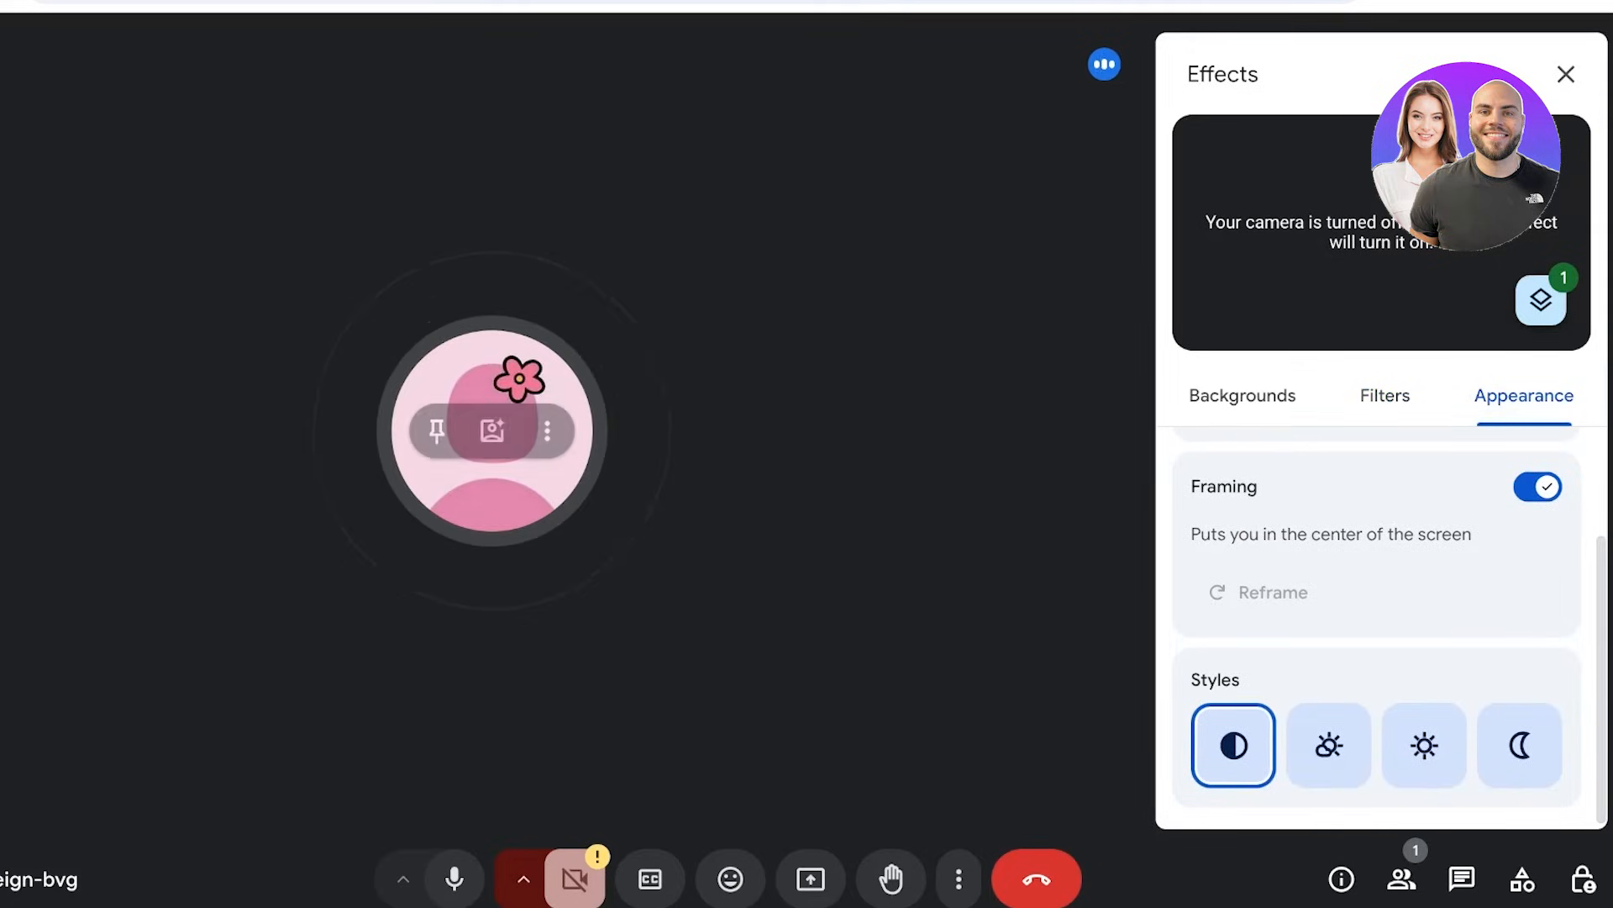
left_click(1566, 74)
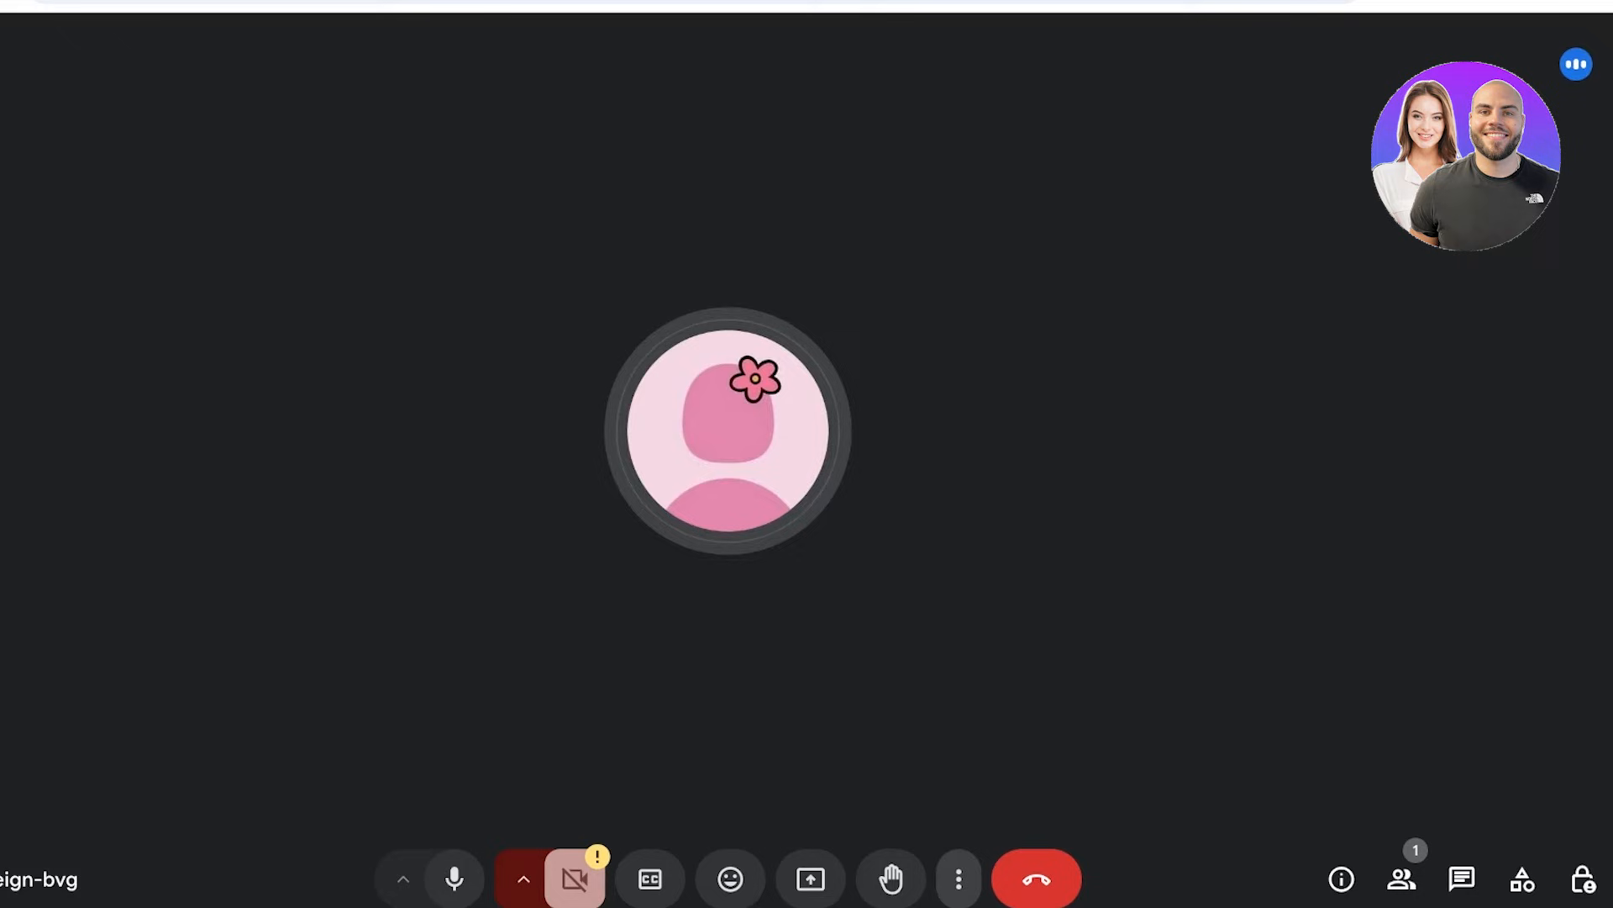
left_click(956, 878)
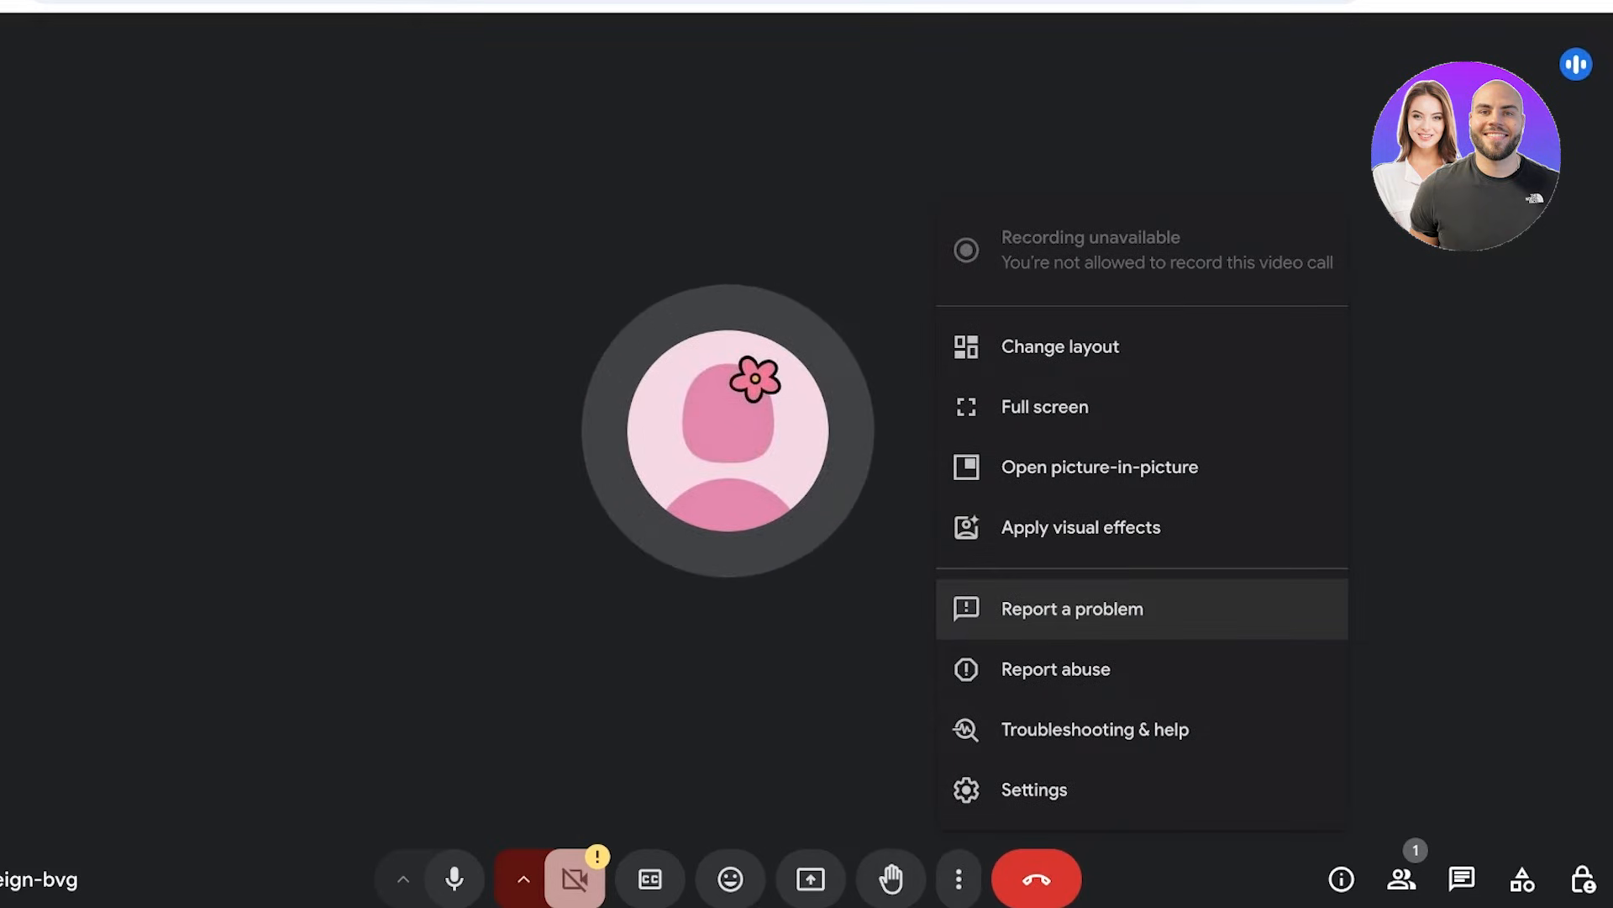
mouse_move(1055, 669)
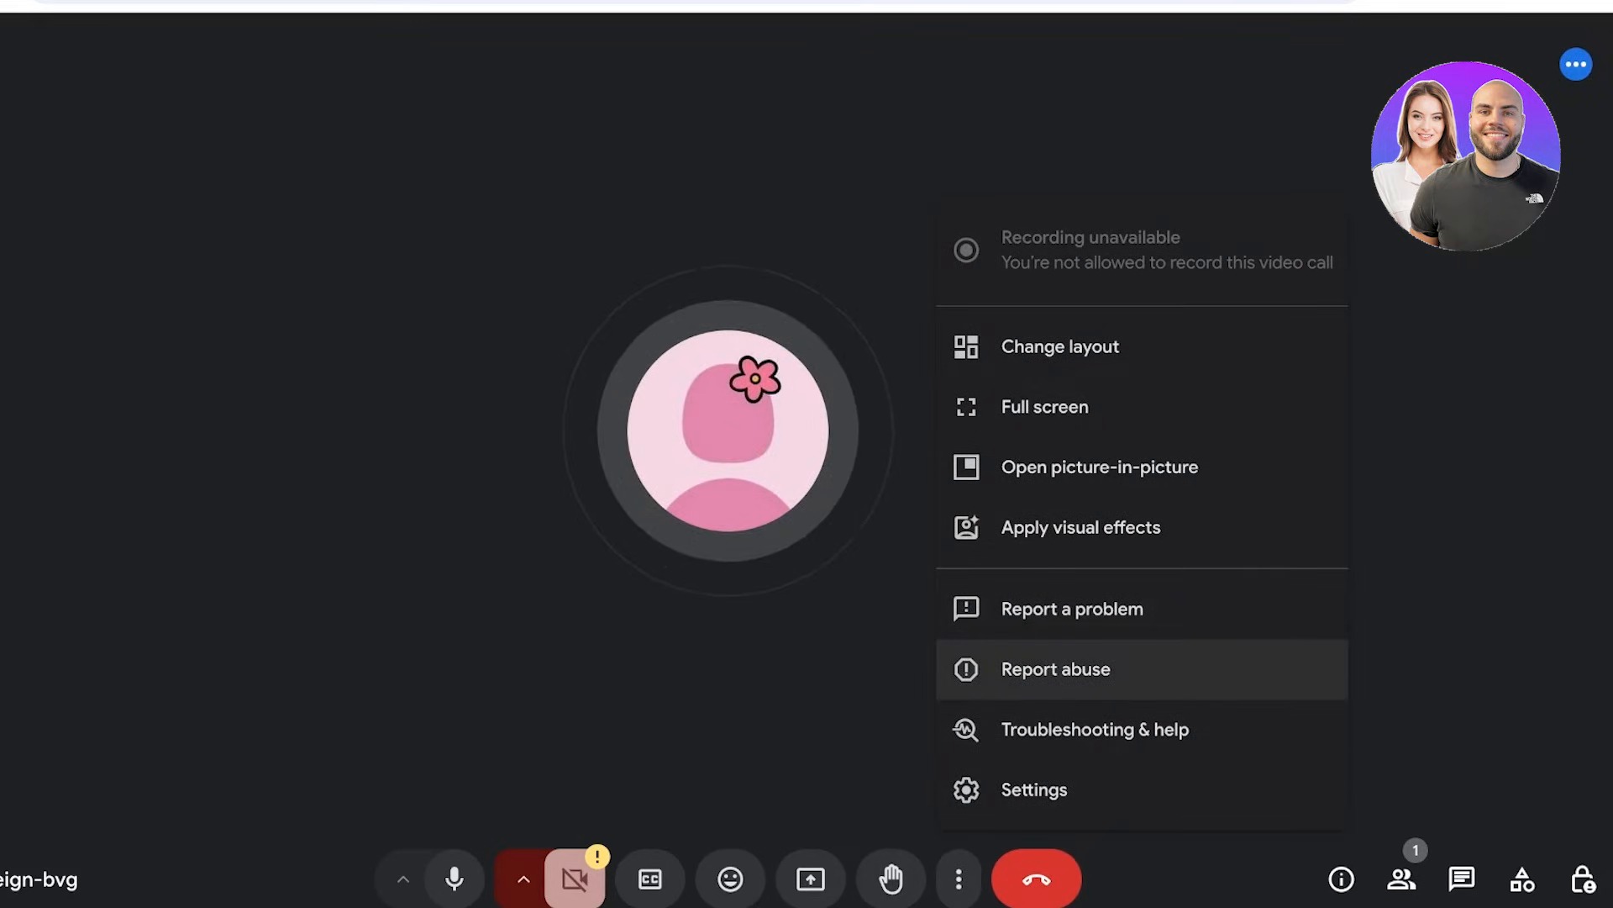
left_click(1034, 789)
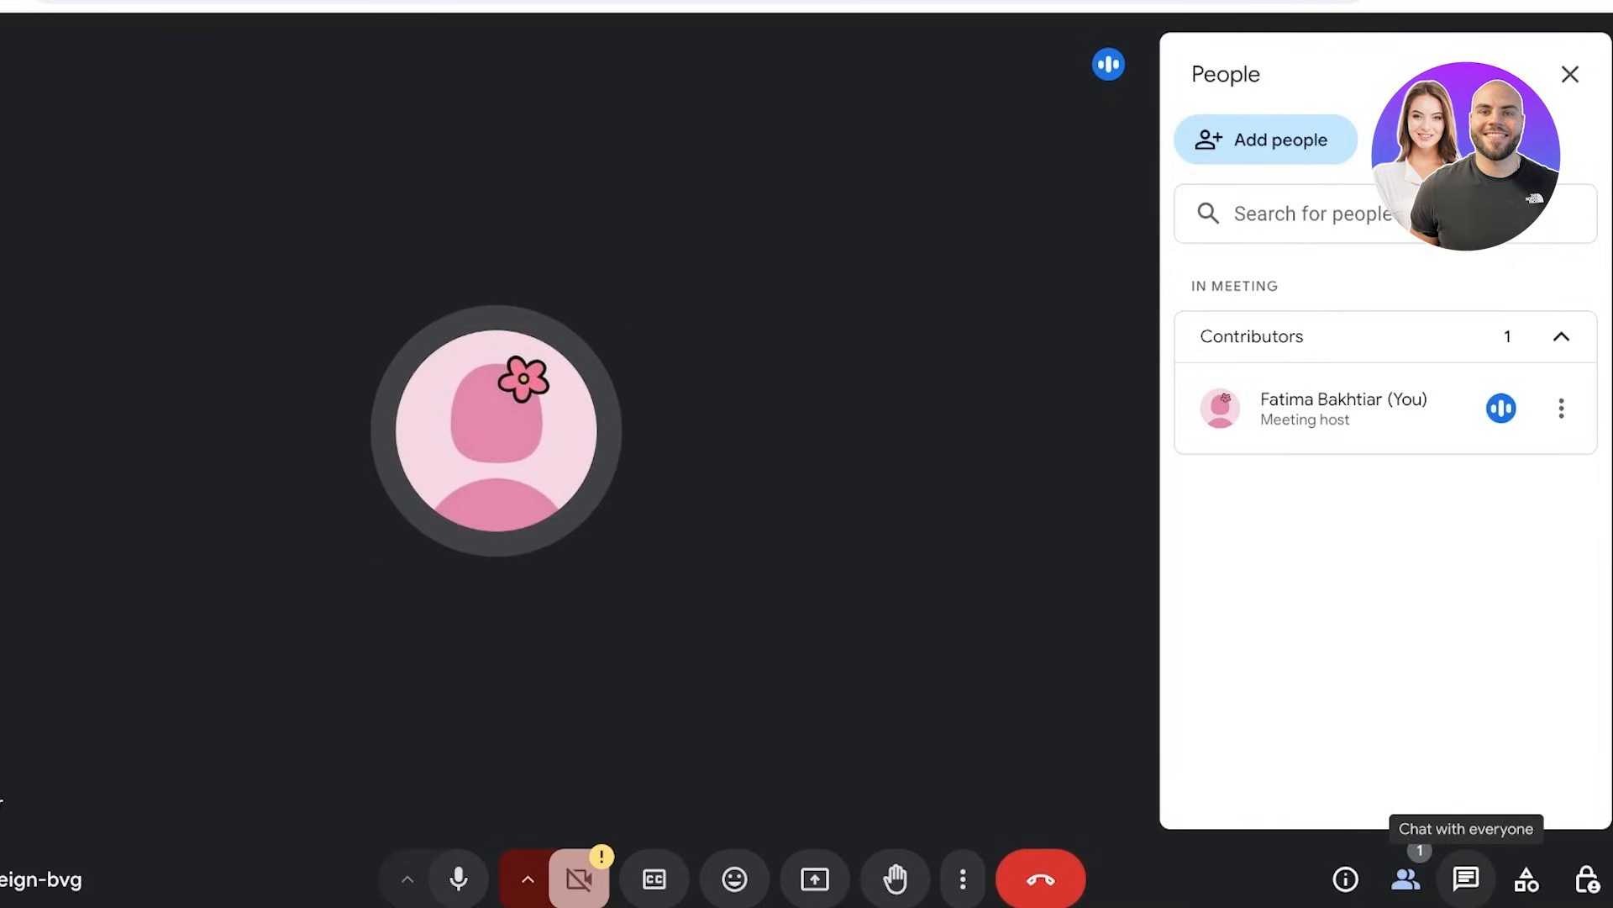
Open and dismiss the Add people invite, then open the in-call chat
left_click(1266, 140)
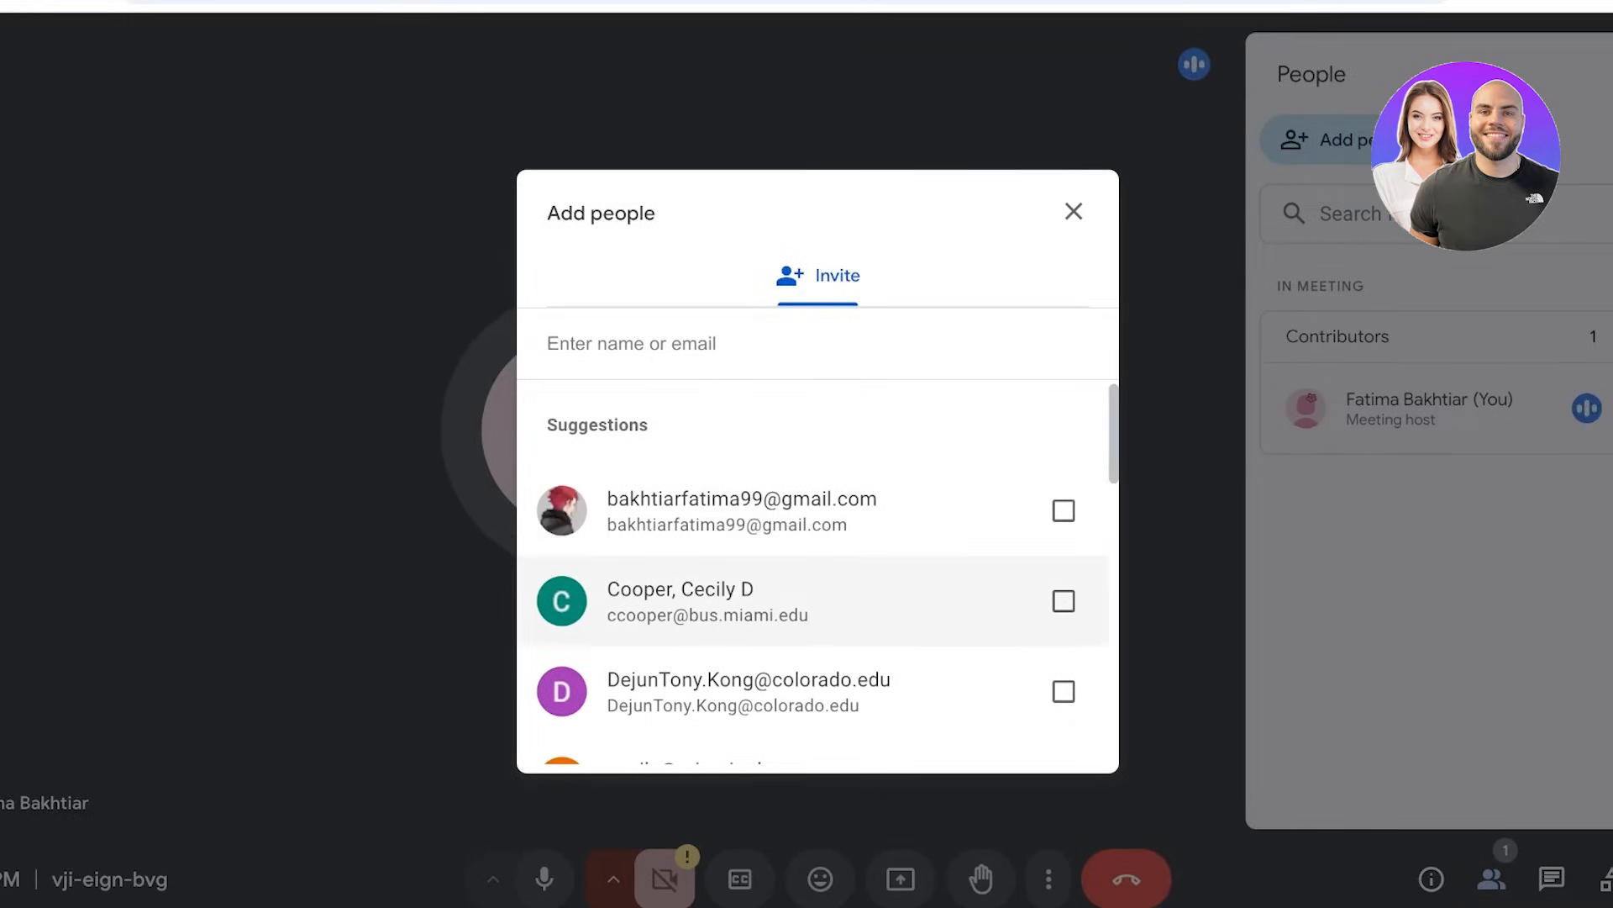
left_click(1073, 211)
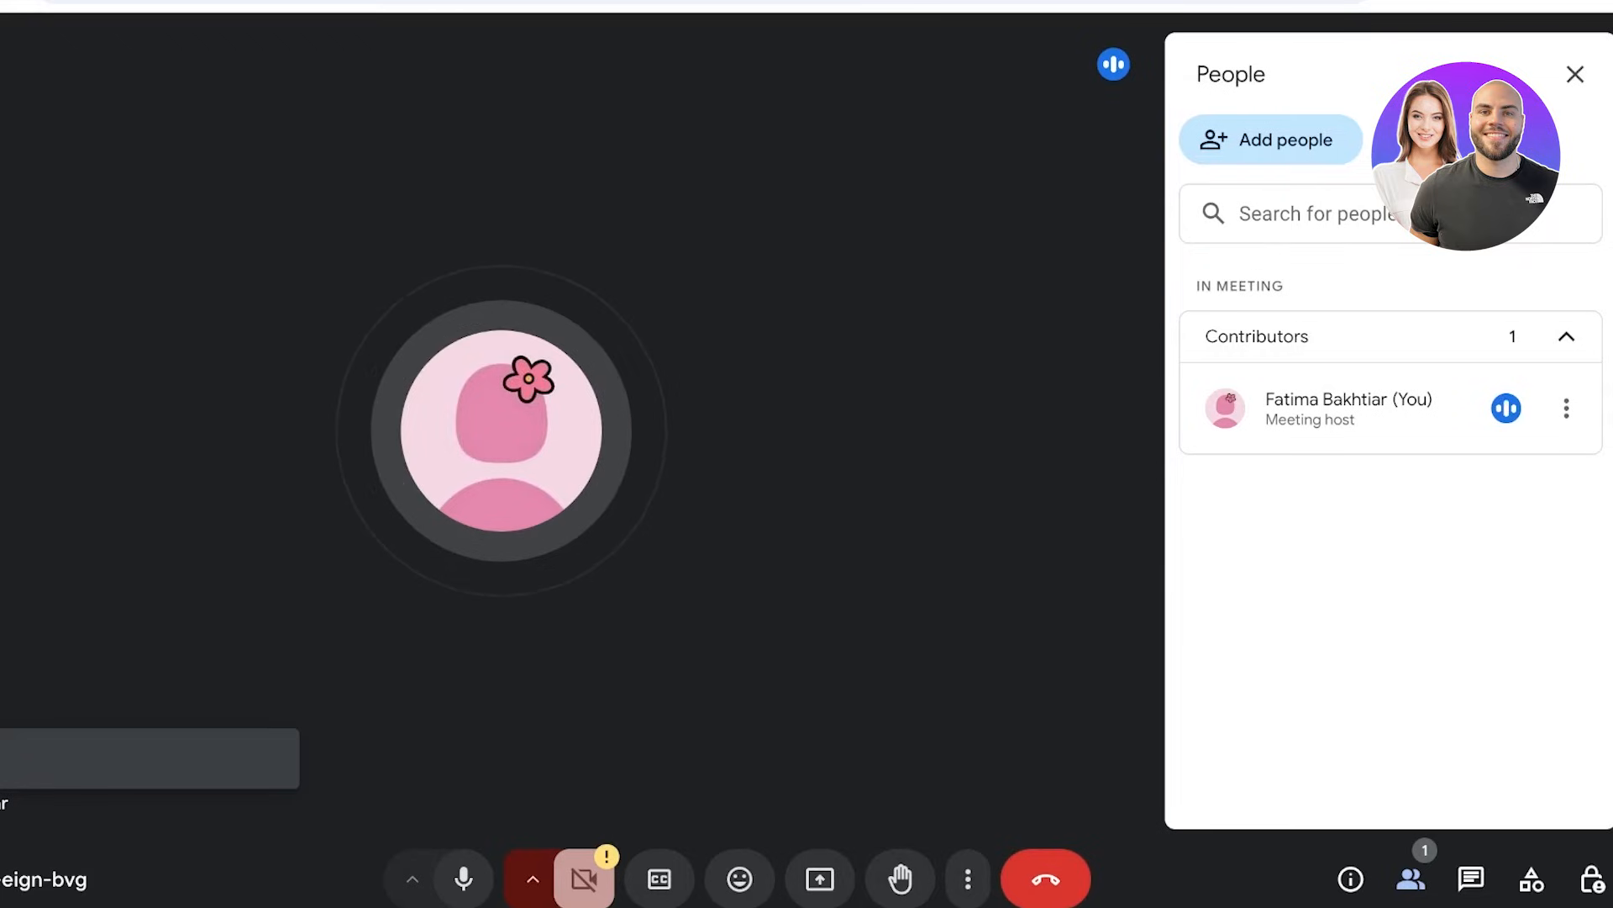
left_click(1470, 879)
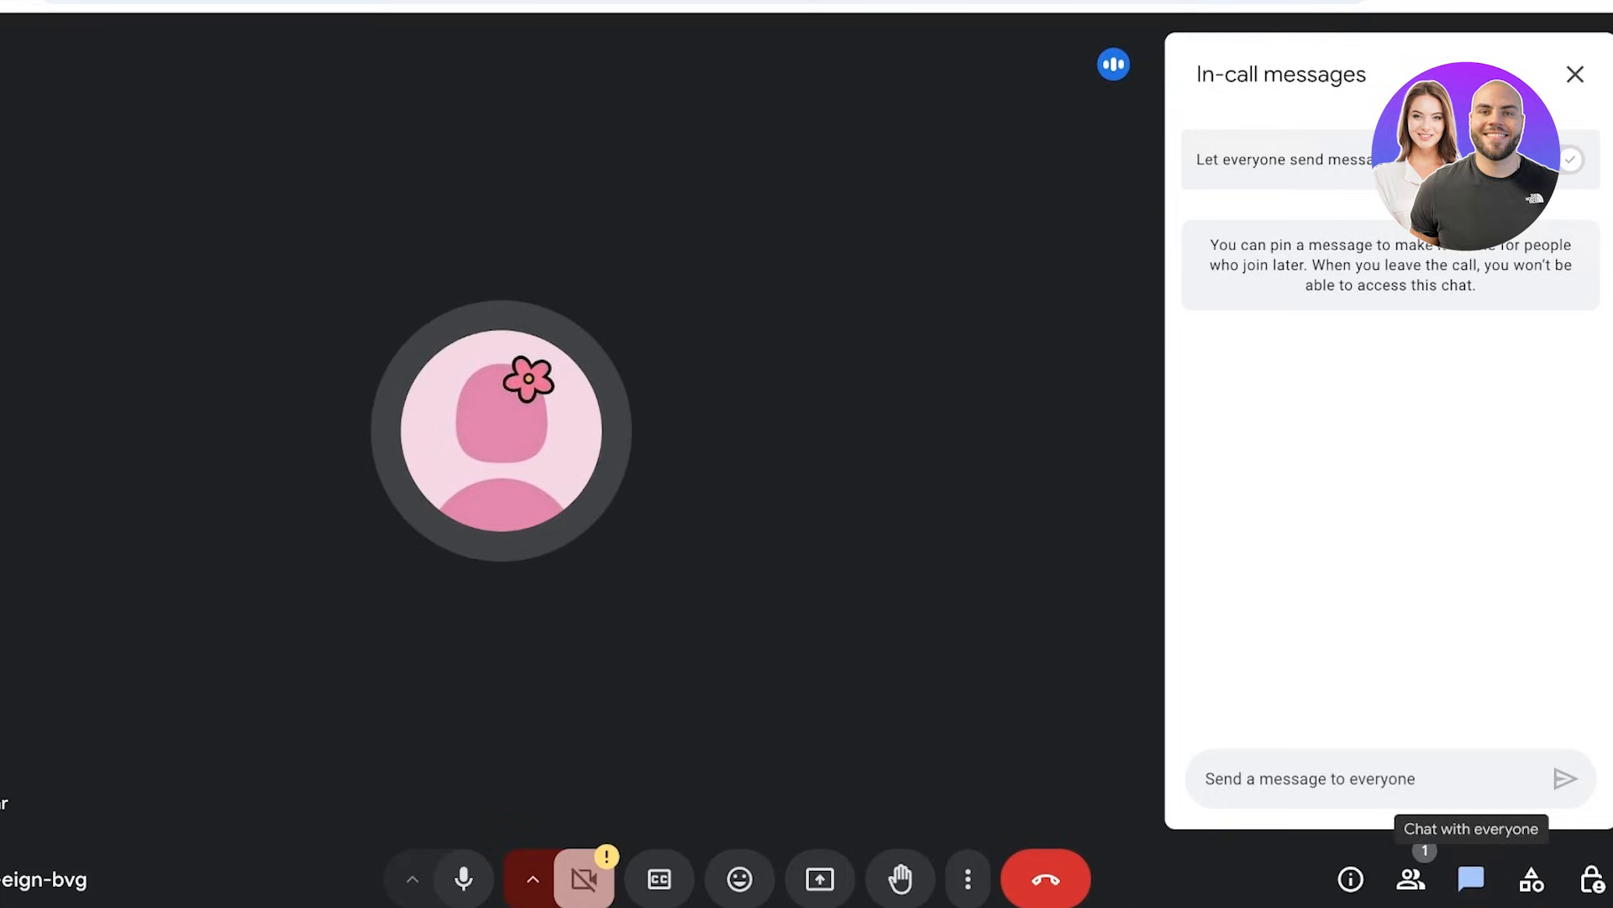
Browse the add-ons list in the Activities panel
left_click(1528, 902)
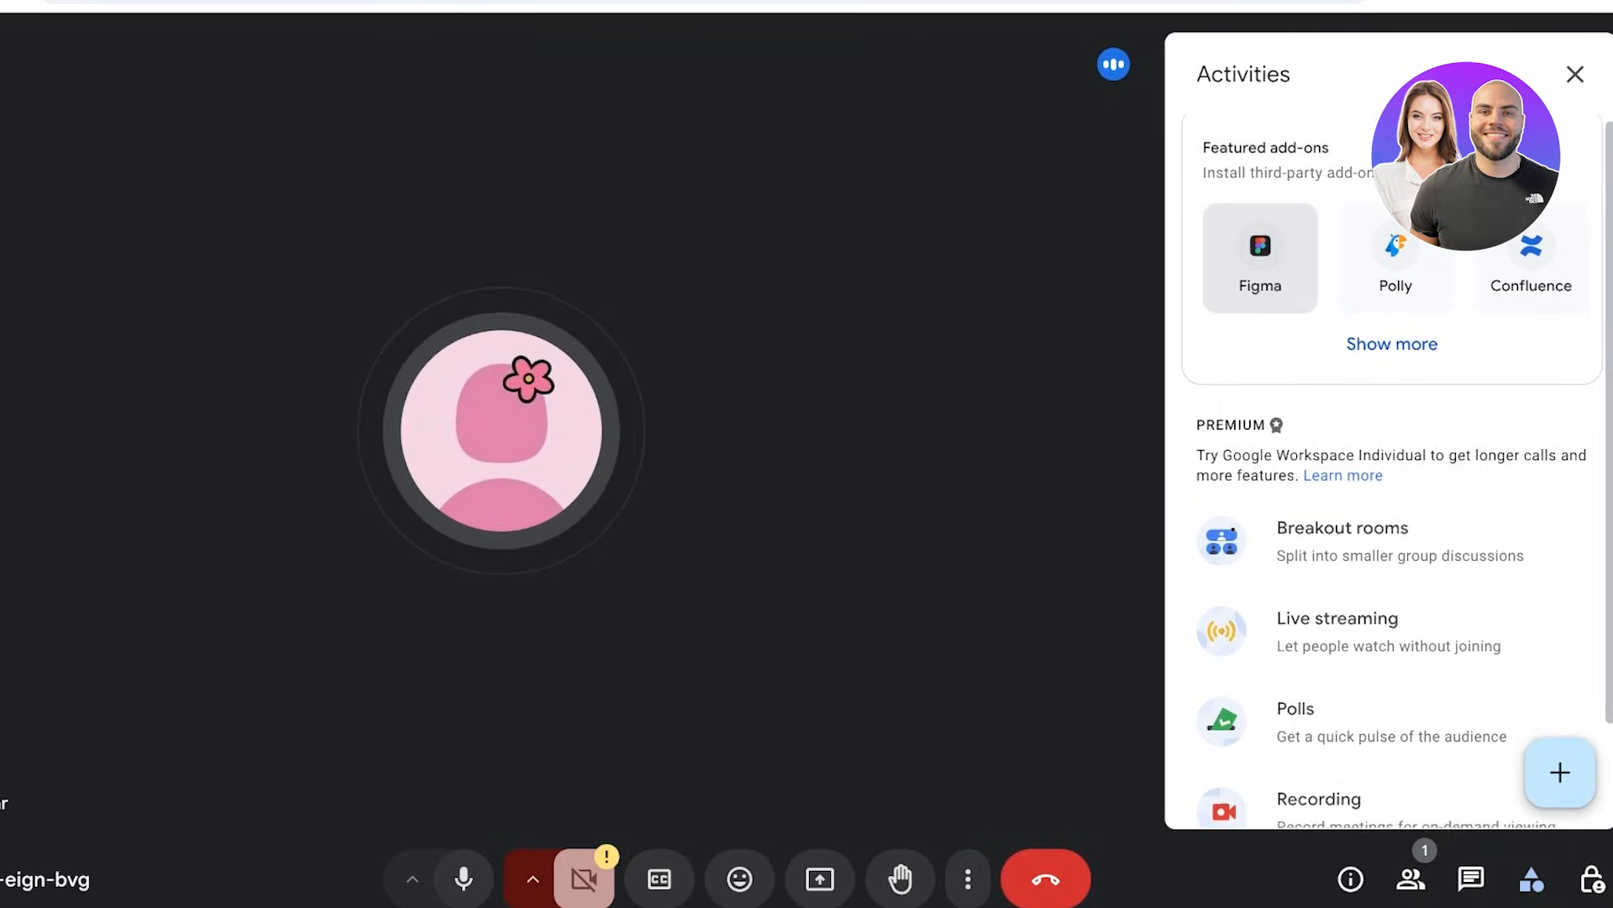
scroll("down", 3)
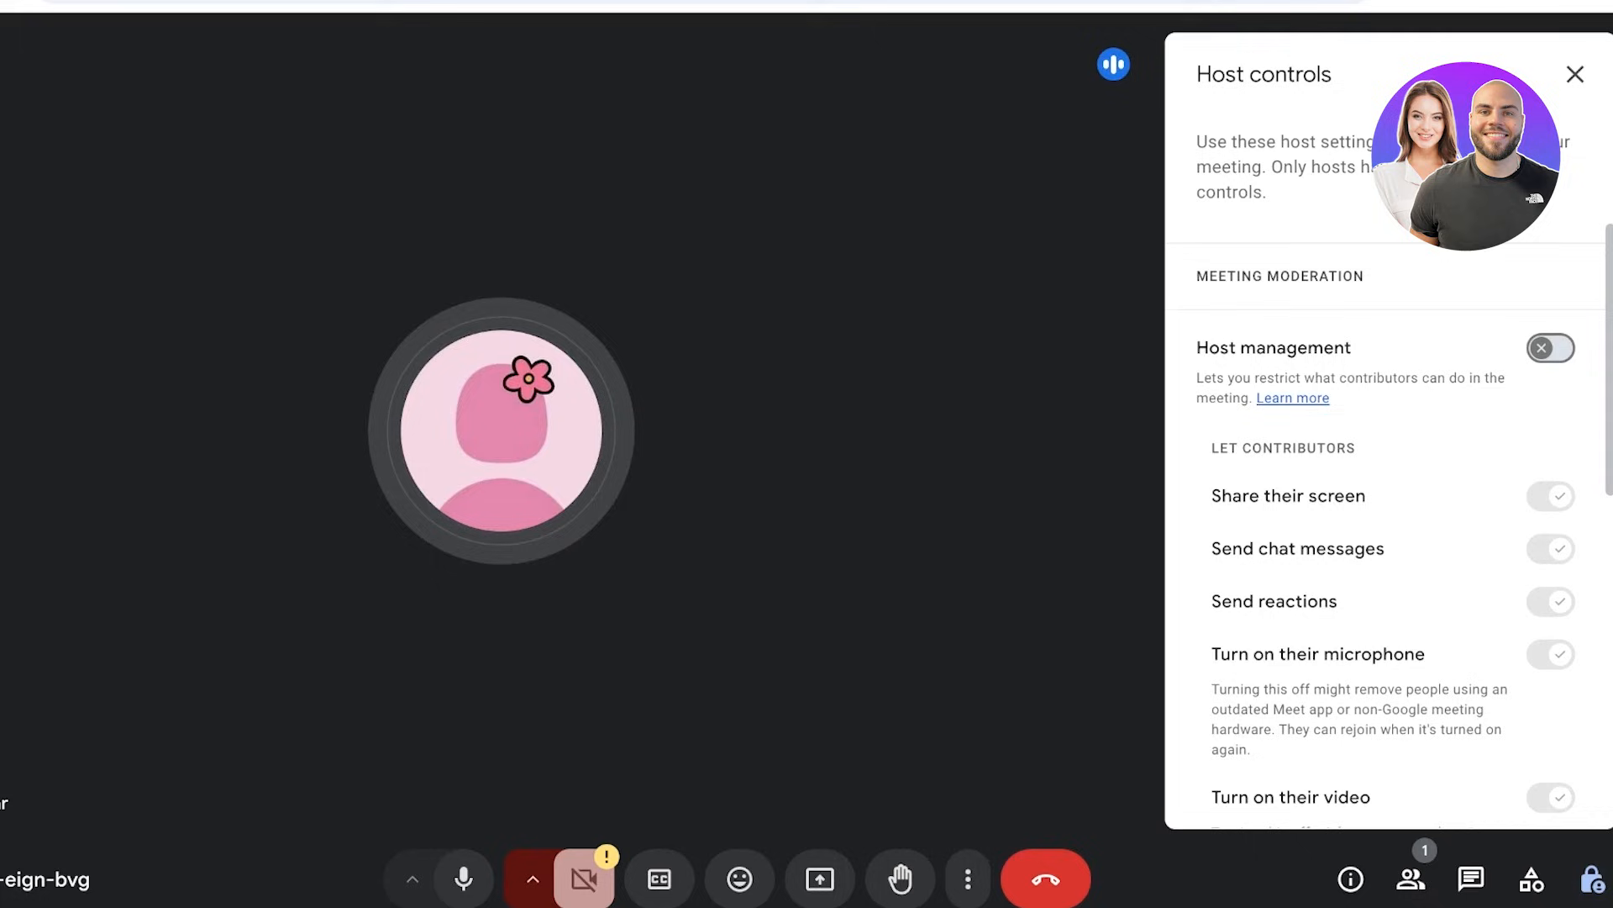
Enable host management, leave host-must-join-first off, keep access Trusted, and close host controls
left_click(1551, 348)
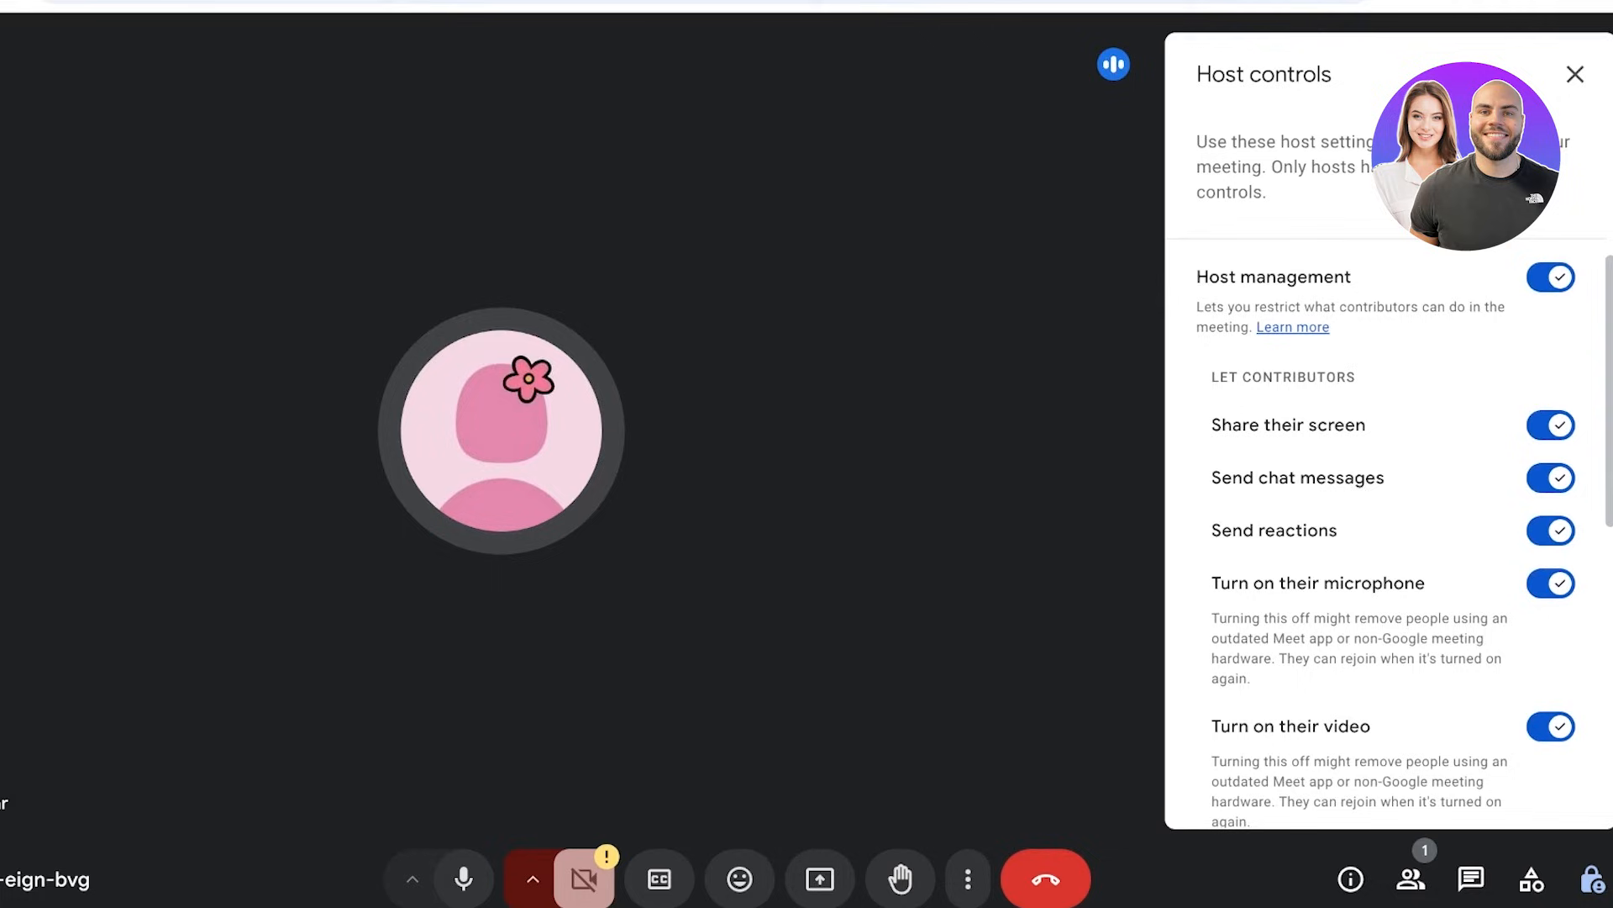
scroll("down", 3)
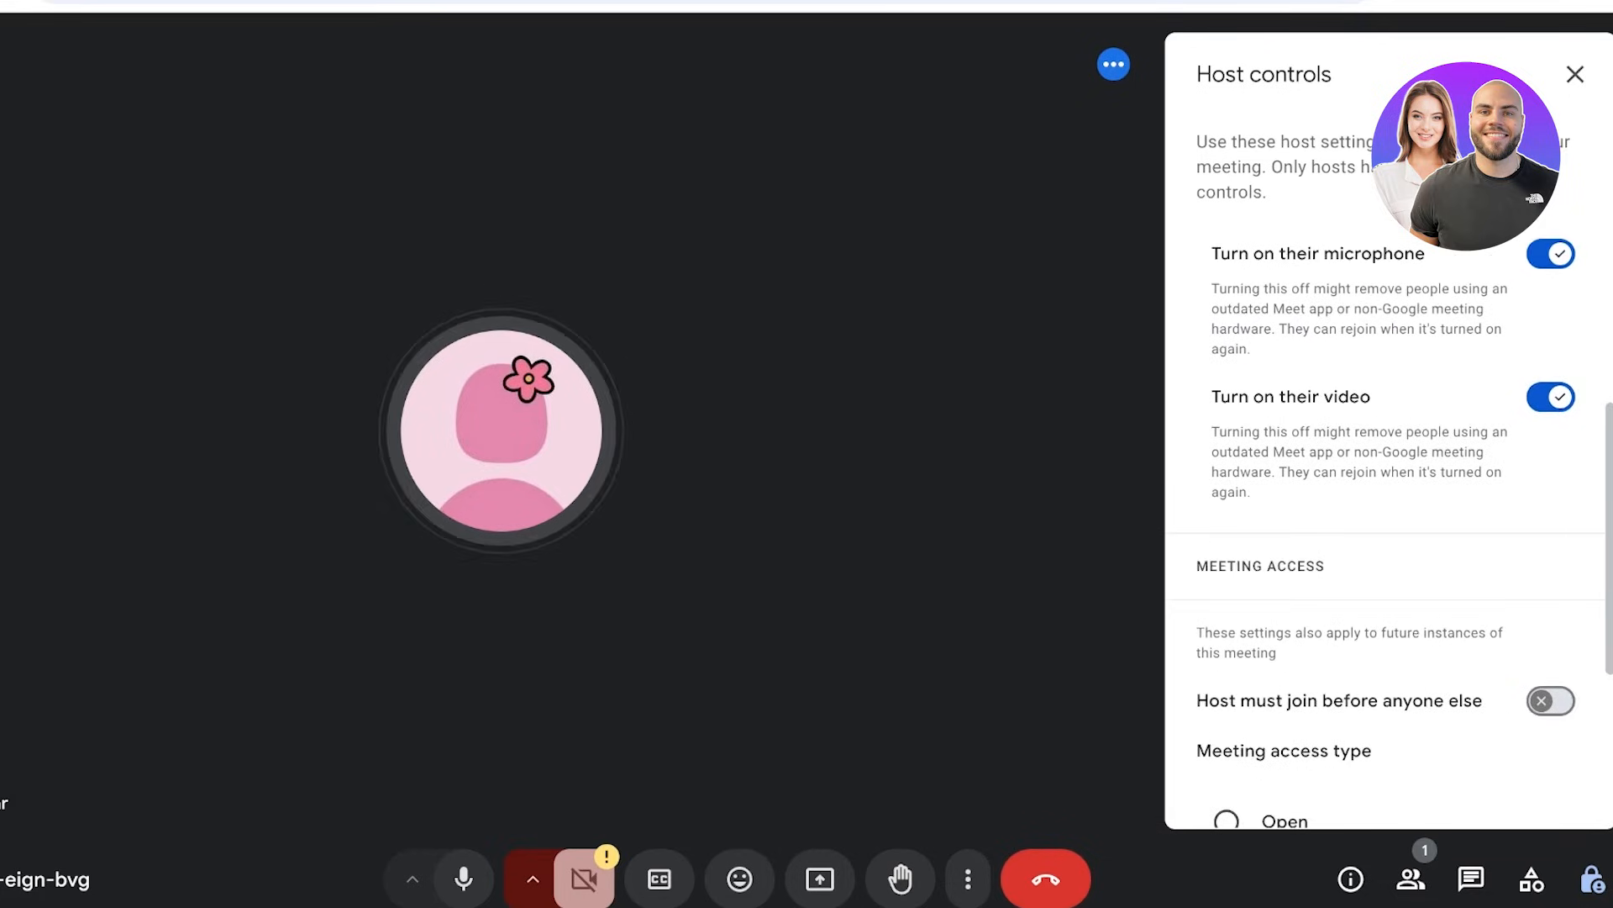
scroll("down", 3)
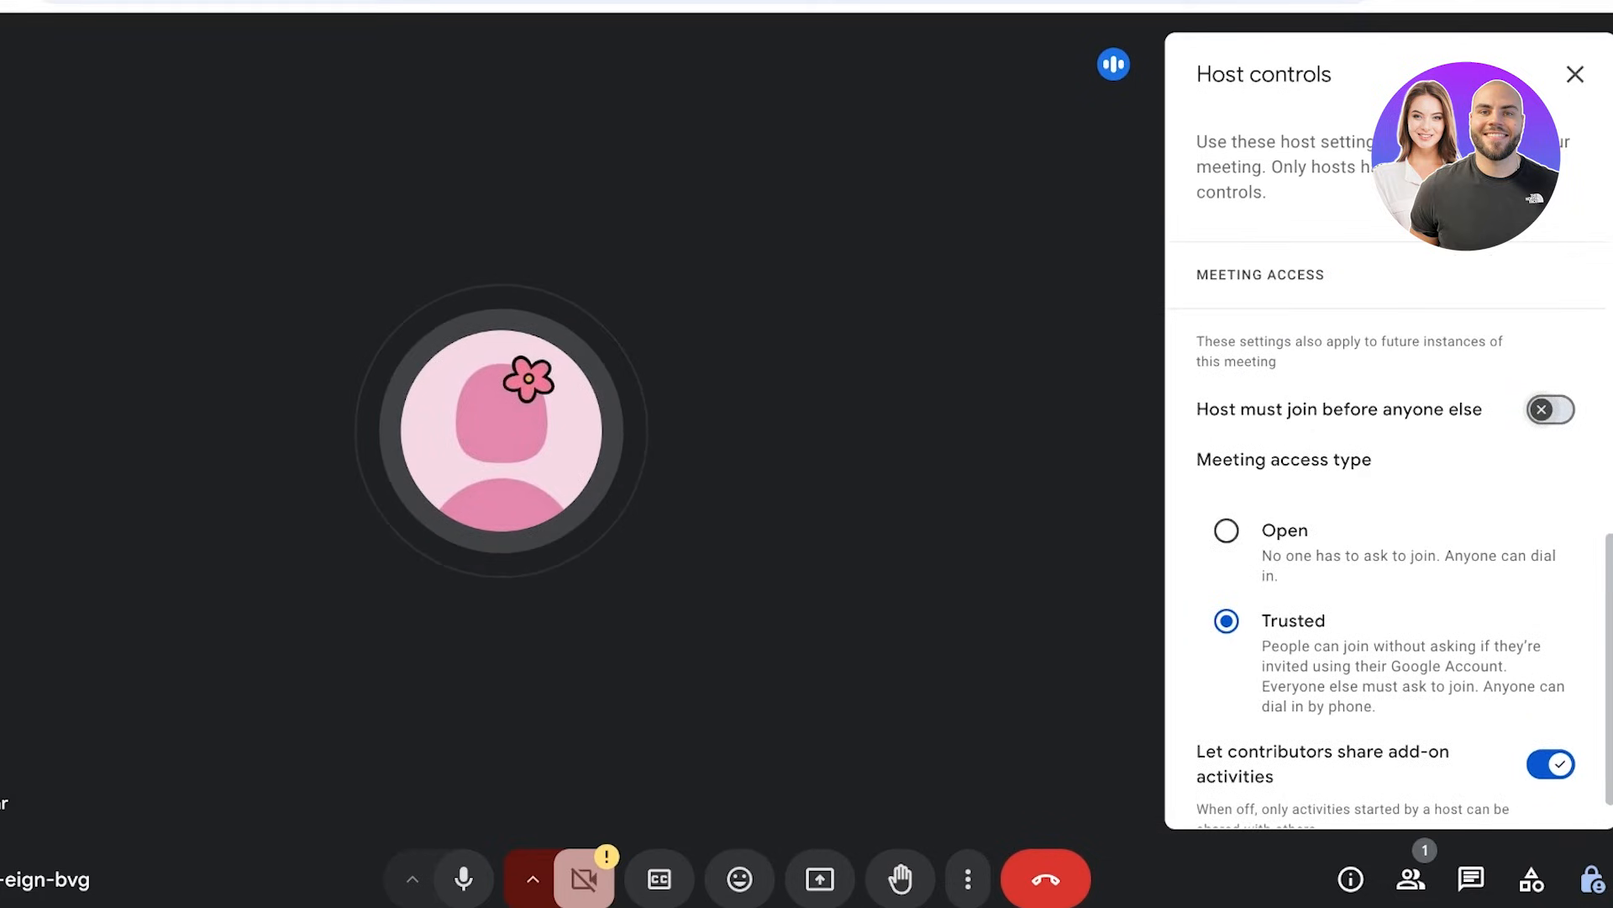
left_click(1550, 409)
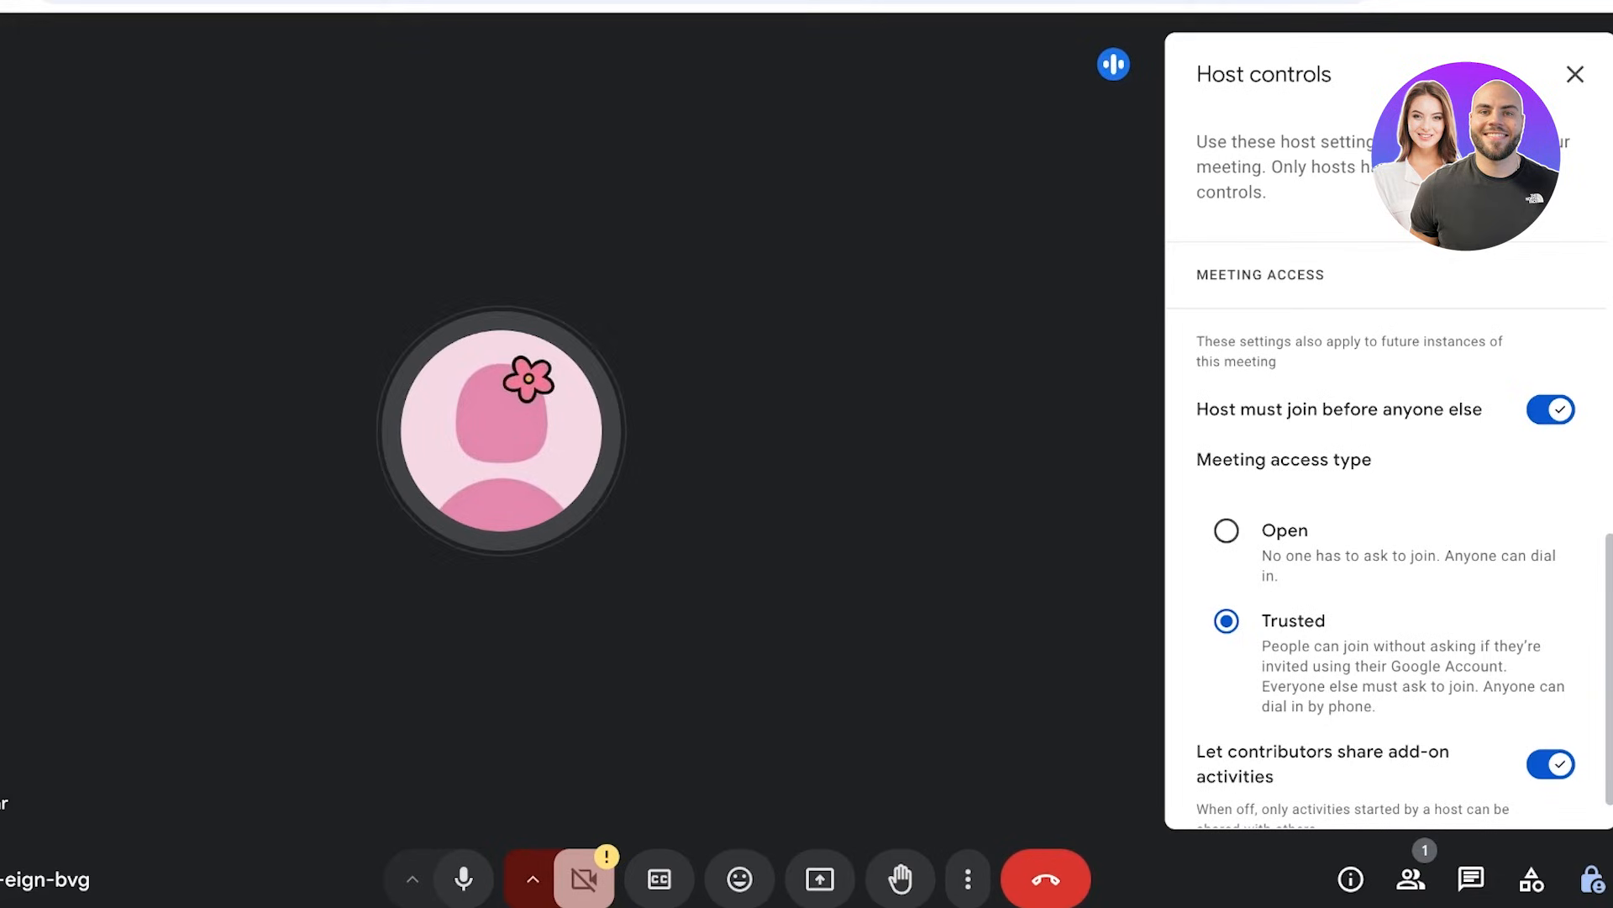
left_click(1551, 409)
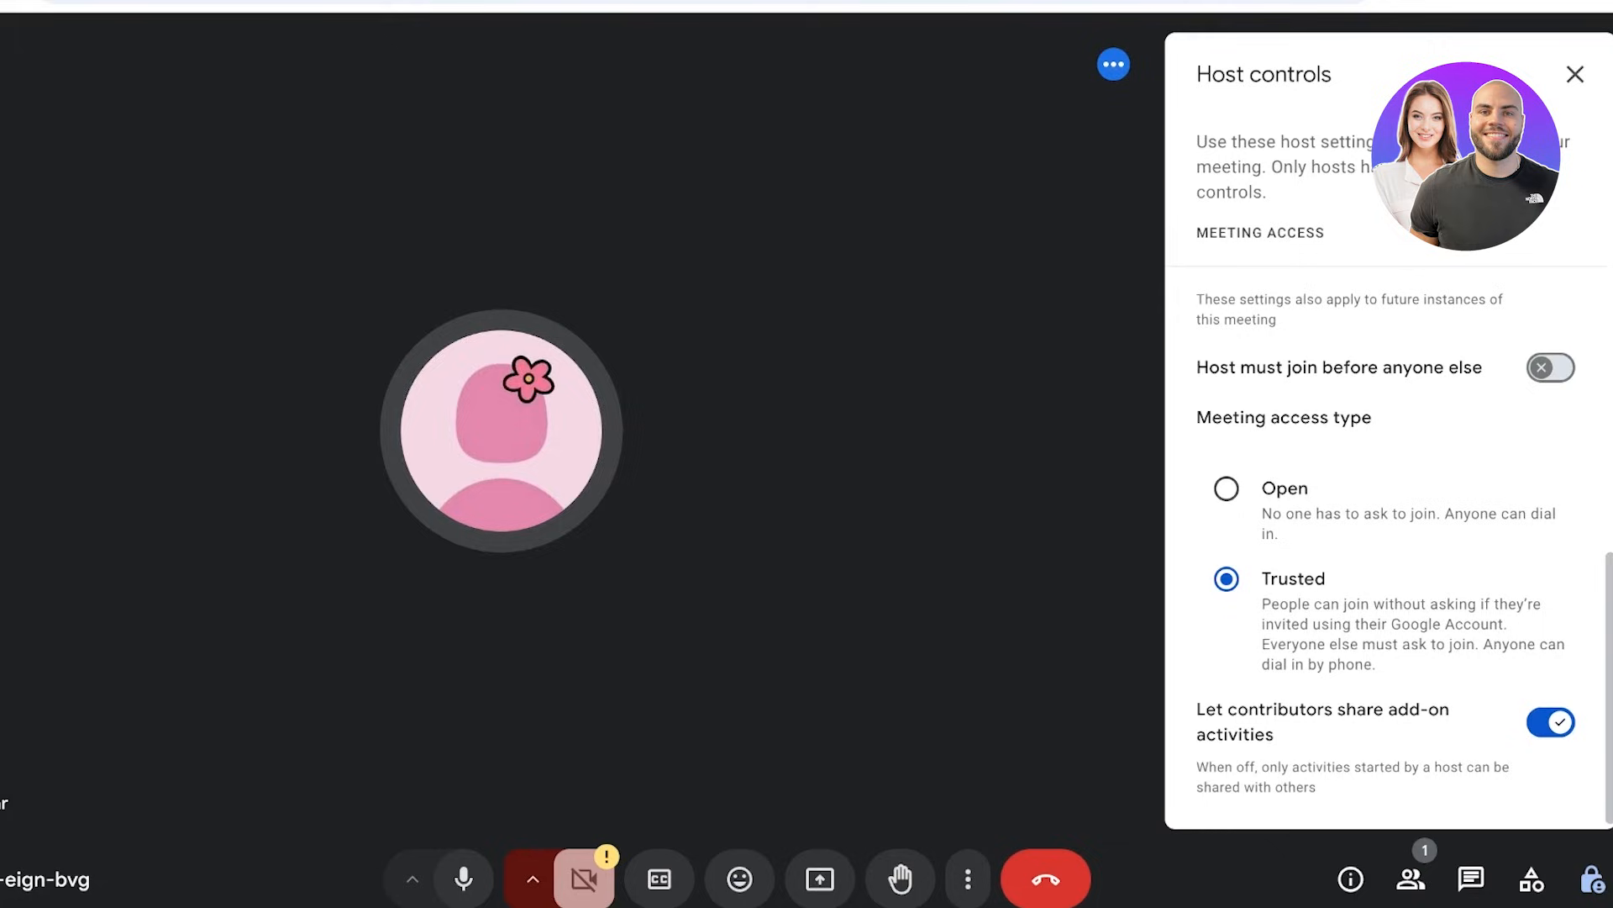
left_click(1226, 488)
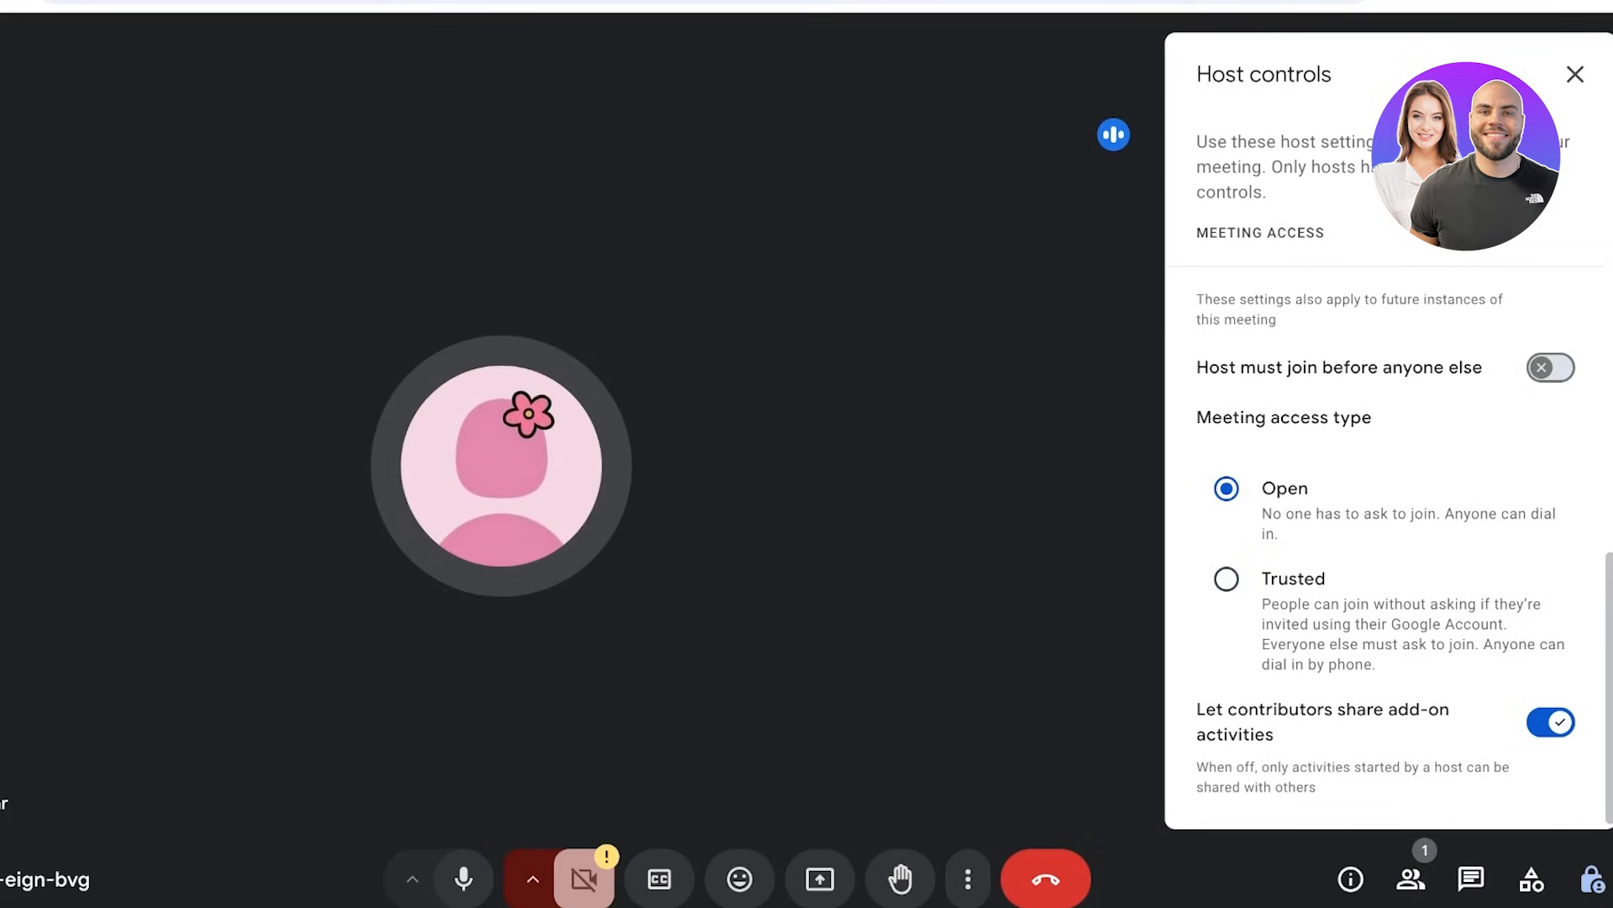
left_click(1226, 579)
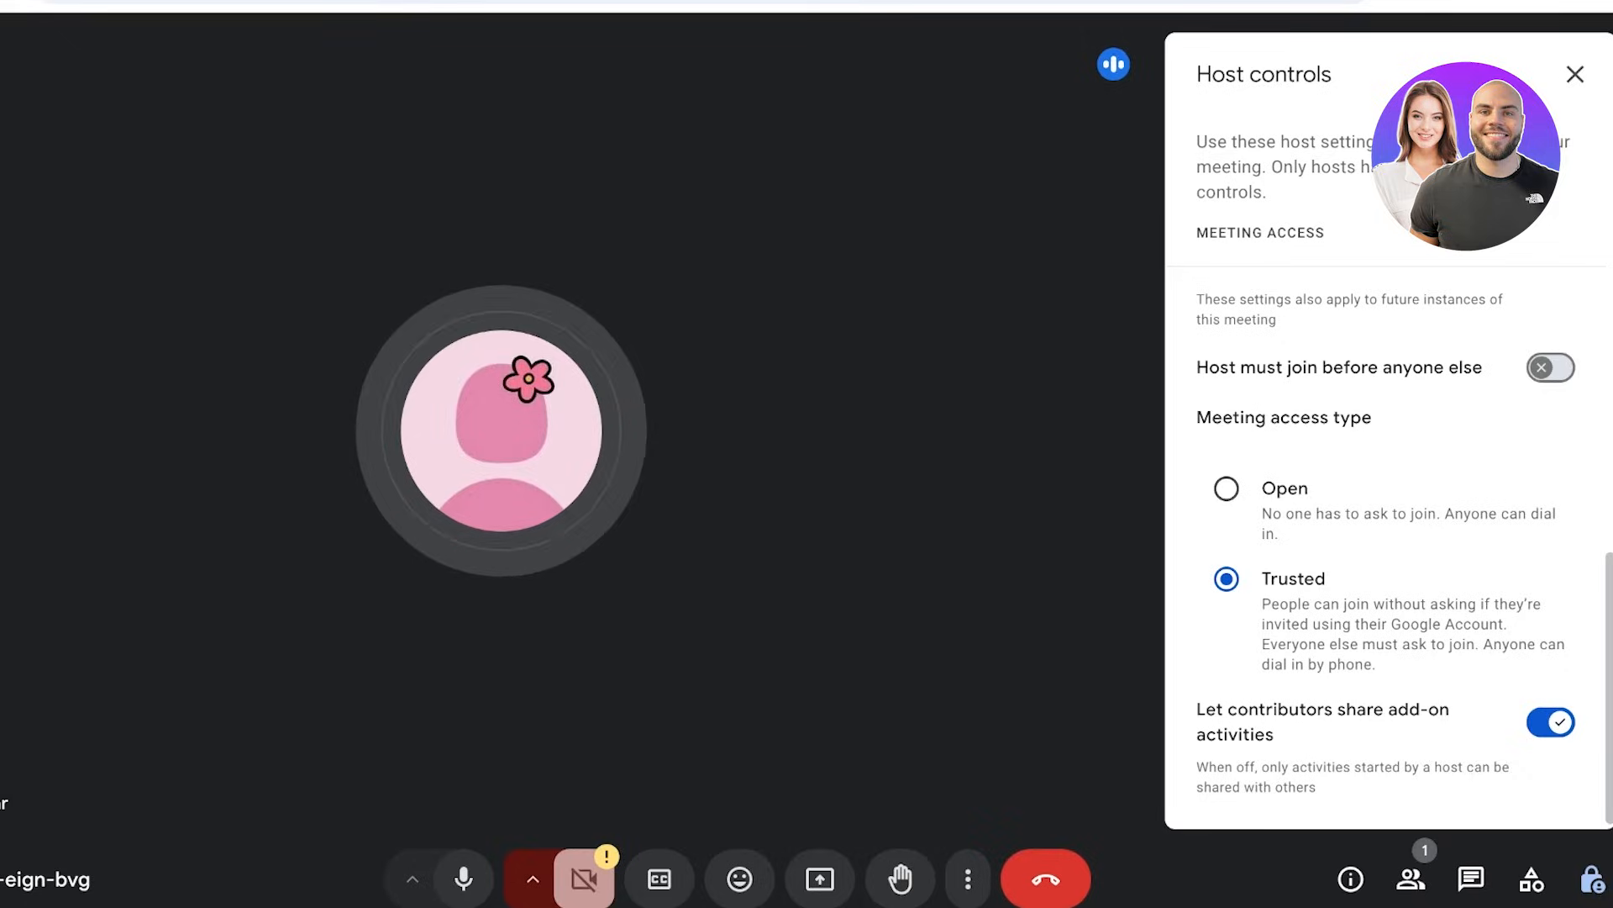
left_click(1575, 73)
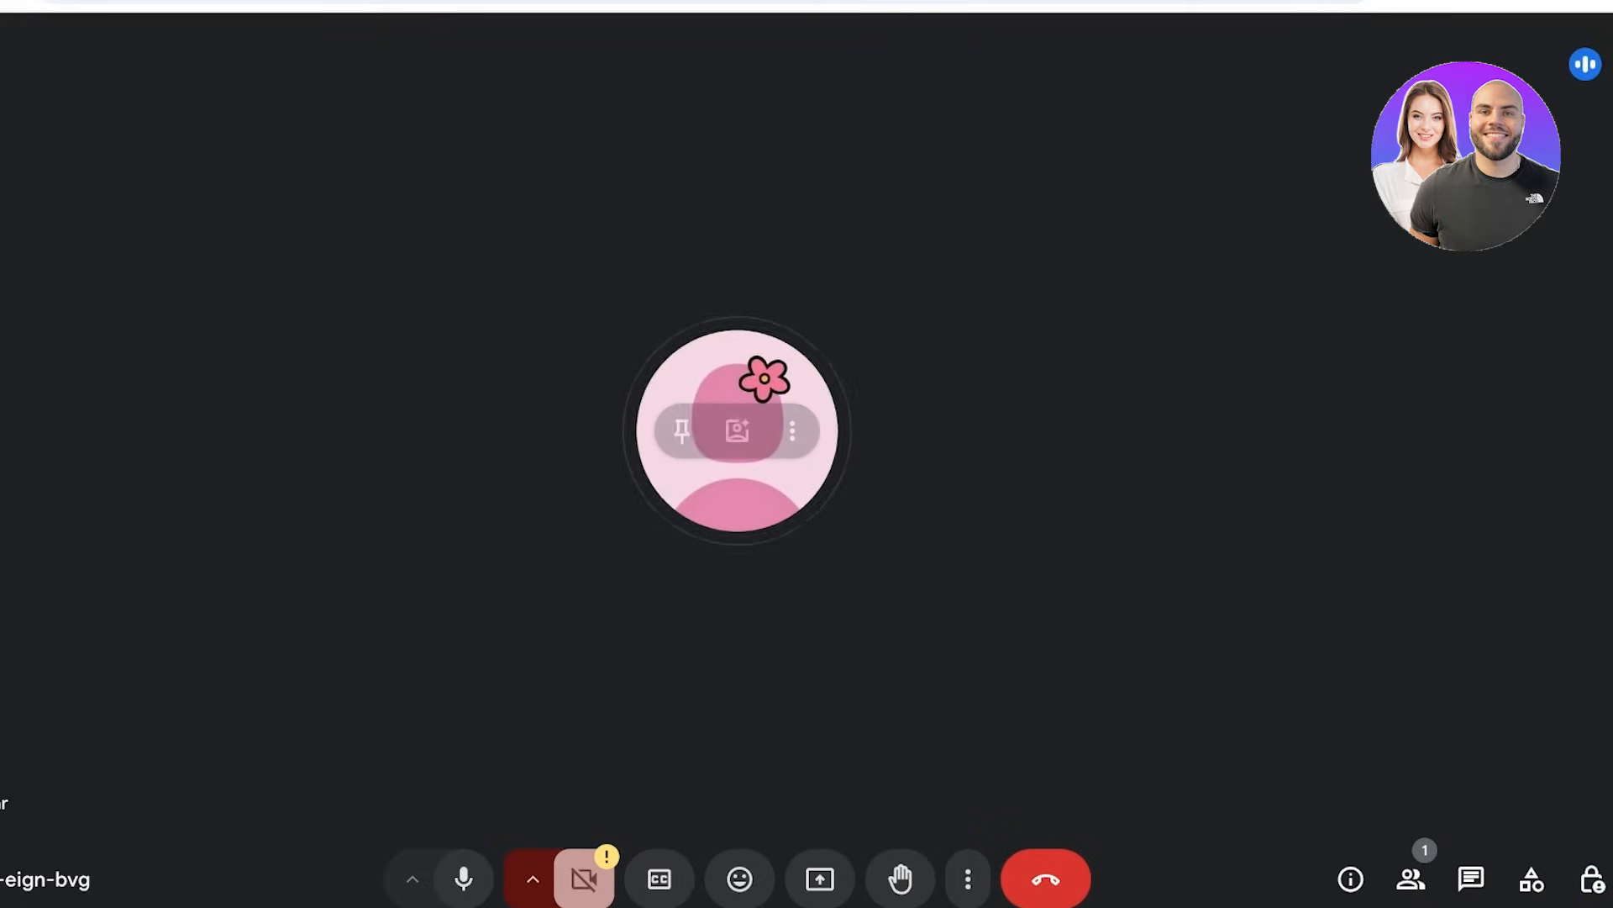
End the call for everyone and return to the Meet home screen
left_click(1048, 878)
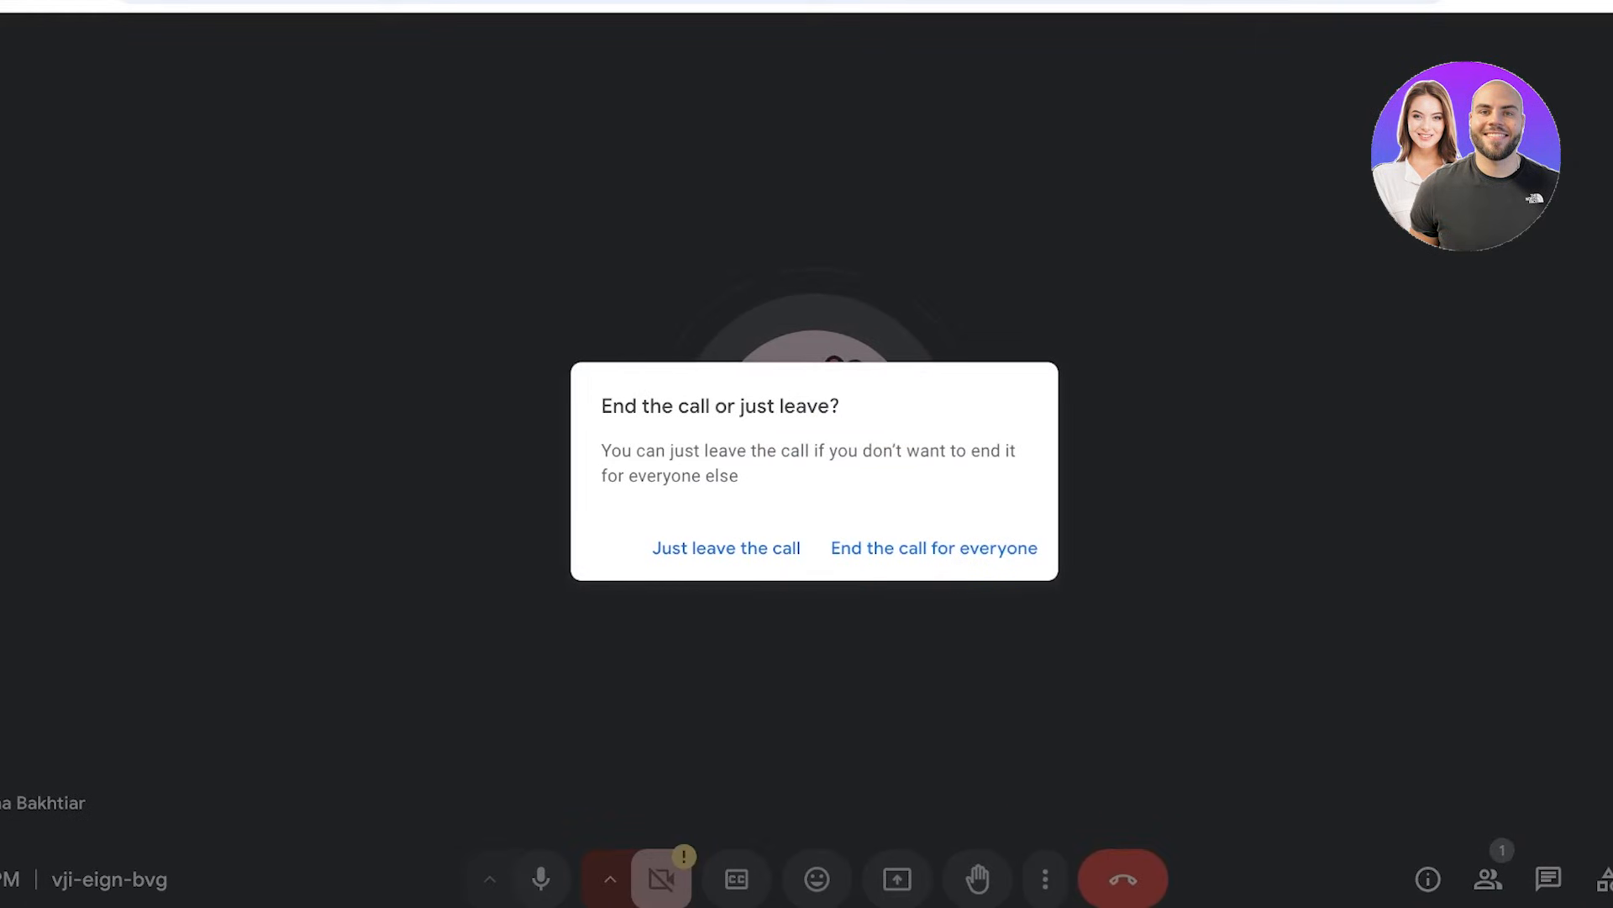
mouse_move(726, 548)
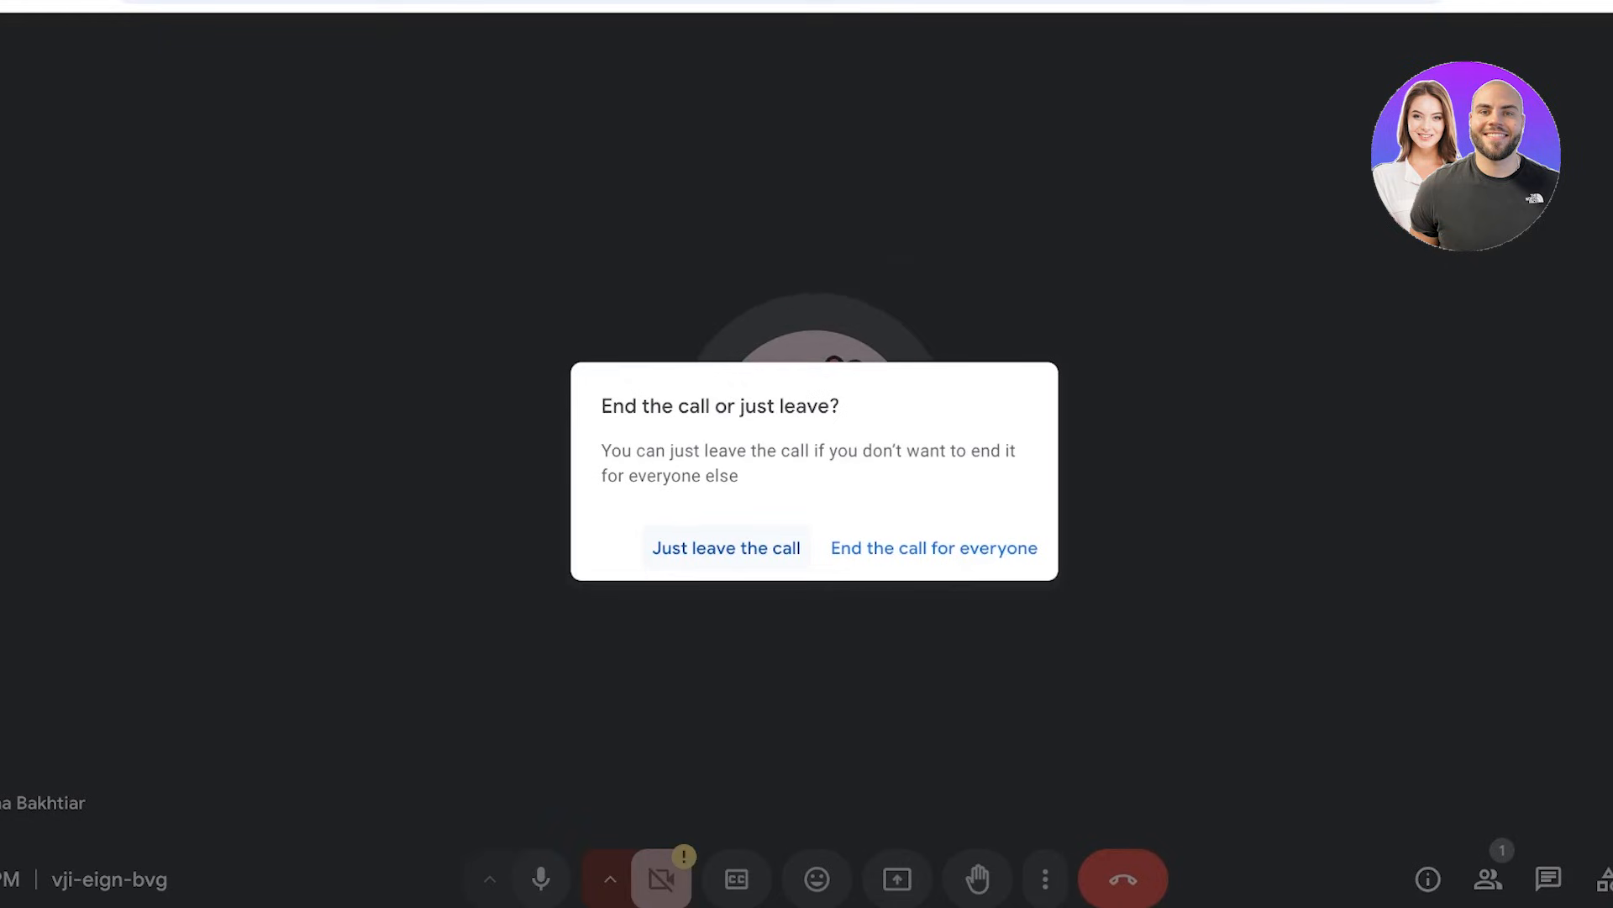
mouse_move(934, 548)
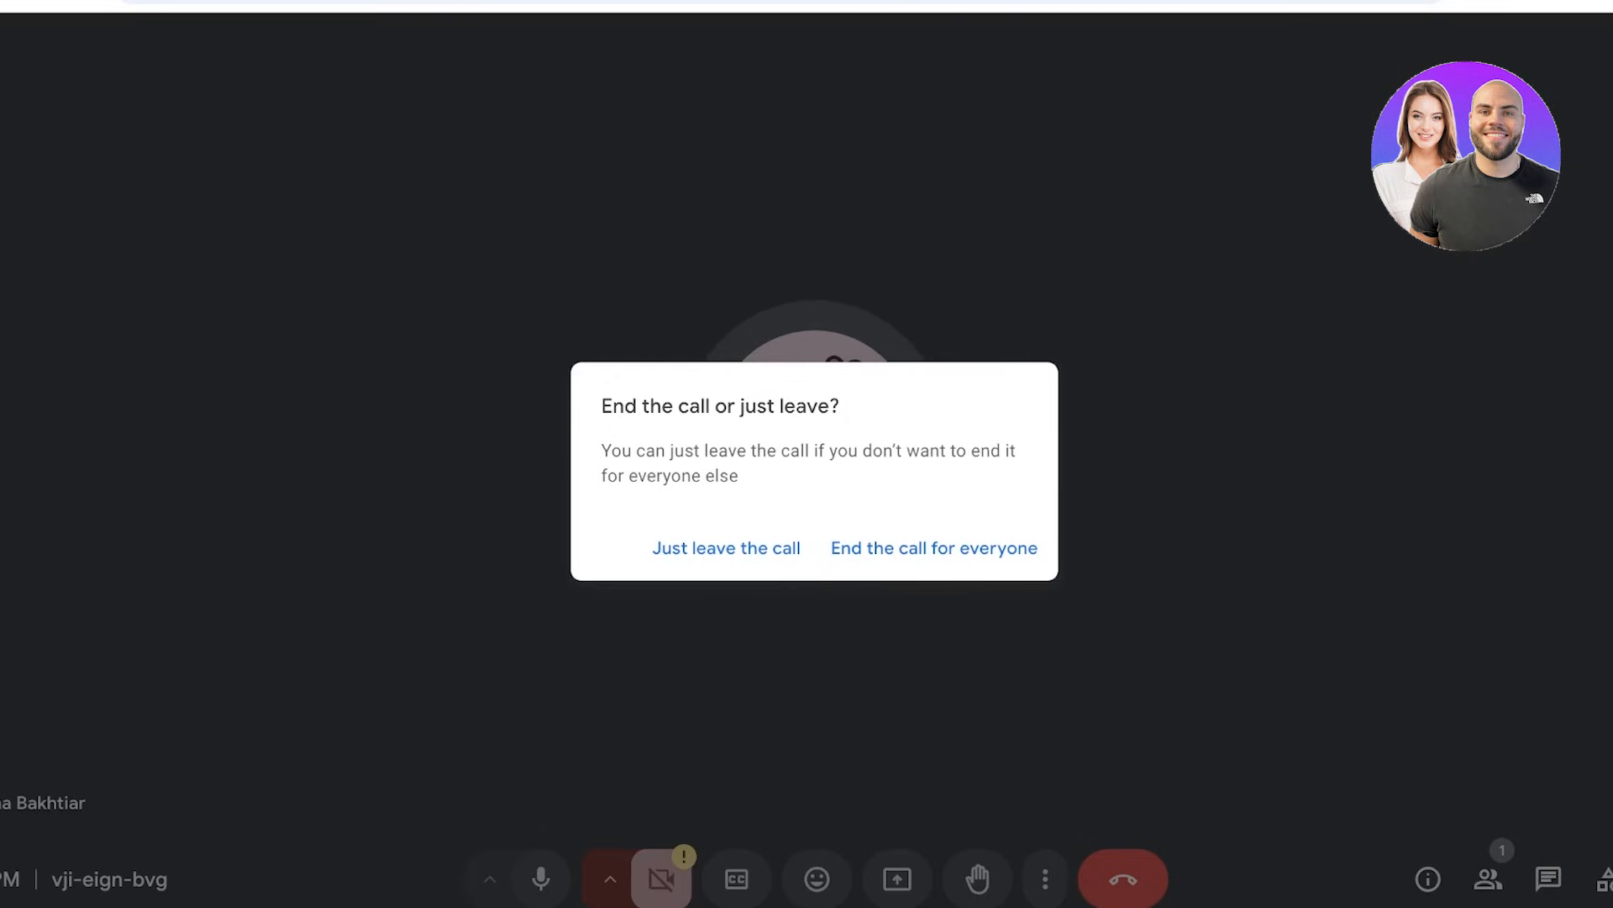
left_click(933, 548)
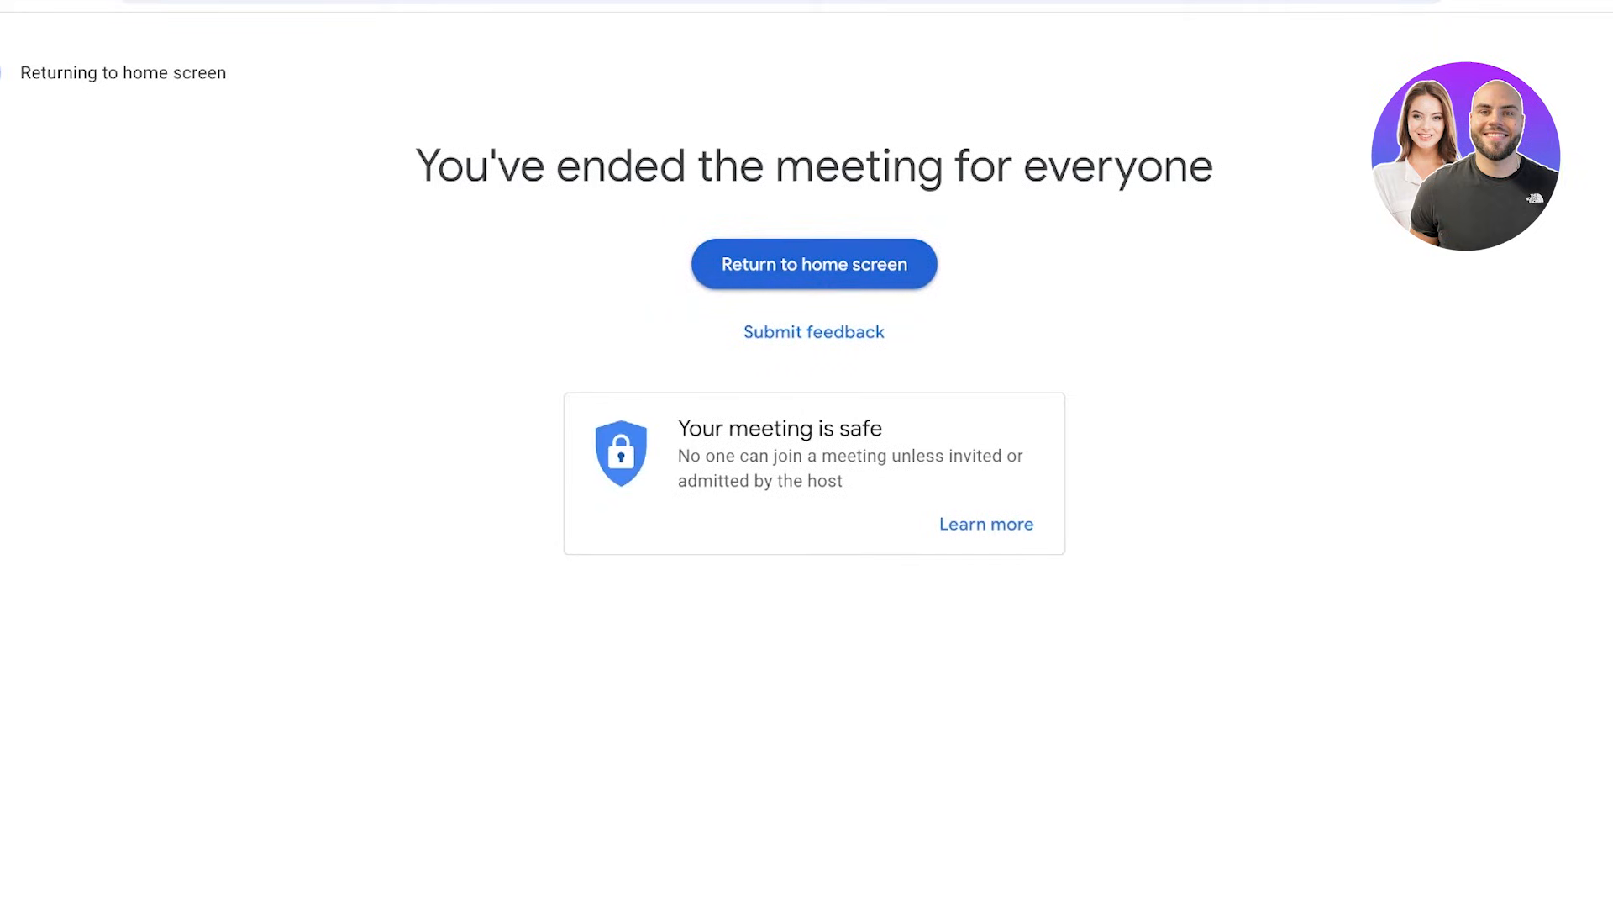
left_click(814, 264)
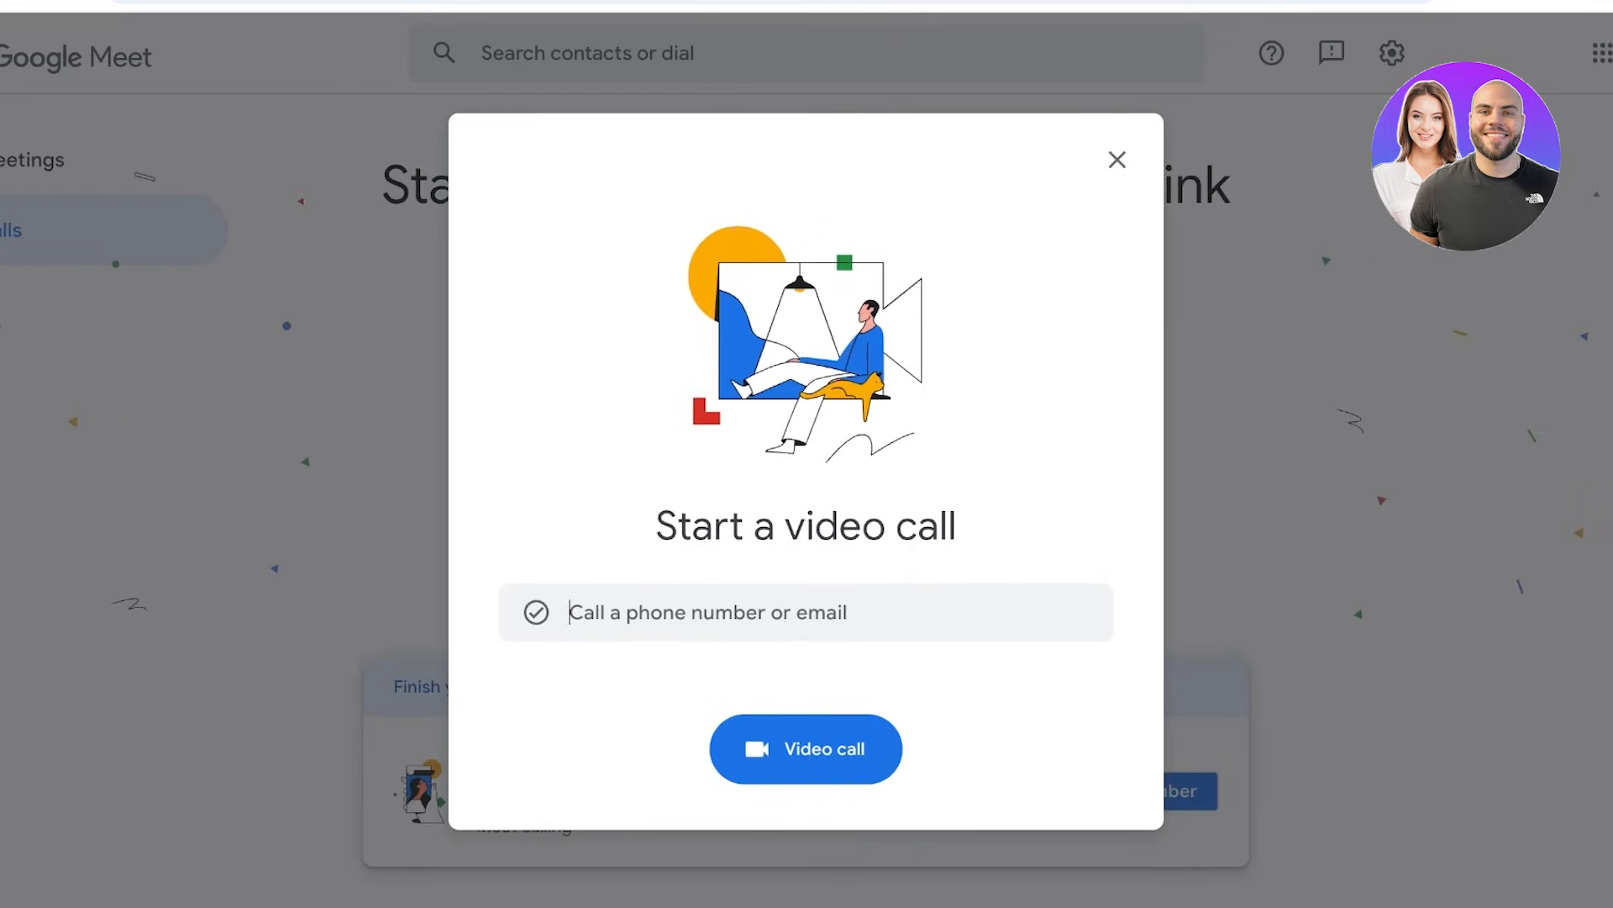
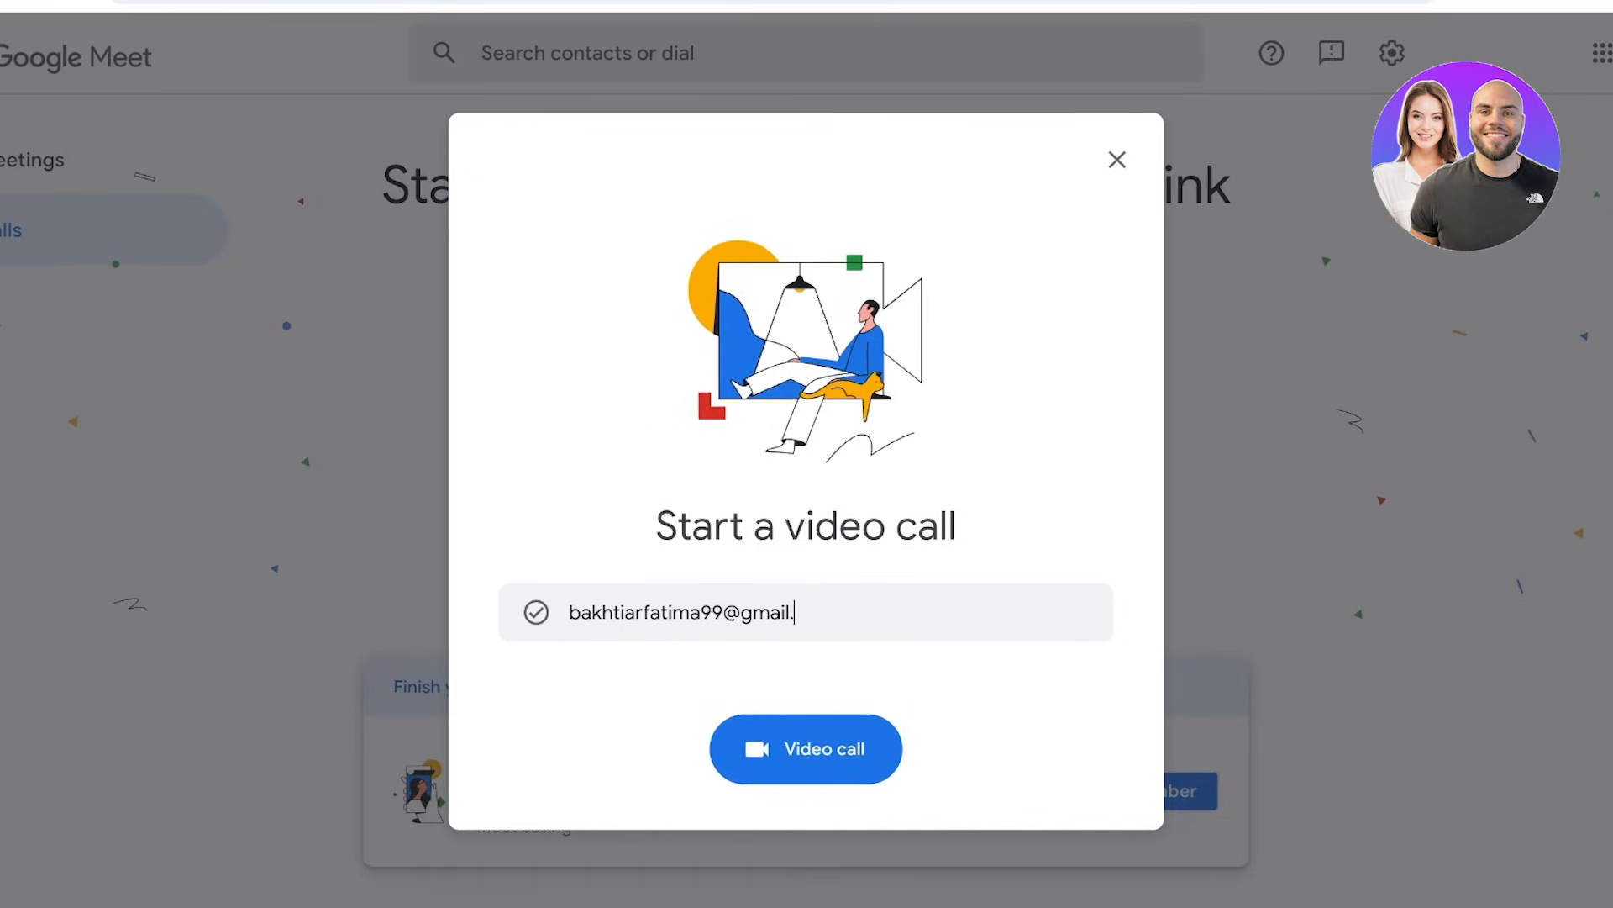
left_click(805, 748)
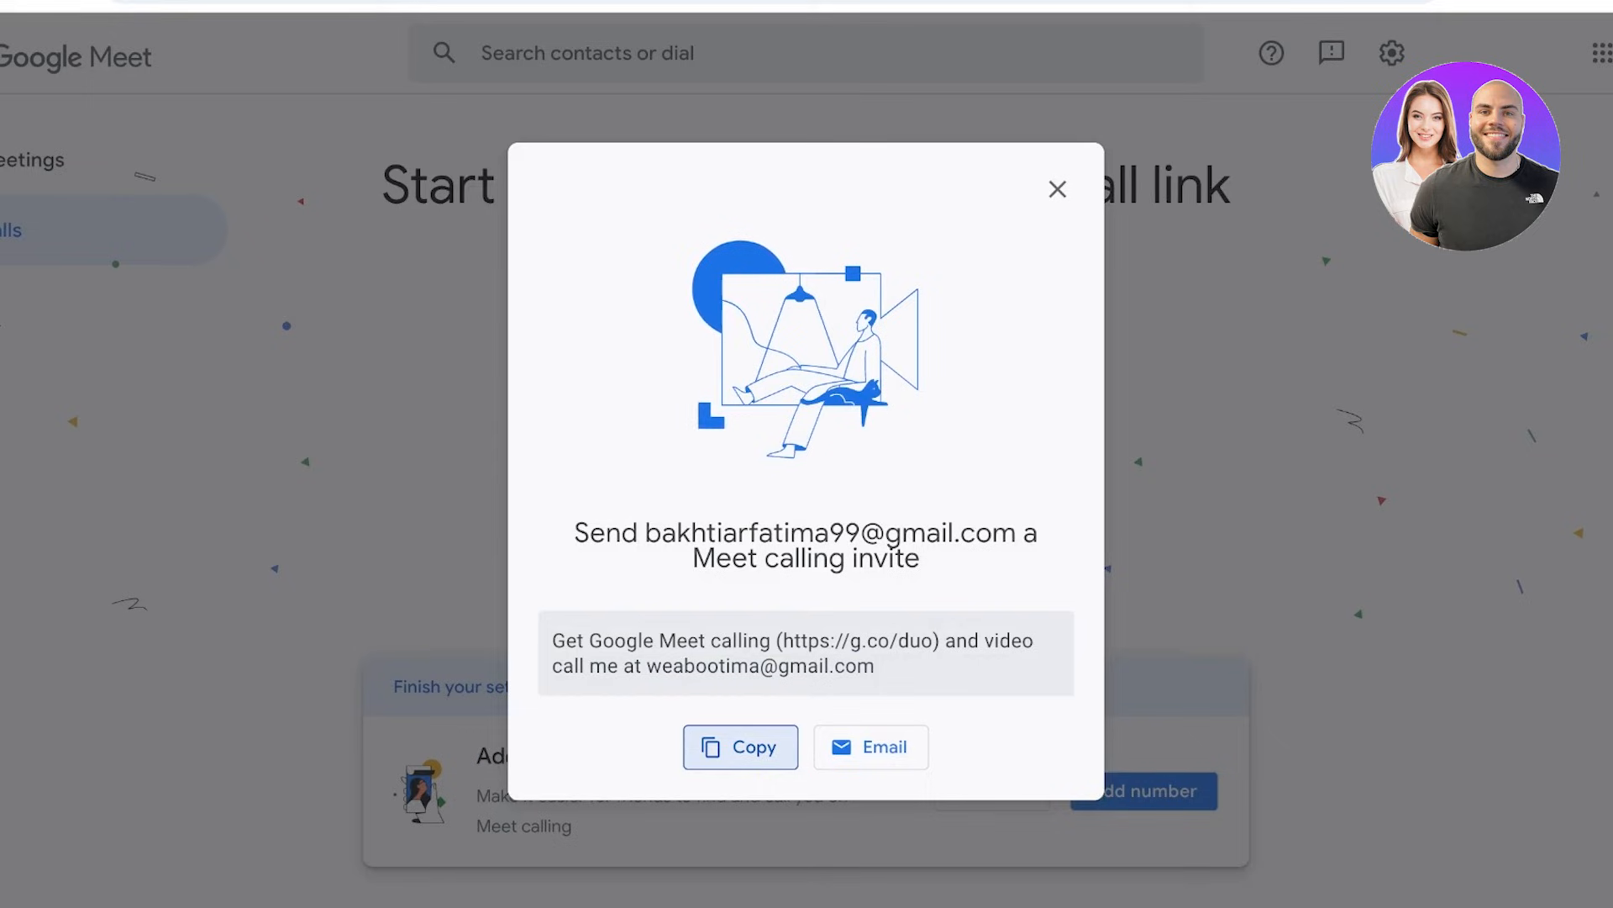
left_click(740, 747)
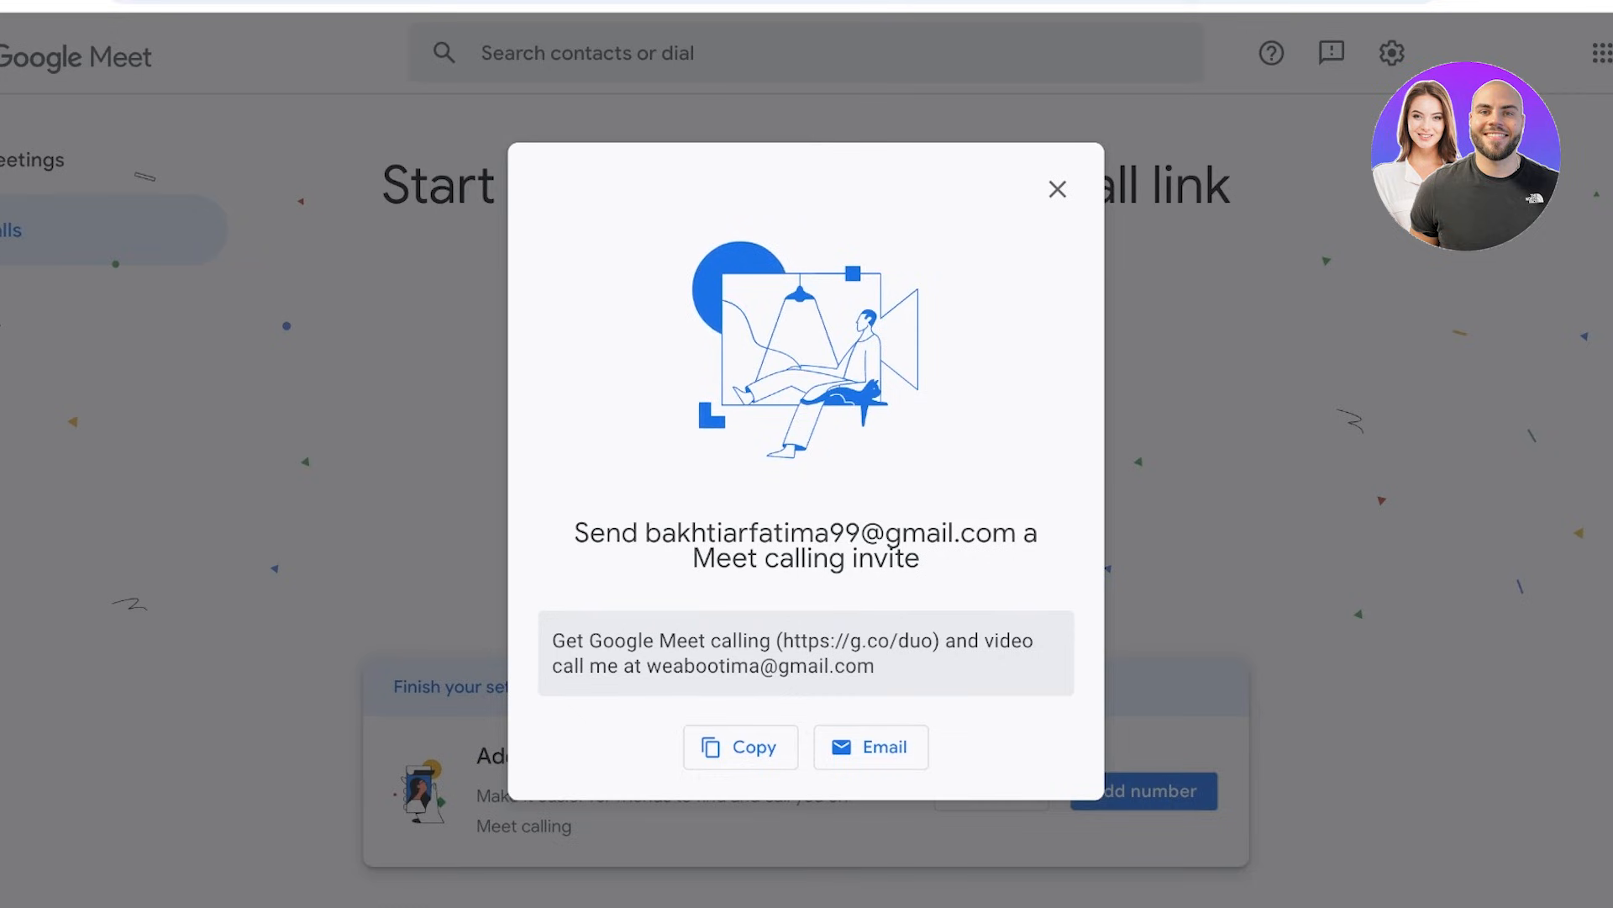
left_click(1058, 189)
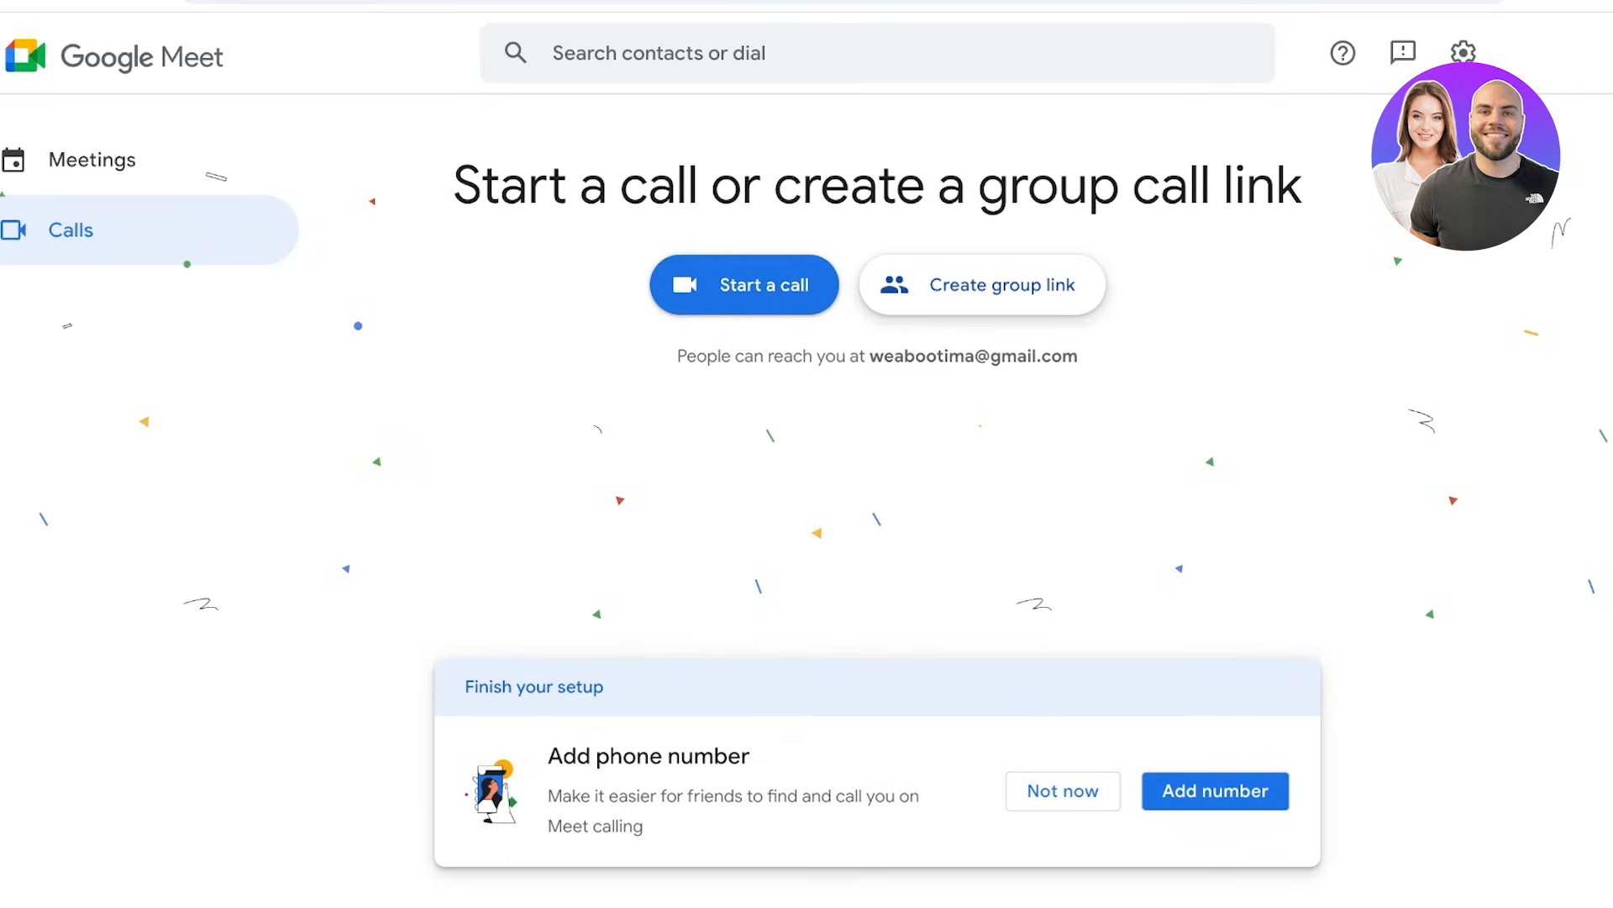
Start a group call, check its source settings, copy its share link, and leave
left_click(984, 285)
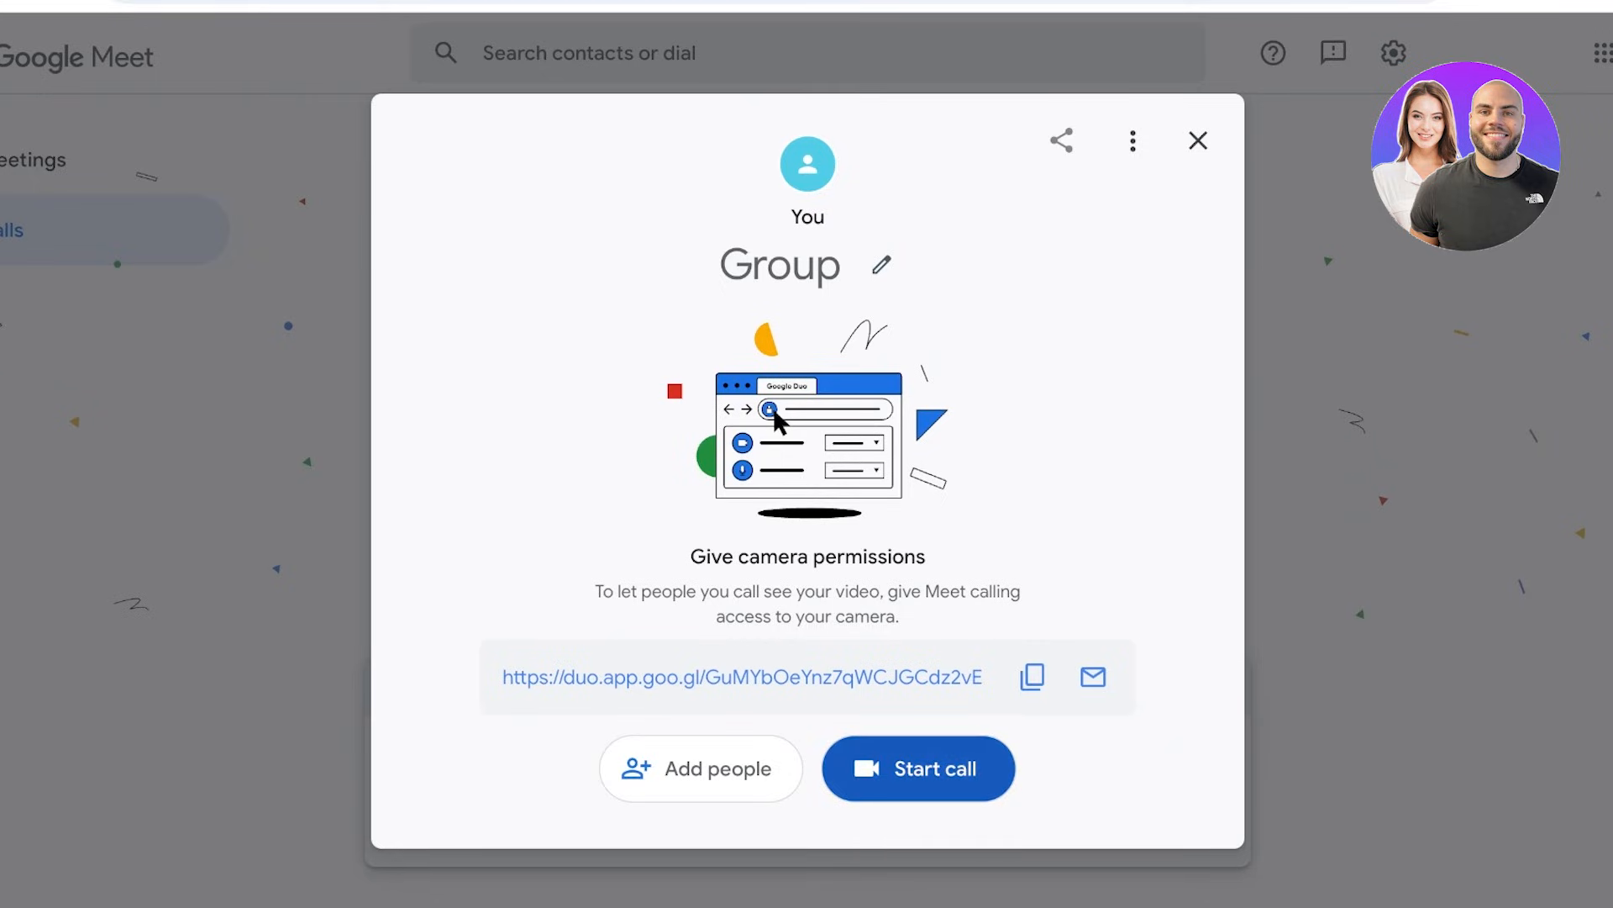
left_click(919, 768)
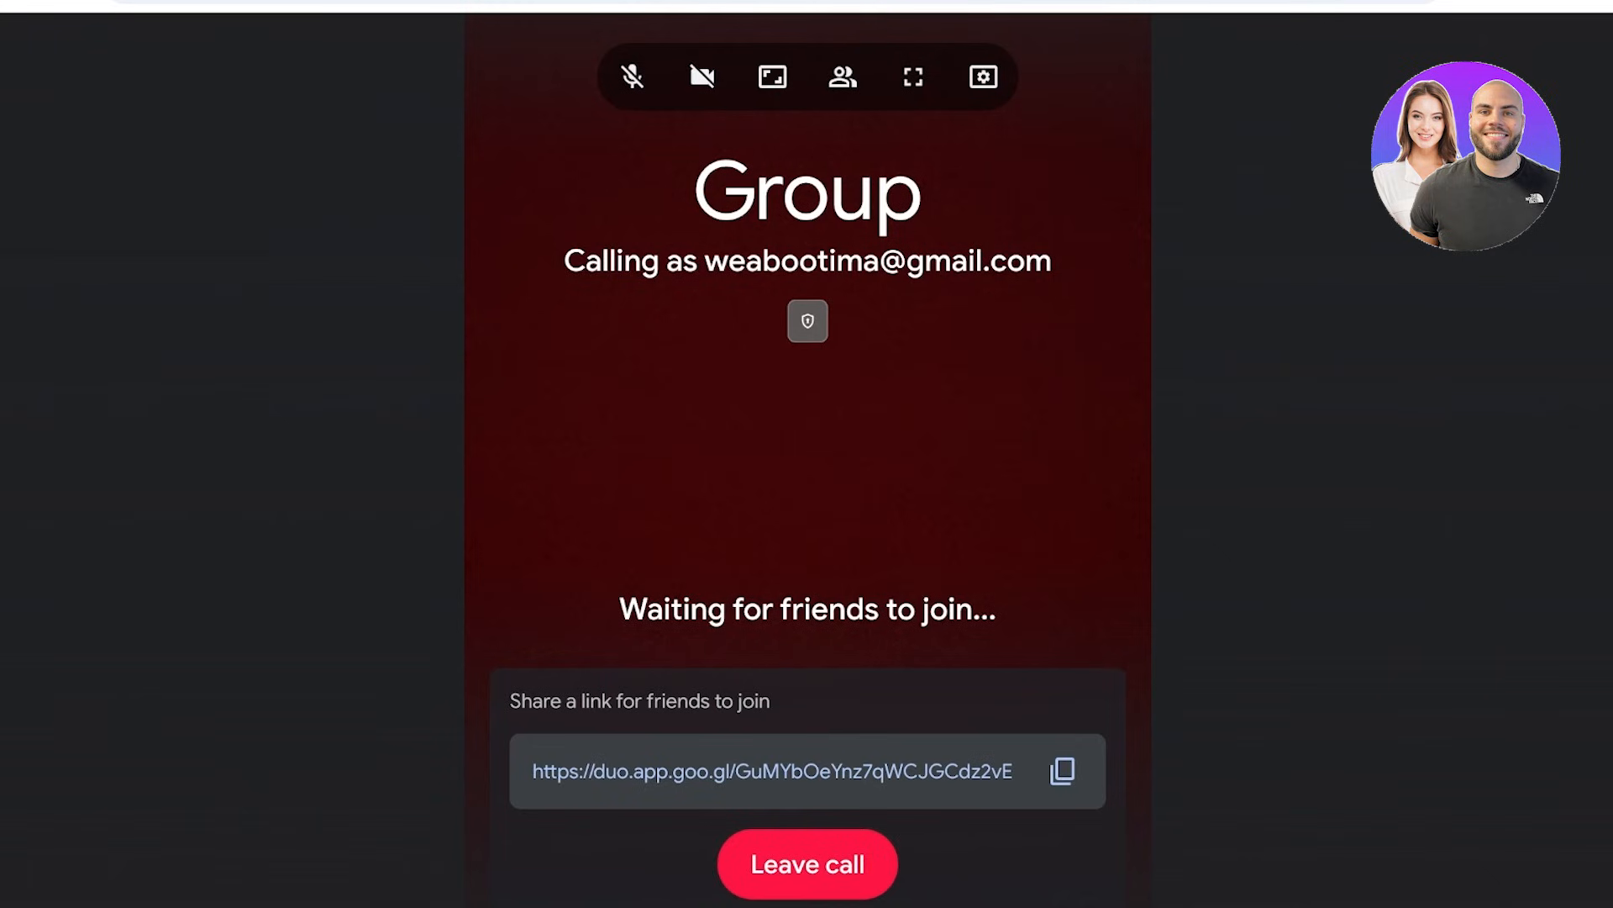
mouse_move(773, 75)
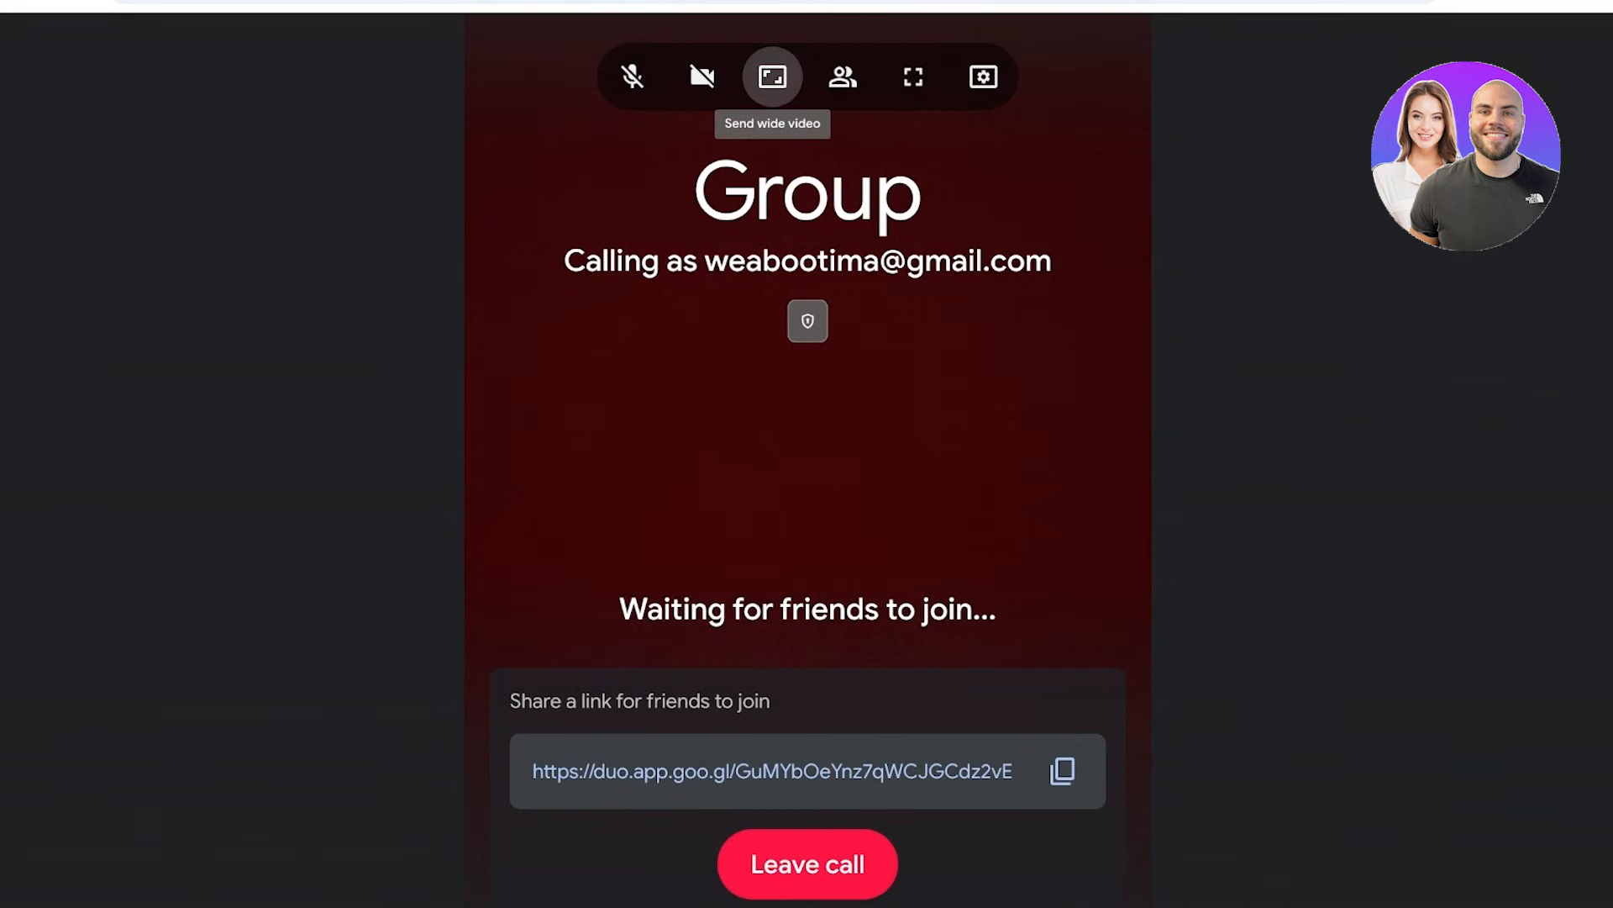
mouse_move(843, 77)
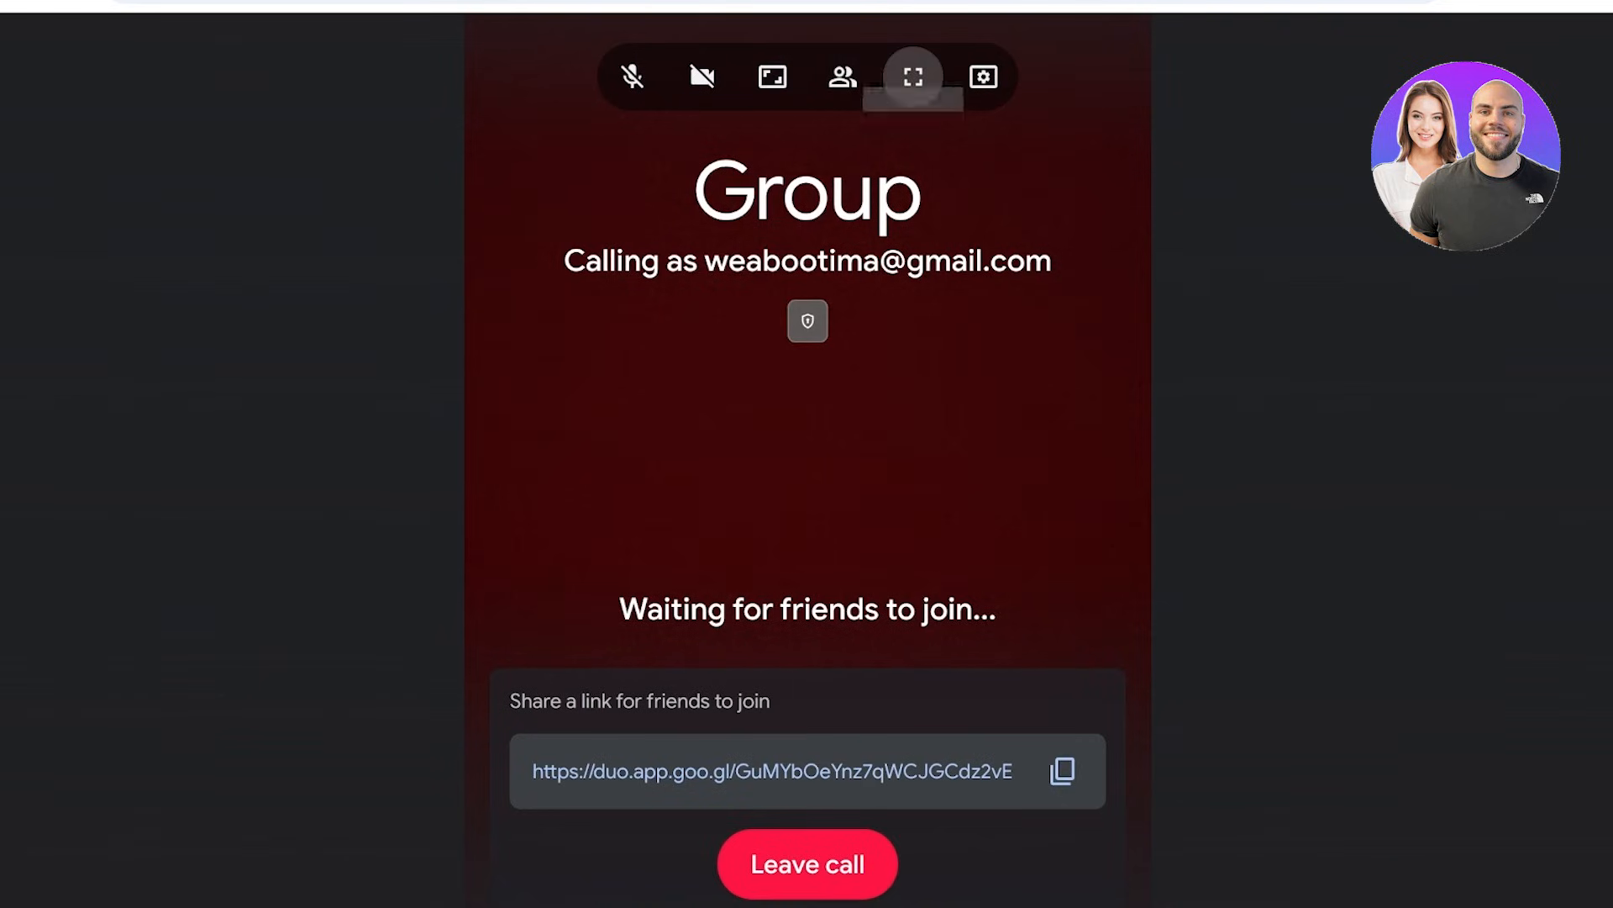
left_click(983, 77)
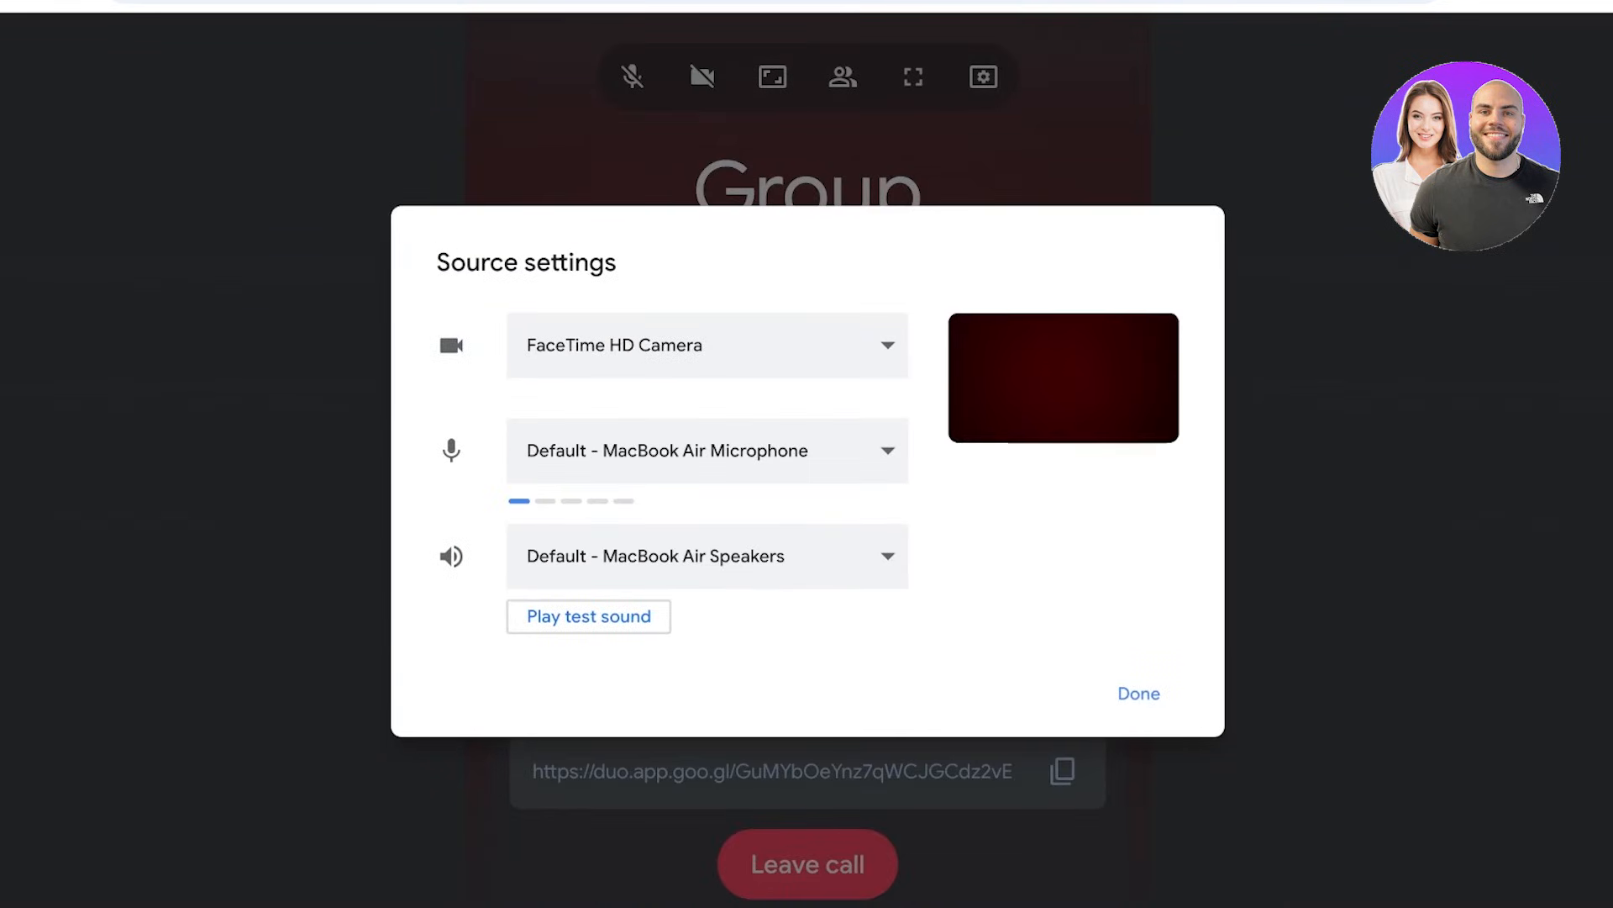
left_click(1138, 692)
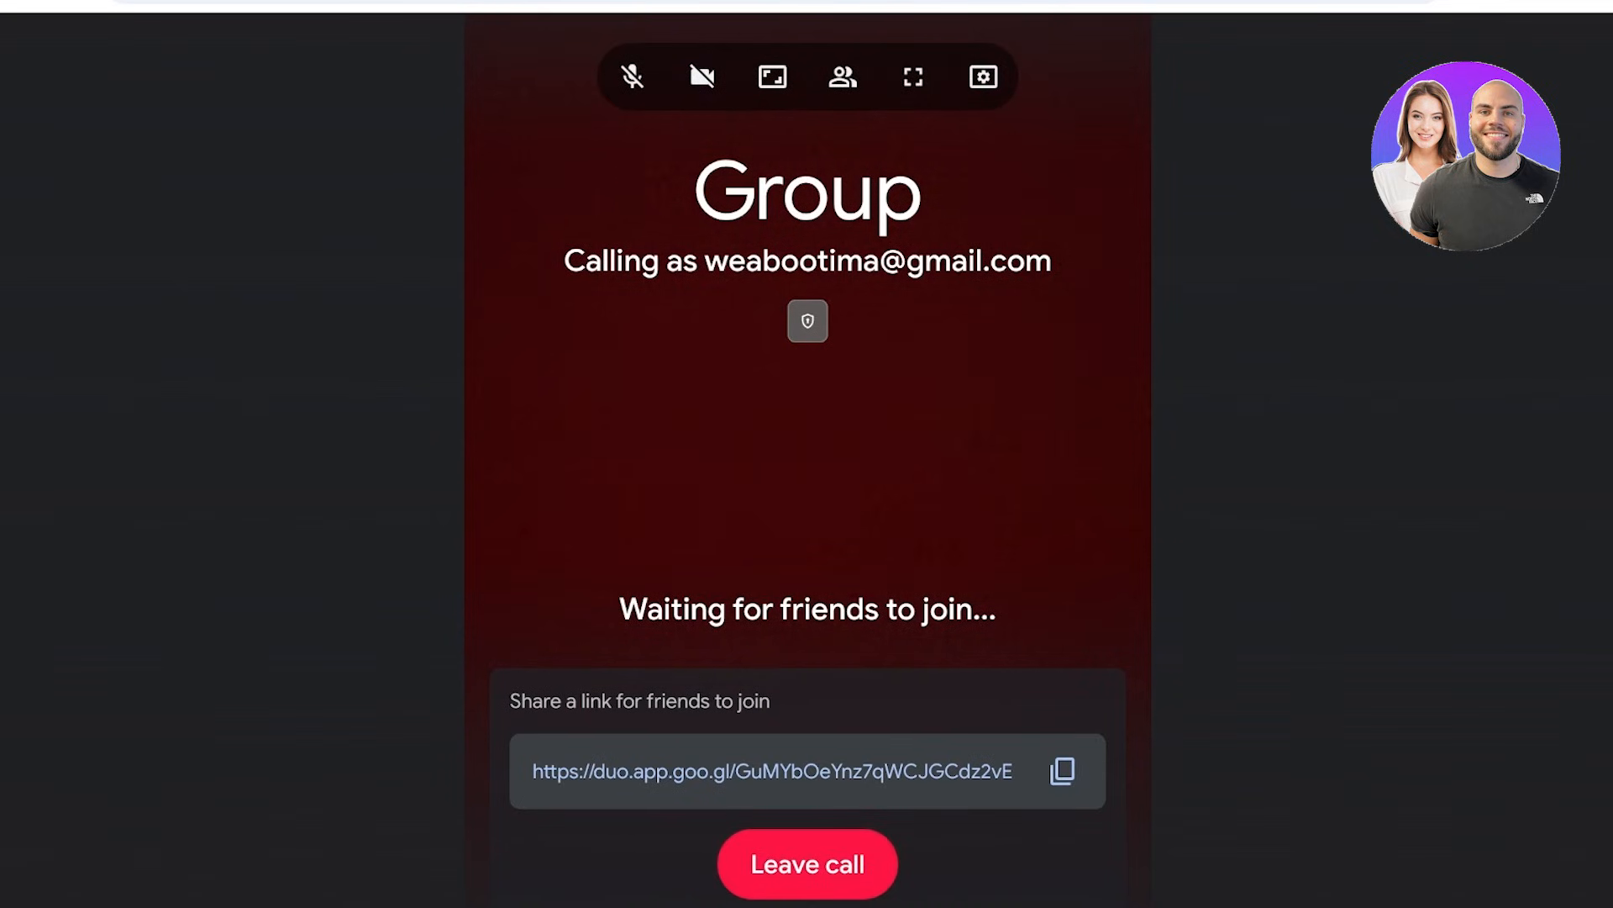
left_click(1065, 771)
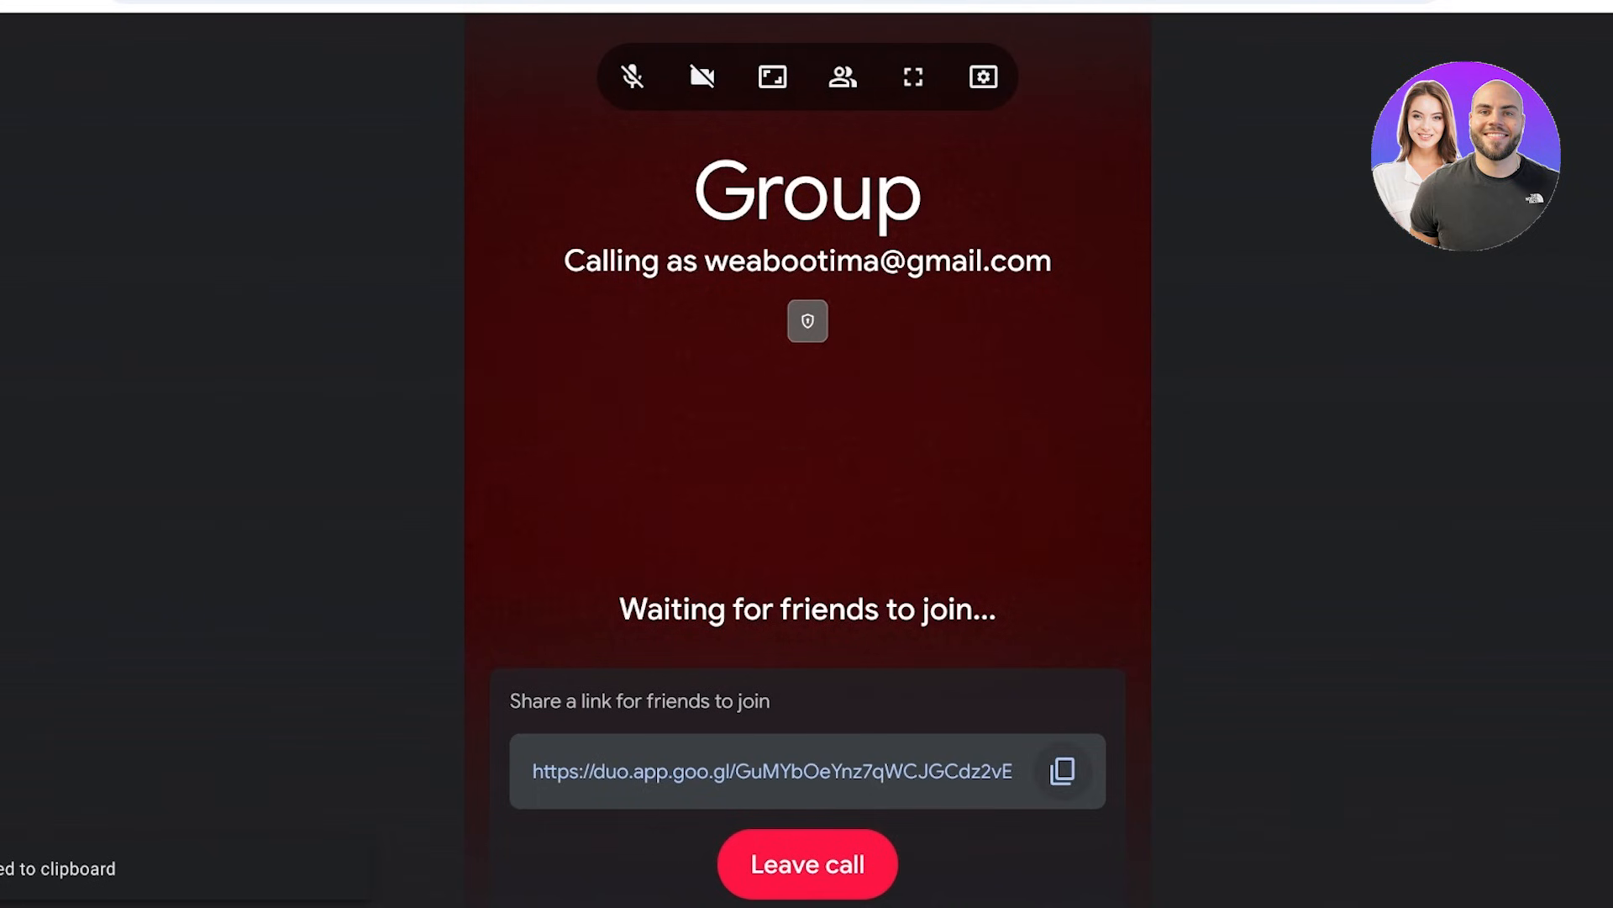
left_click(807, 886)
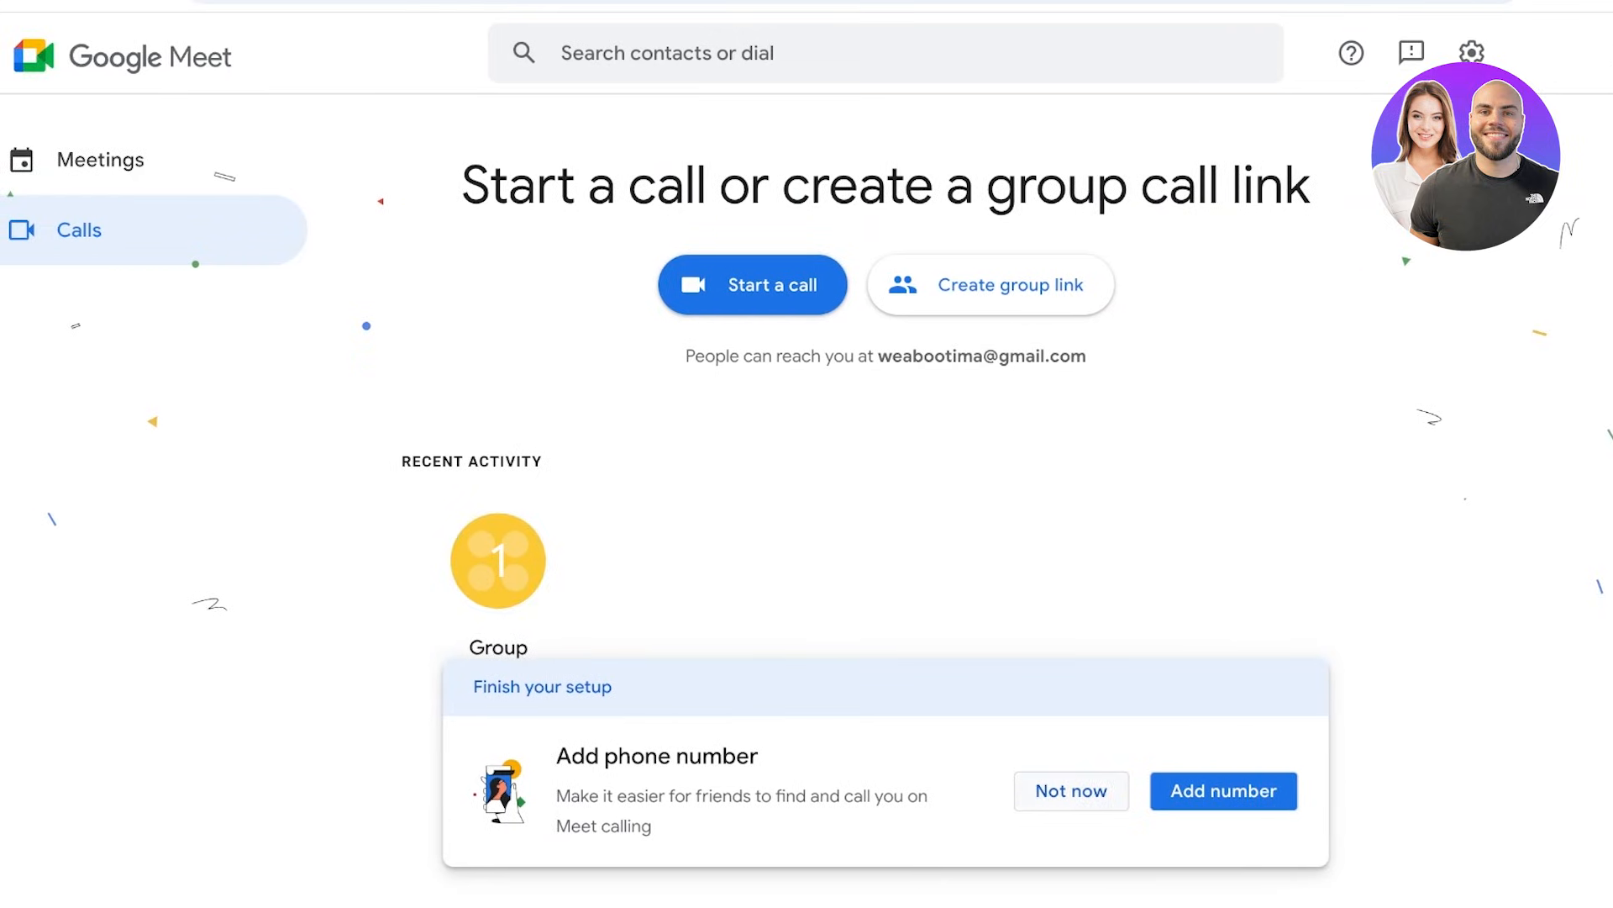
Dismiss the add-phone-number prompt and open Google Calendar from the Meetings page's apps grid
left_click(1071, 791)
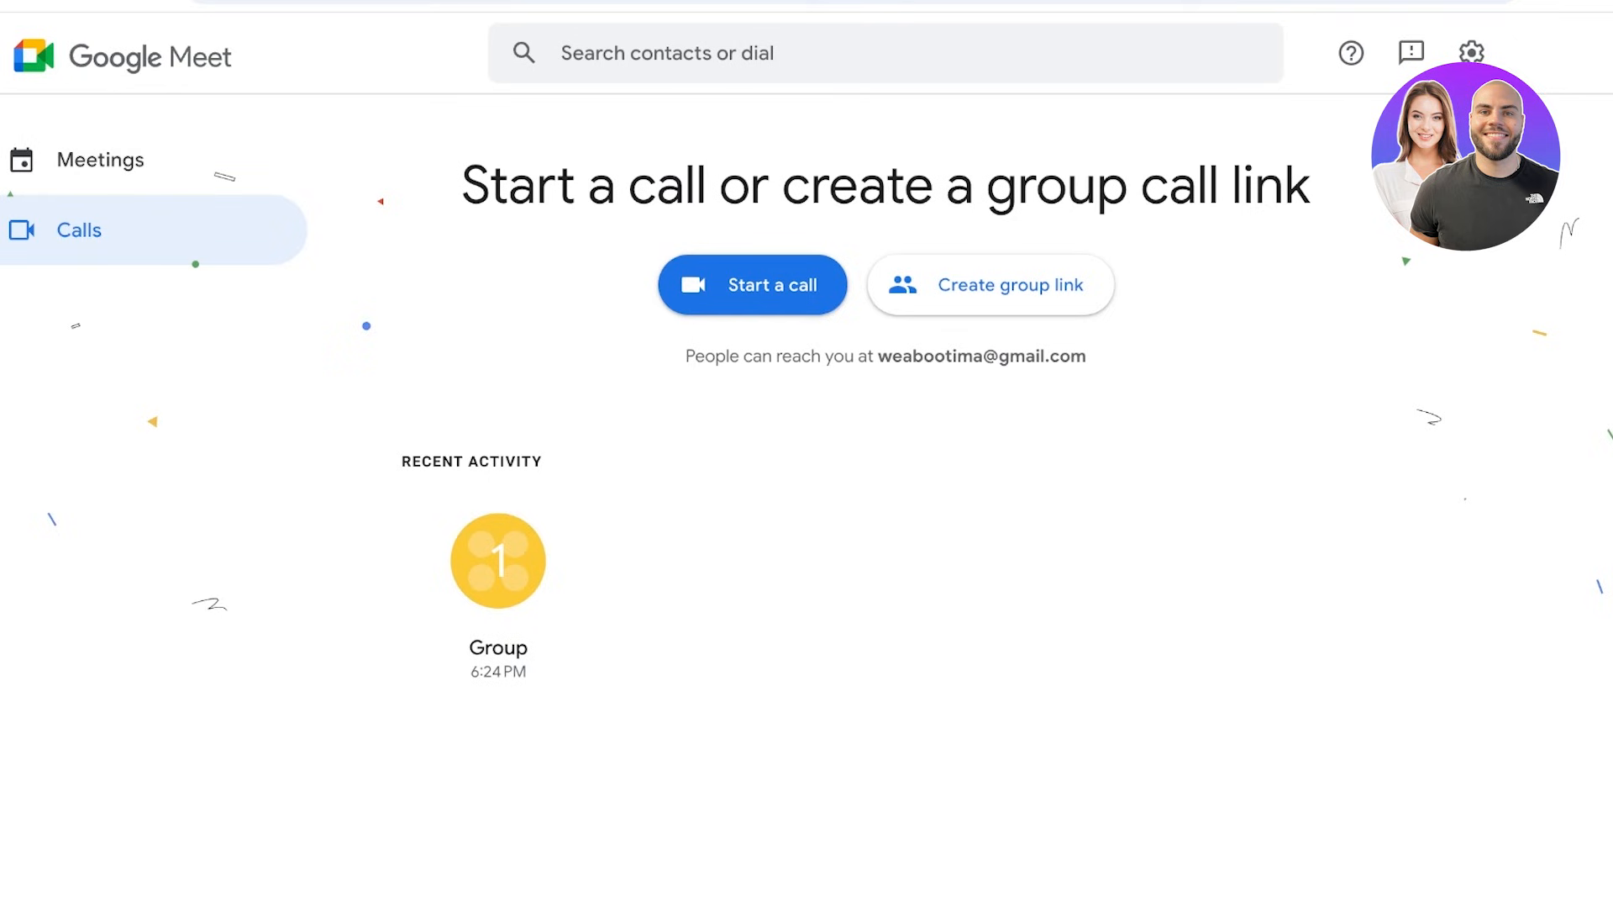
left_click(99, 159)
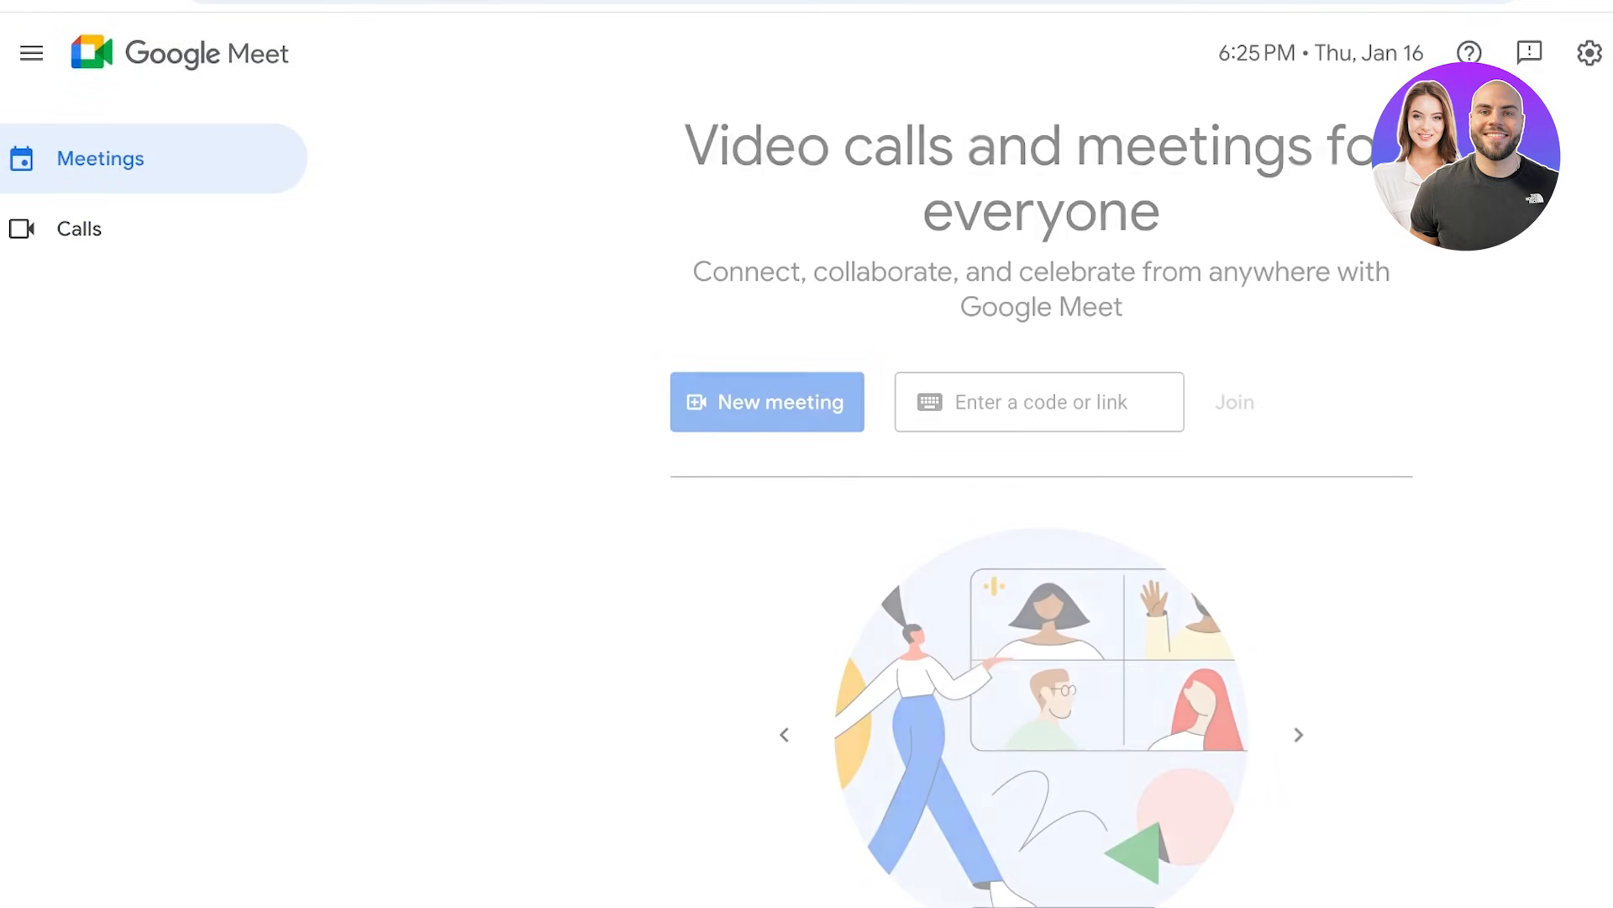
left_click(1519, 52)
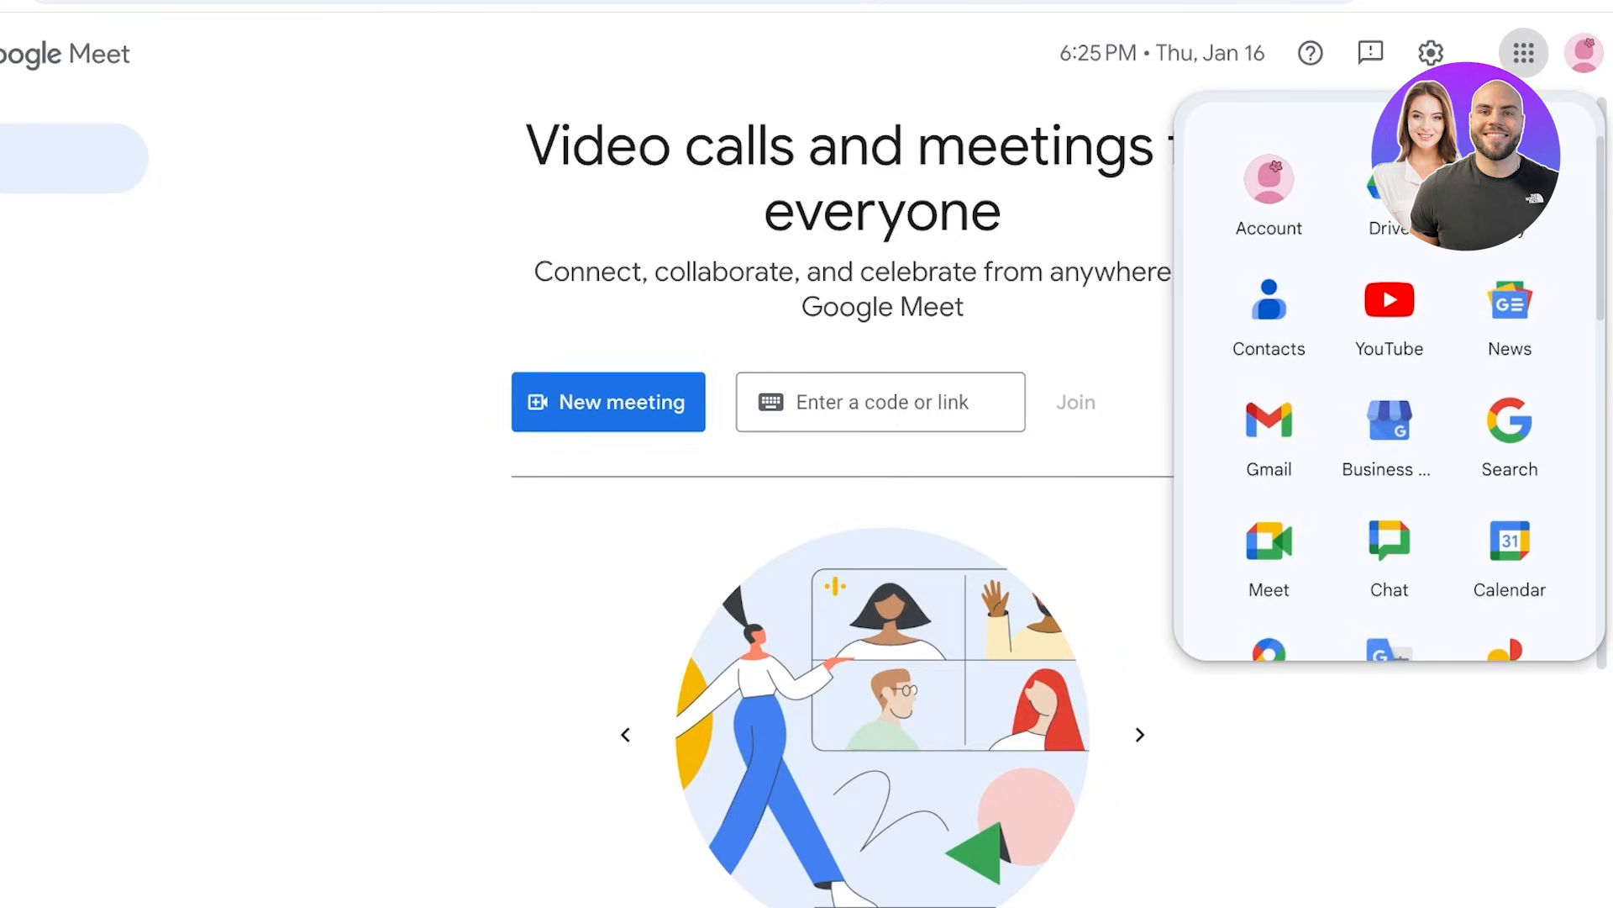
scroll("down", 3)
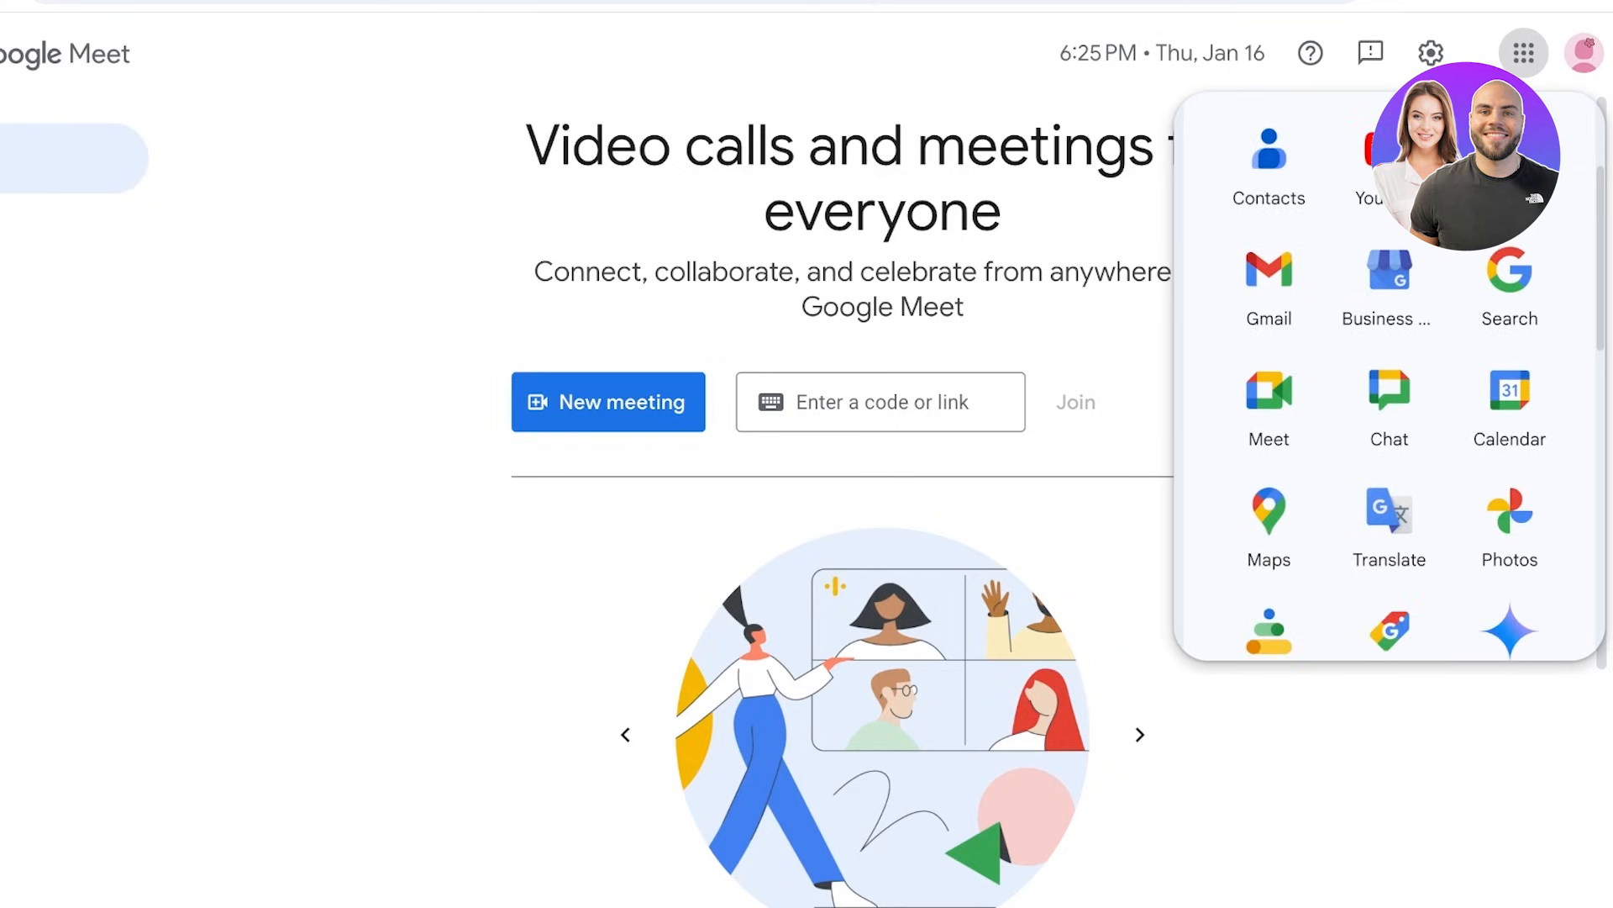
scroll("down", 3)
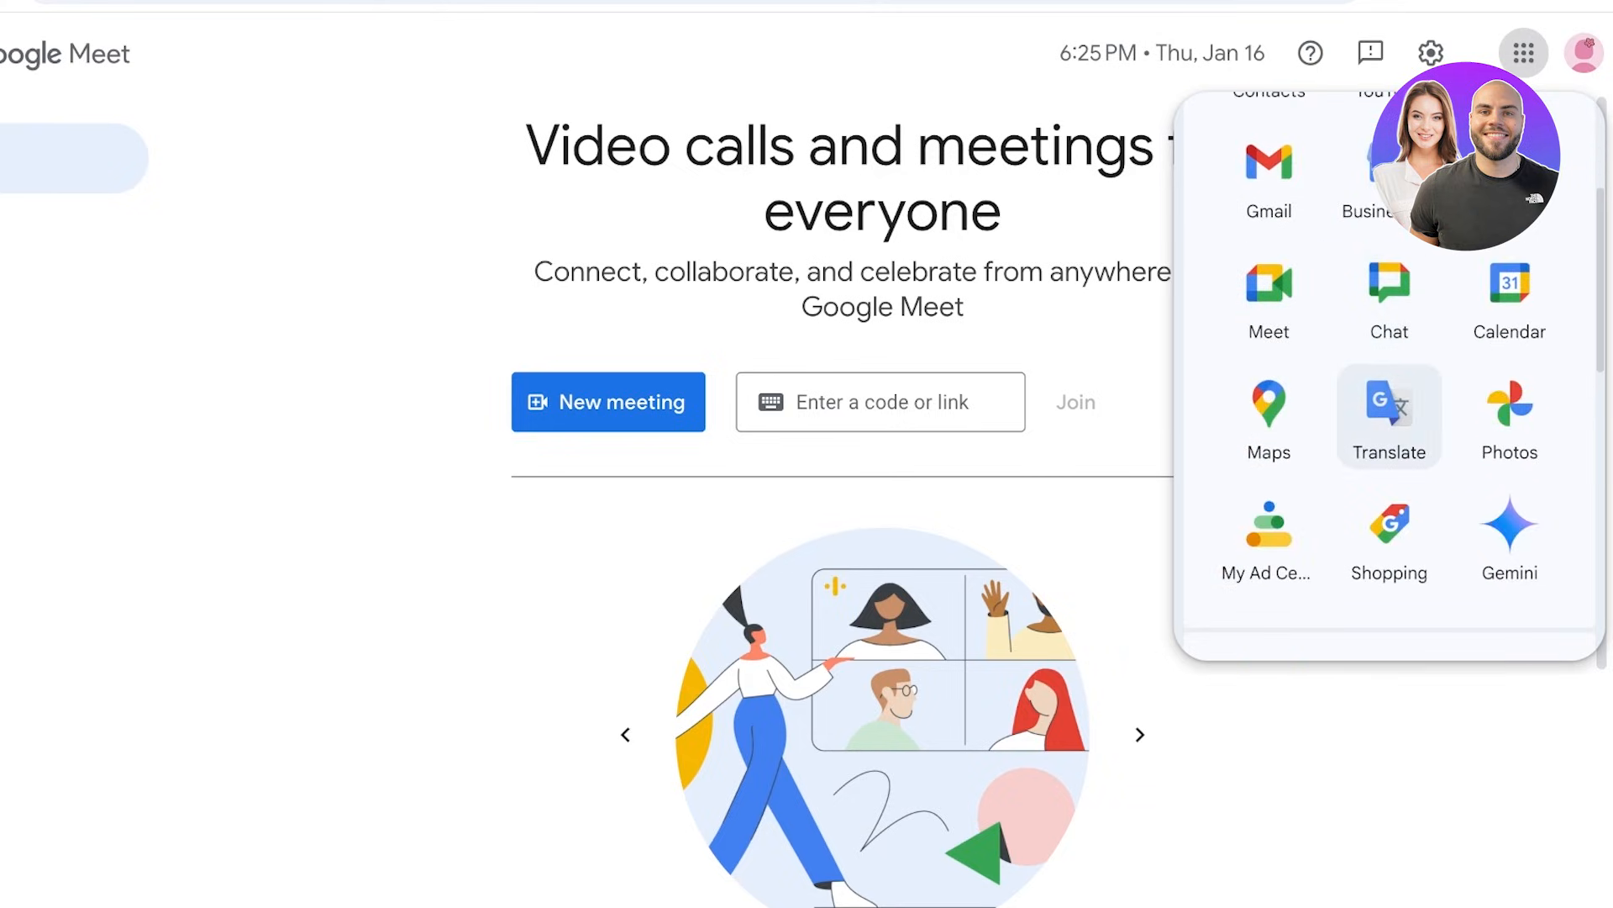
left_click(1509, 286)
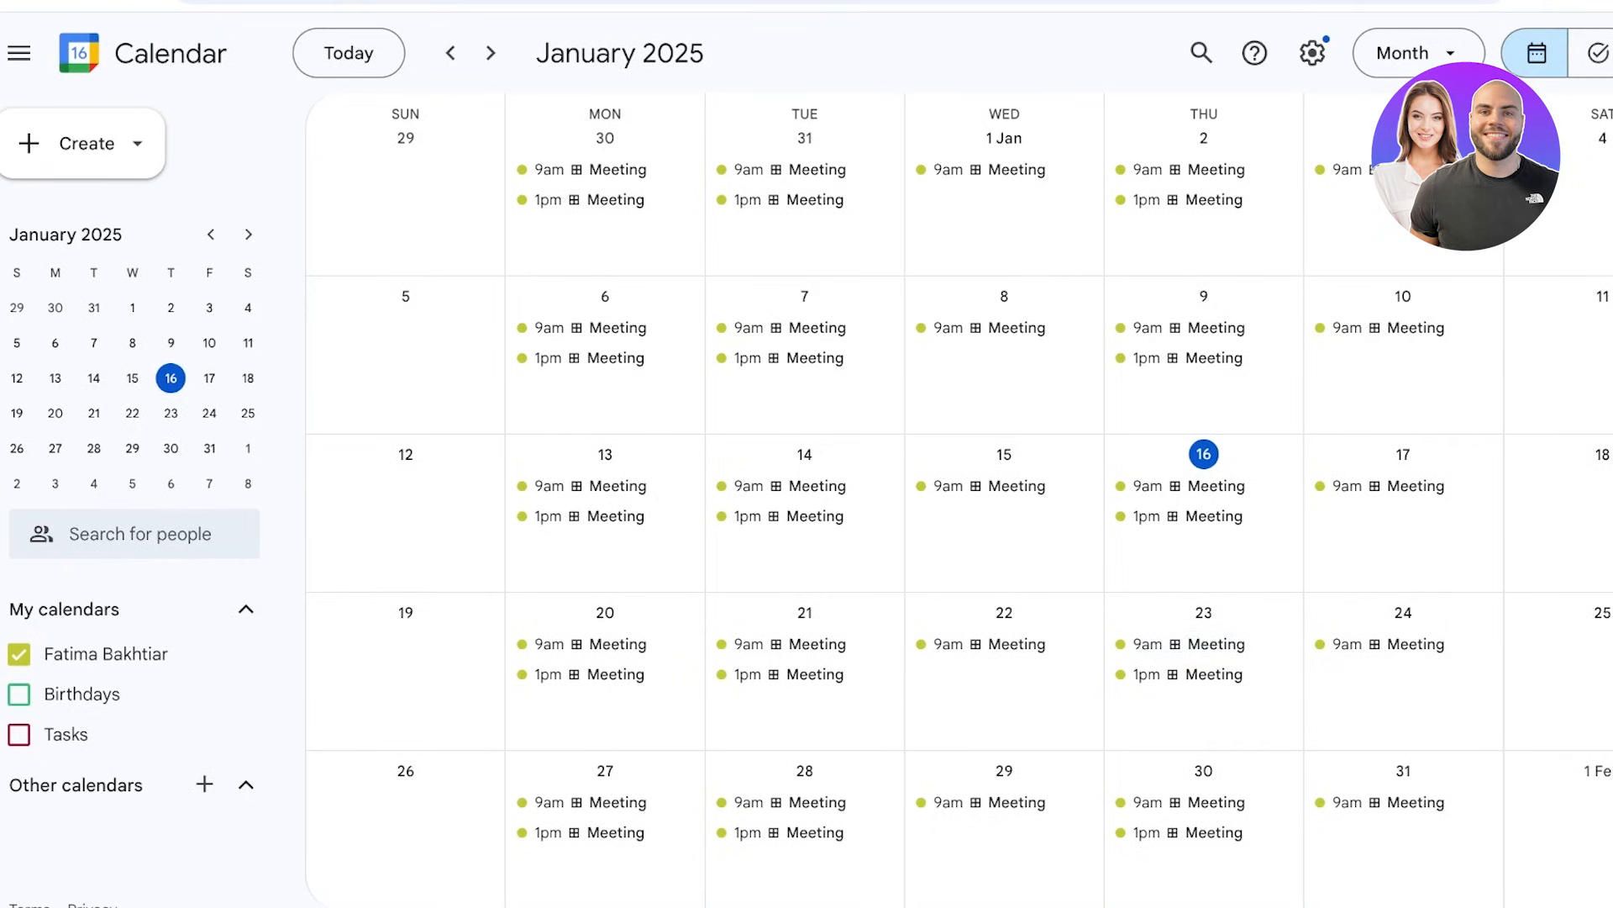
Add Google Meet conferencing to a 22 January 3–4pm event, then return to Meet
left_click(1004, 644)
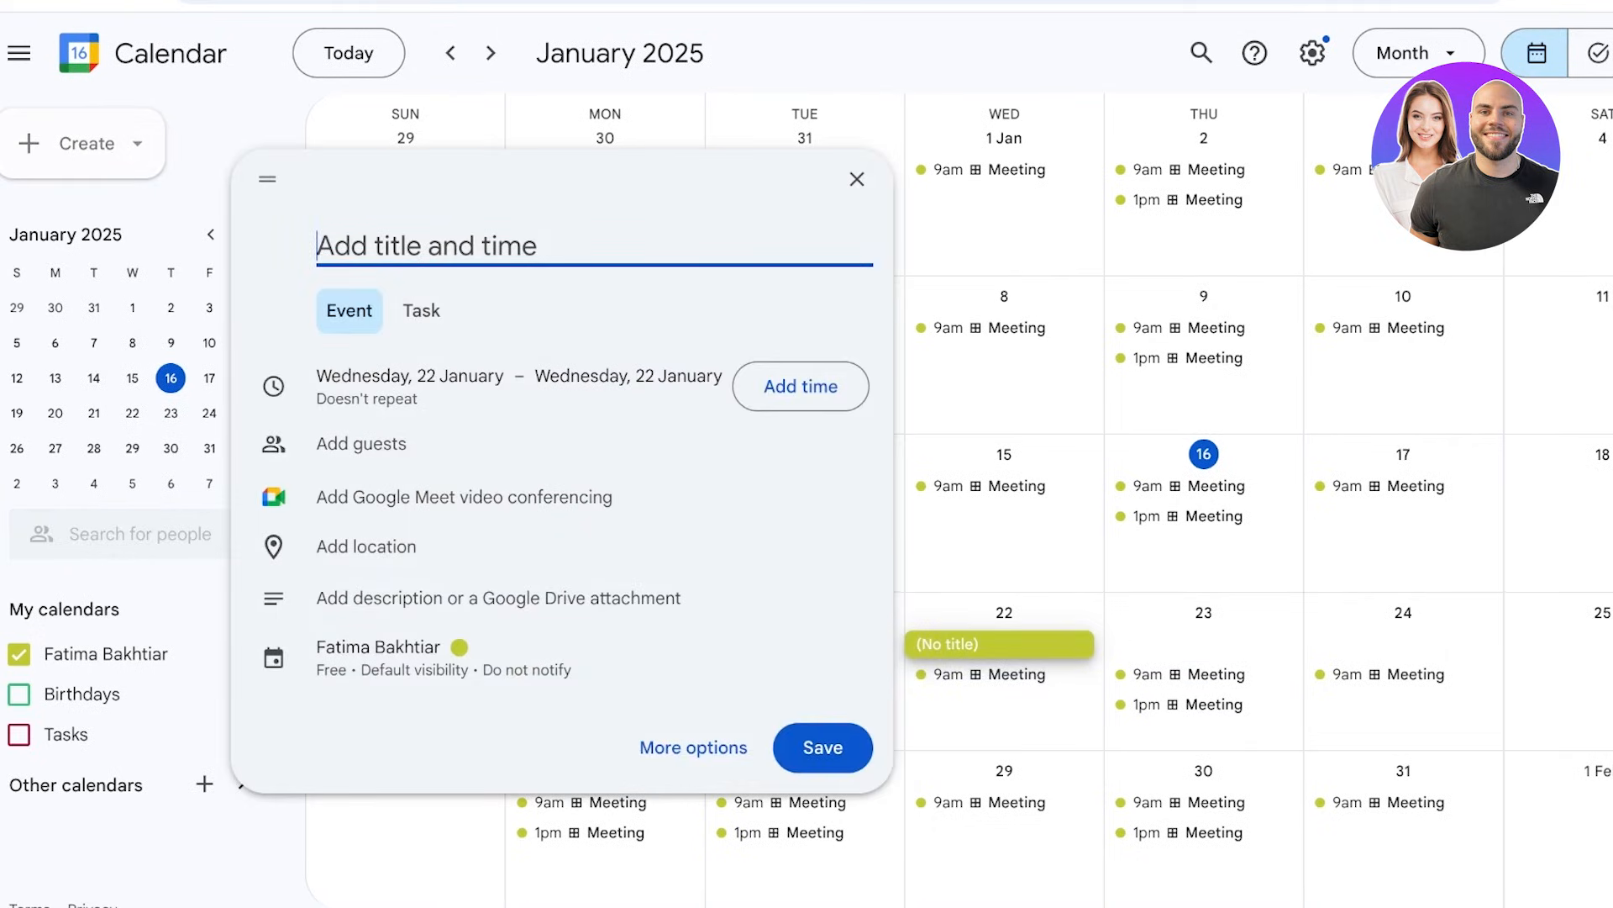
left_click(857, 179)
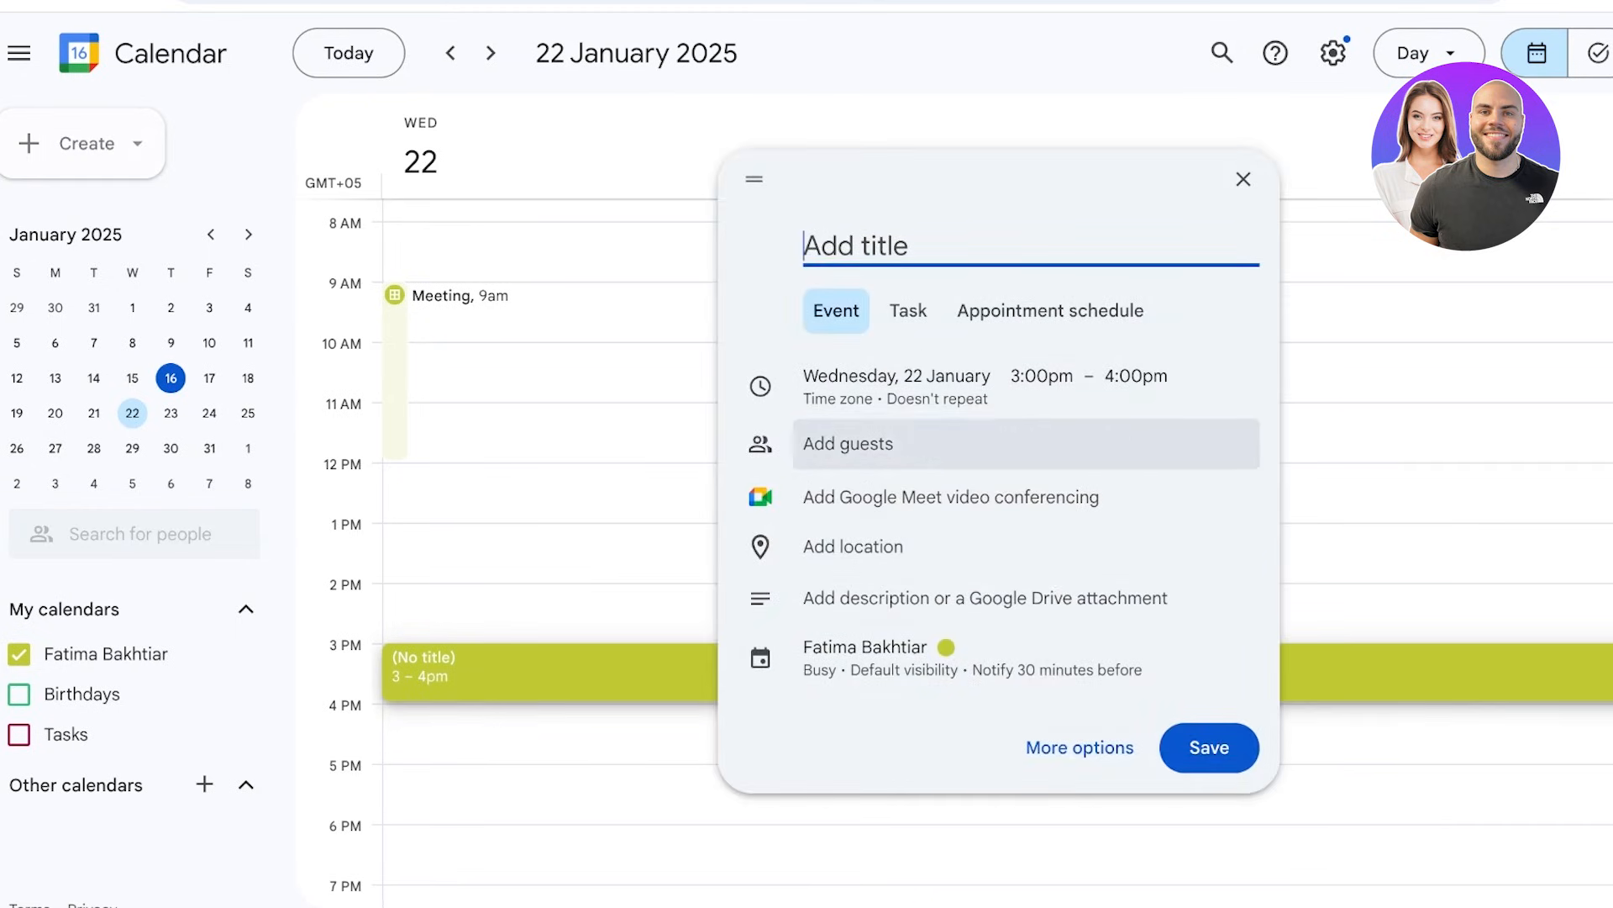
left_click(950, 496)
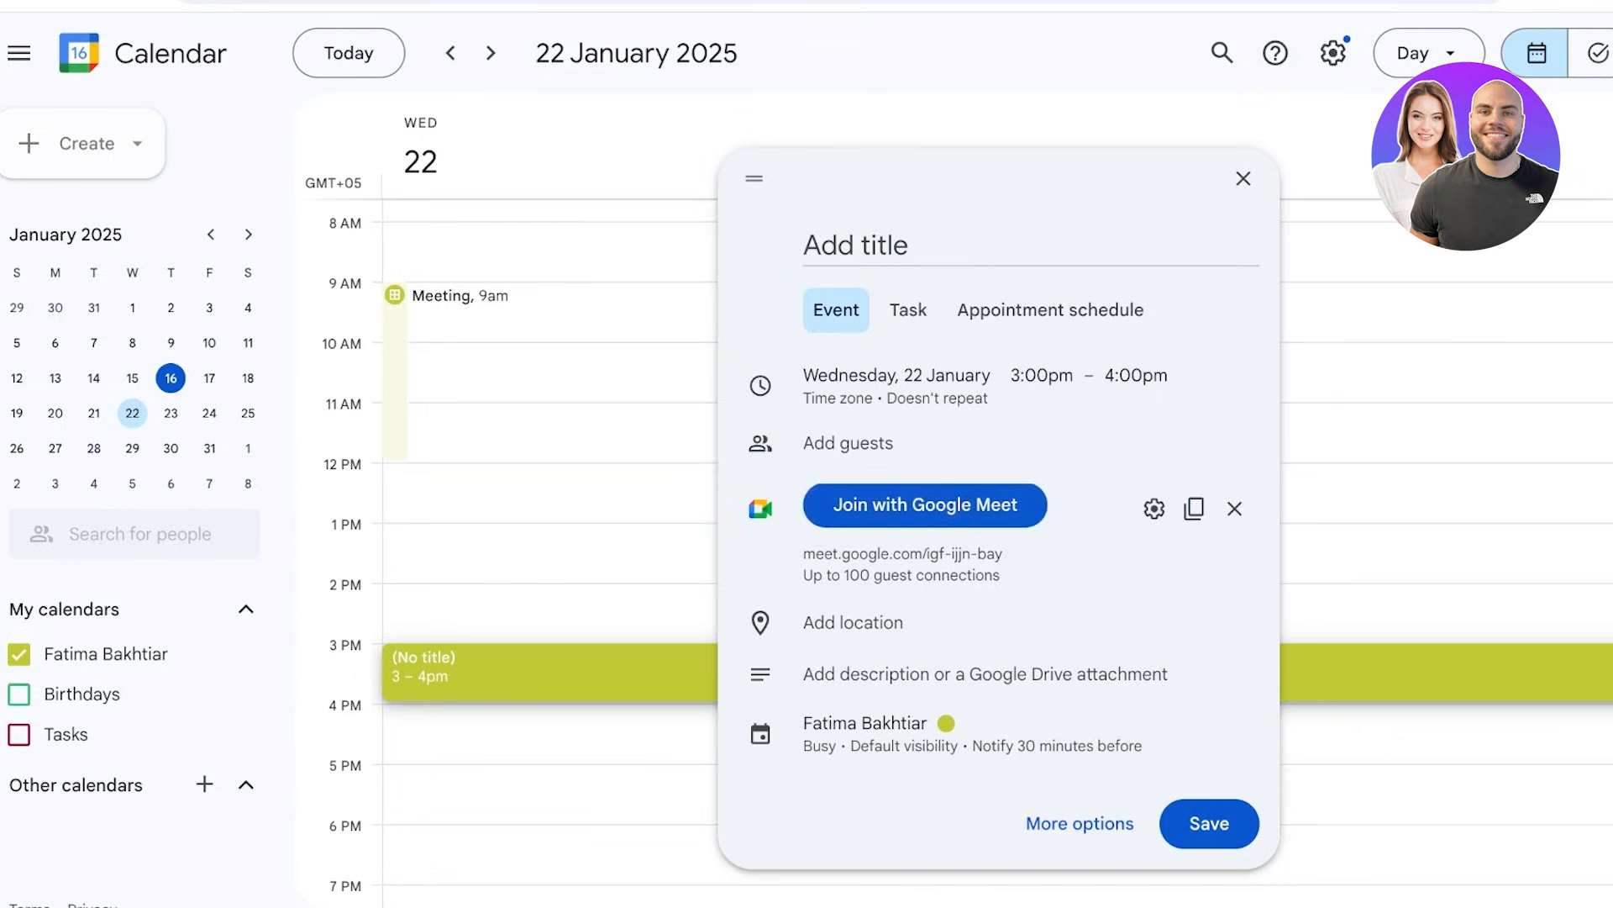
left_click(1209, 824)
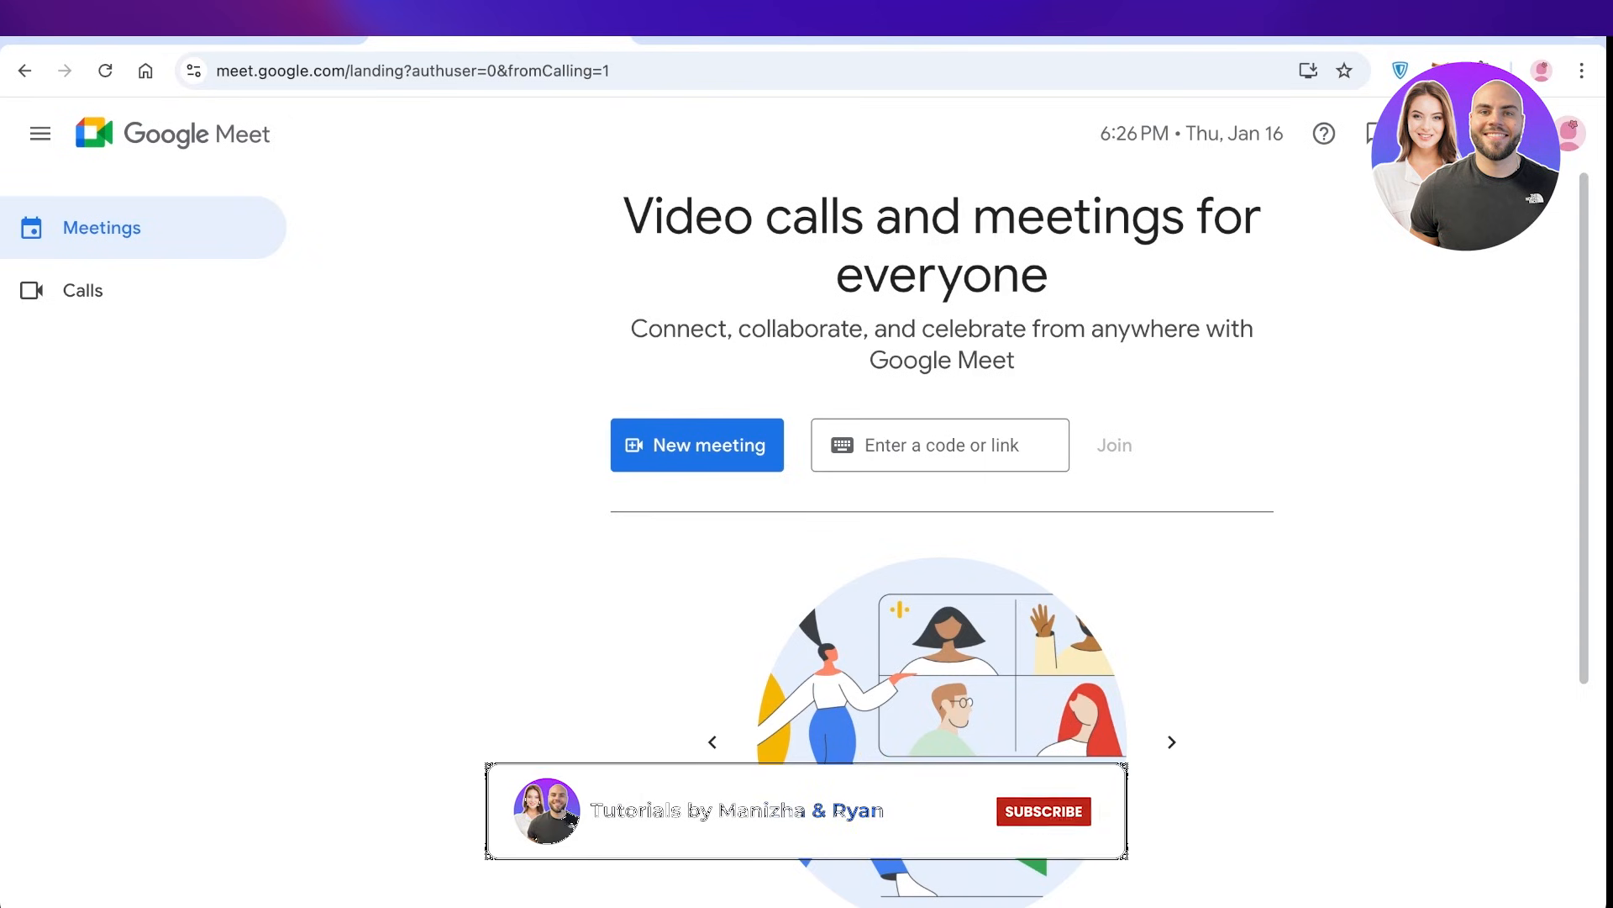
left_click(1044, 811)
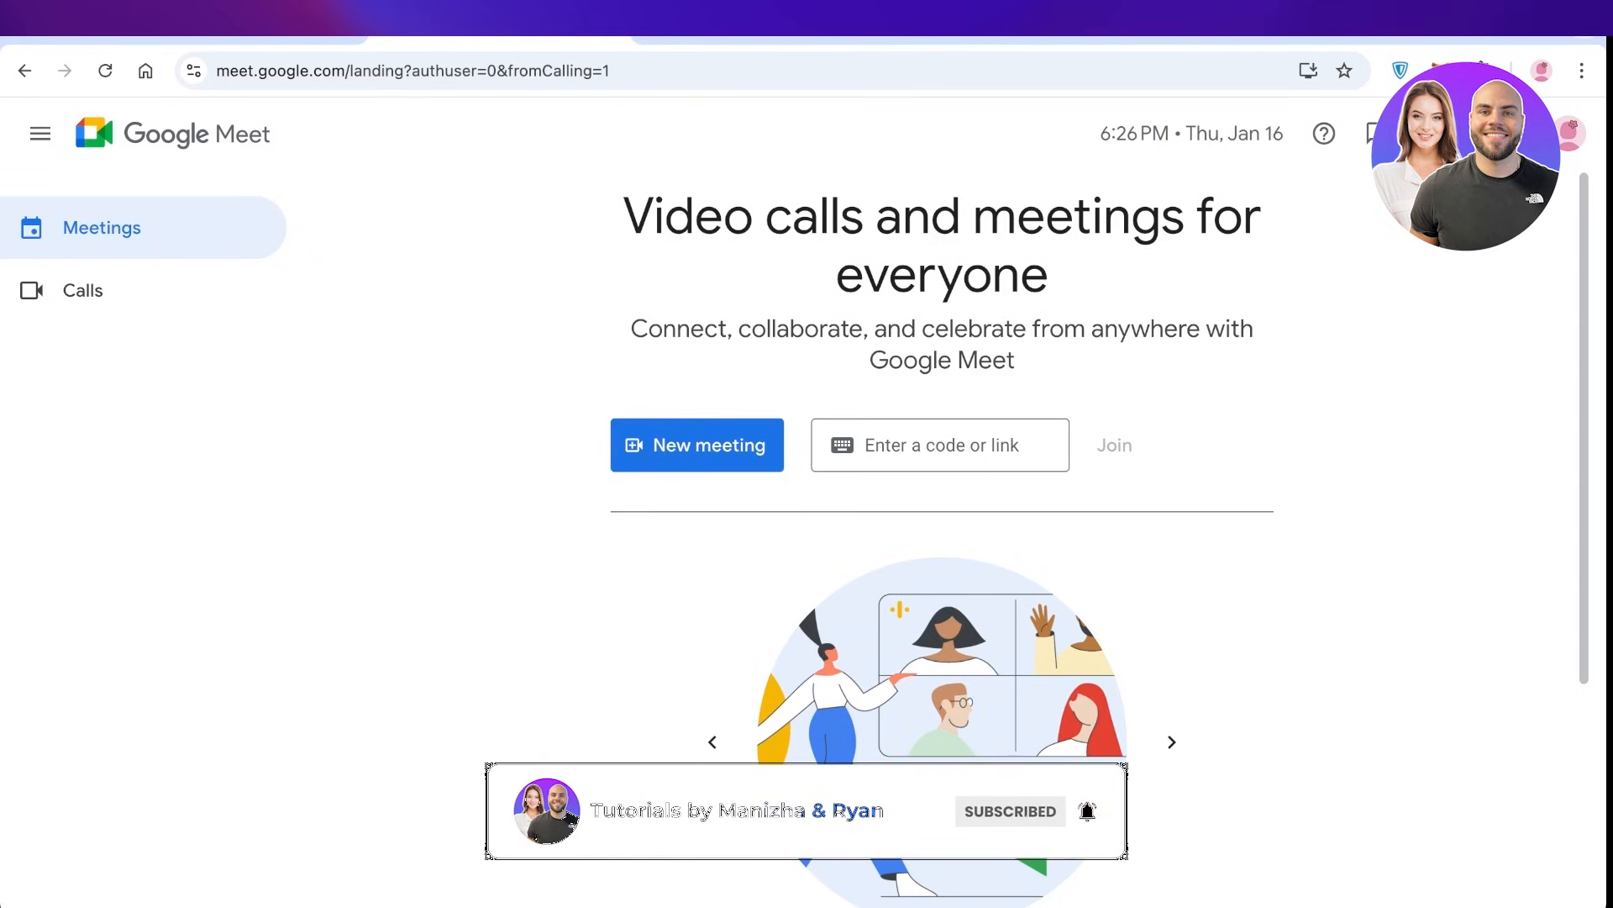